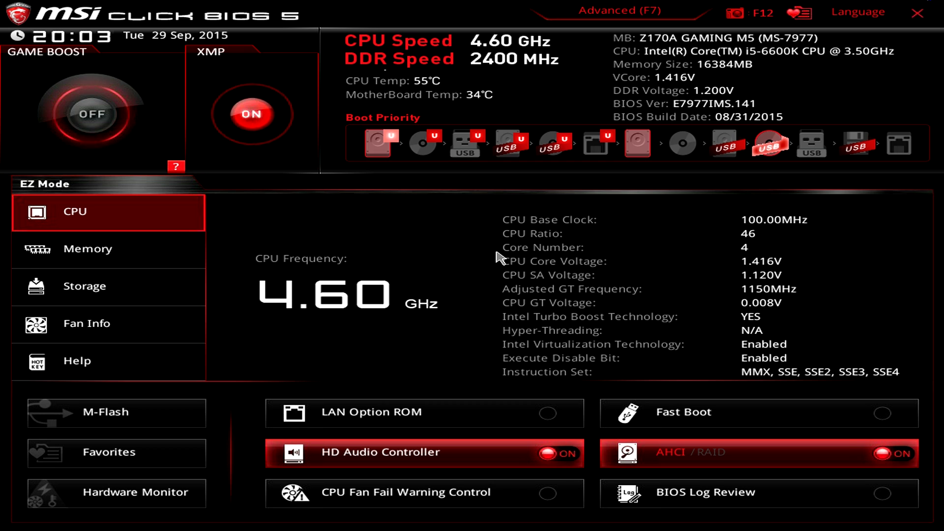
mouse_move(420, 254)
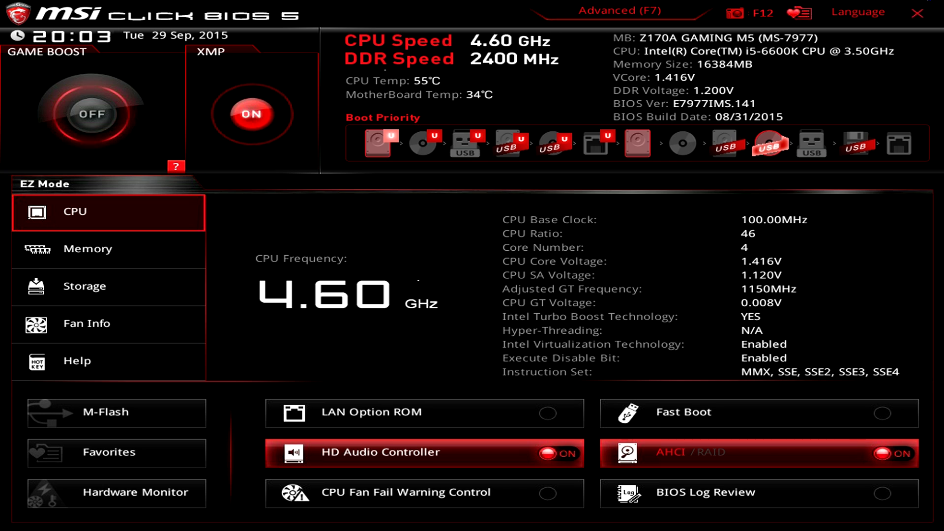
mouse_move(419, 287)
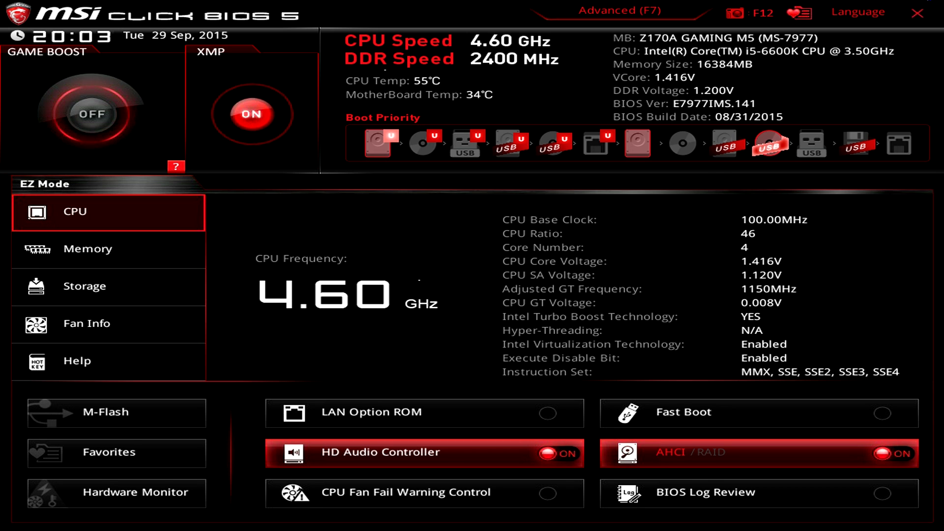
mouse_move(329, 316)
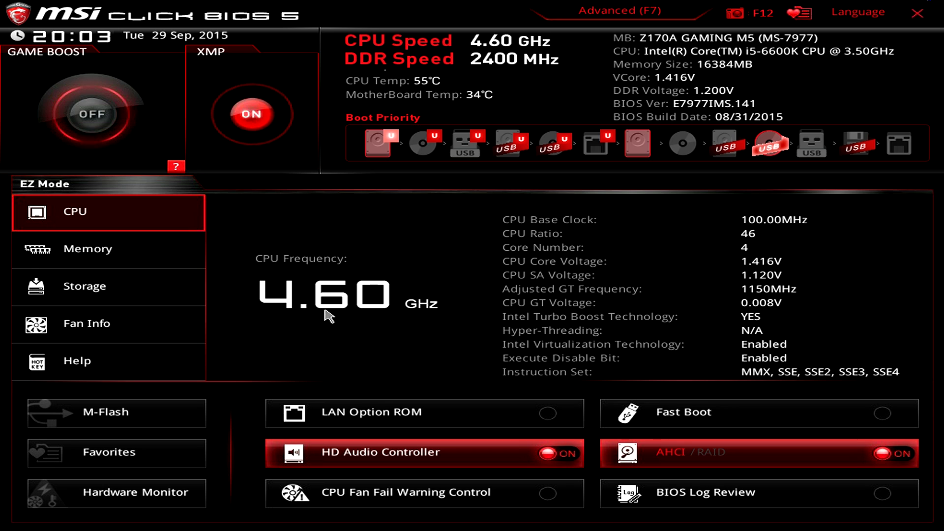
mouse_move(442, 288)
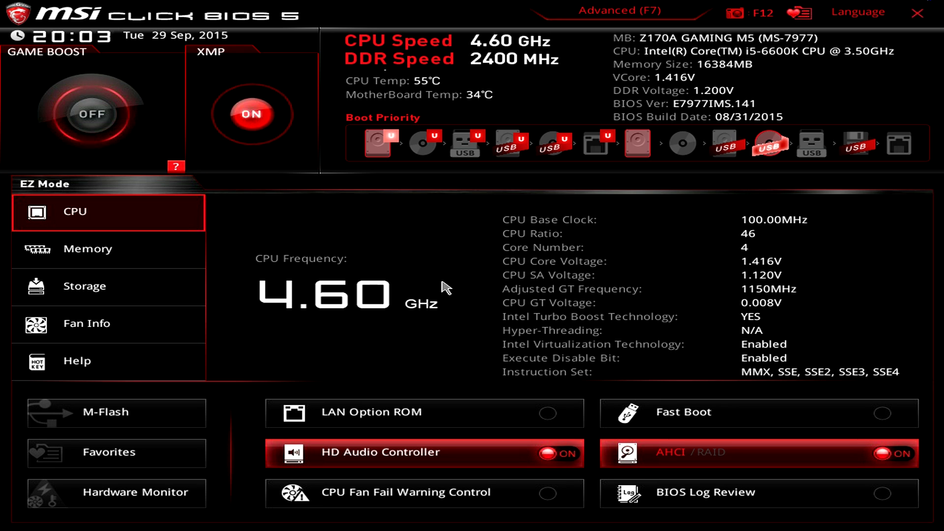
mouse_move(461, 278)
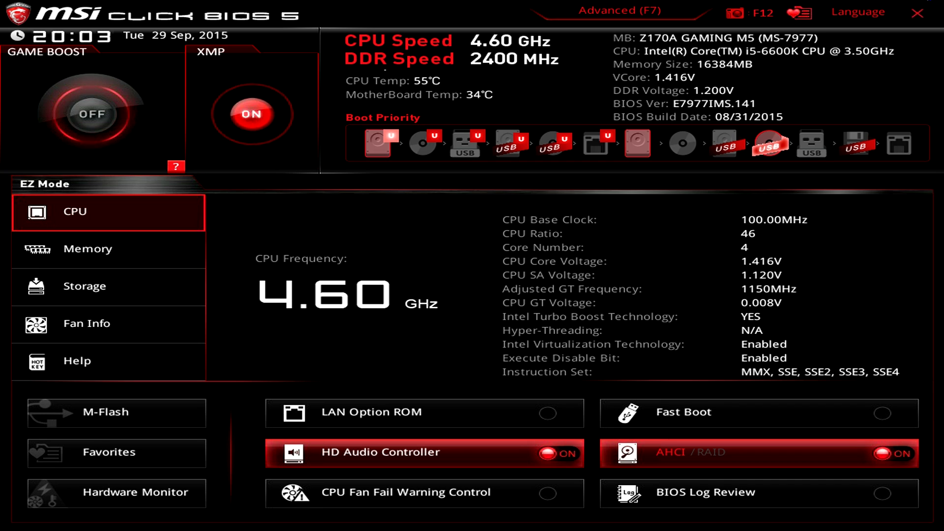
mouse_move(404, 290)
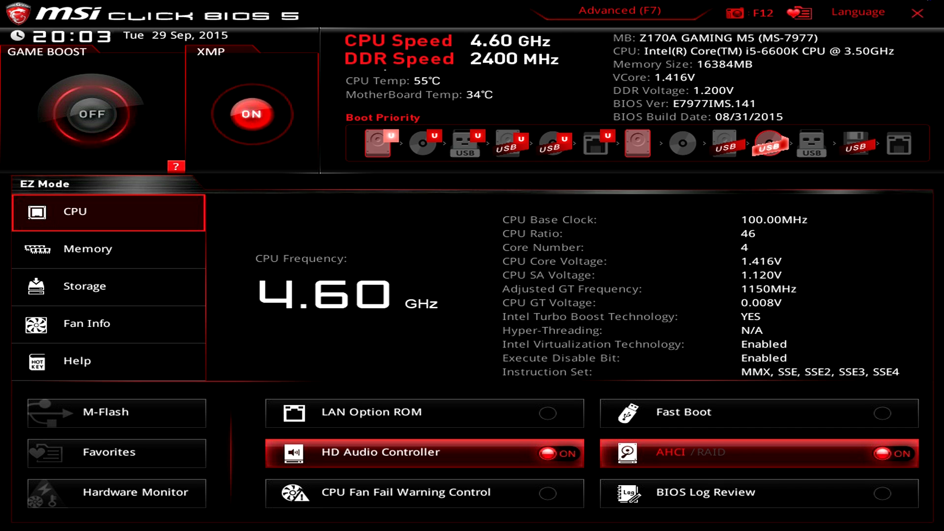
mouse_move(500, 280)
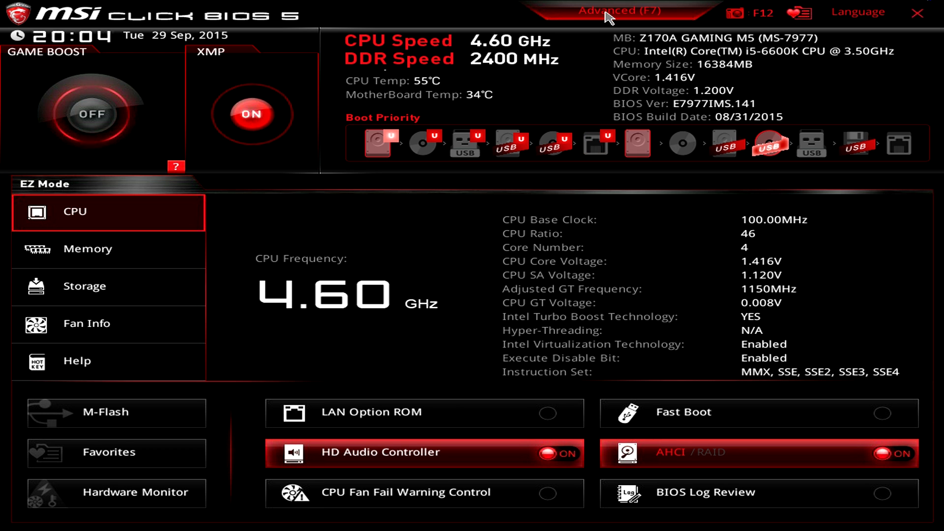
Toggle between the advanced main menu and the EZ Mode overview a couple of times.
left_click(620, 11)
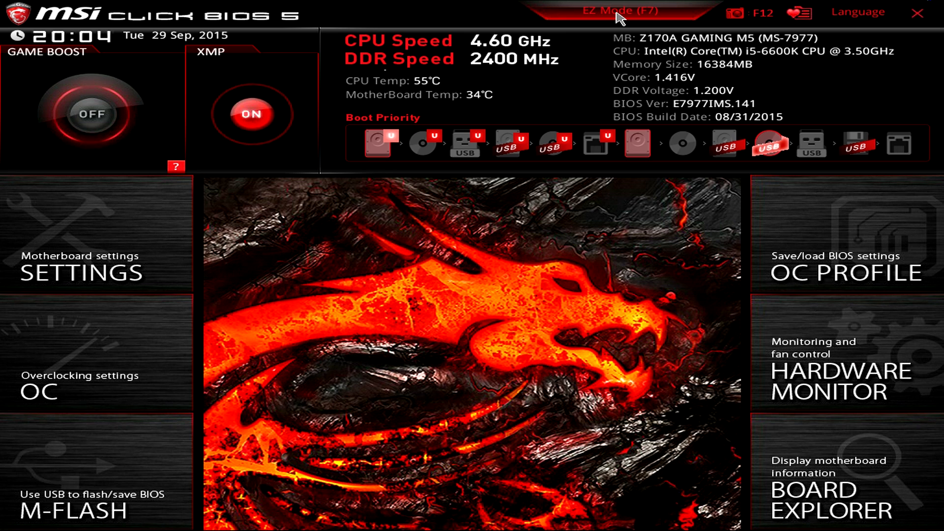
left_click(615, 11)
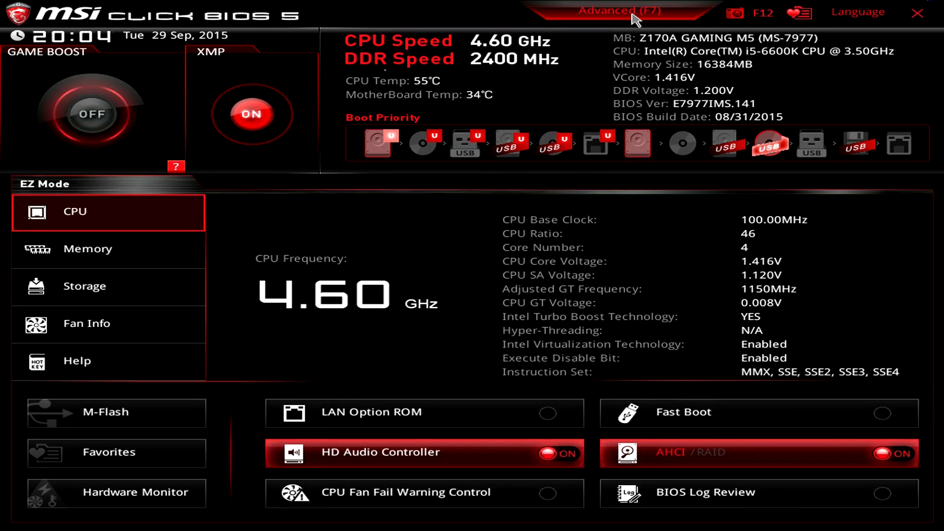
mouse_move(309, 75)
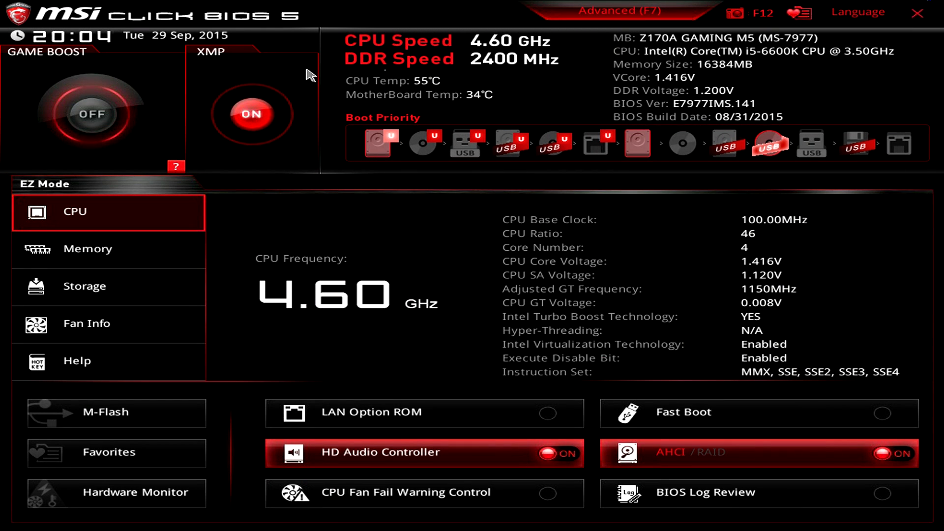
mouse_move(204, 71)
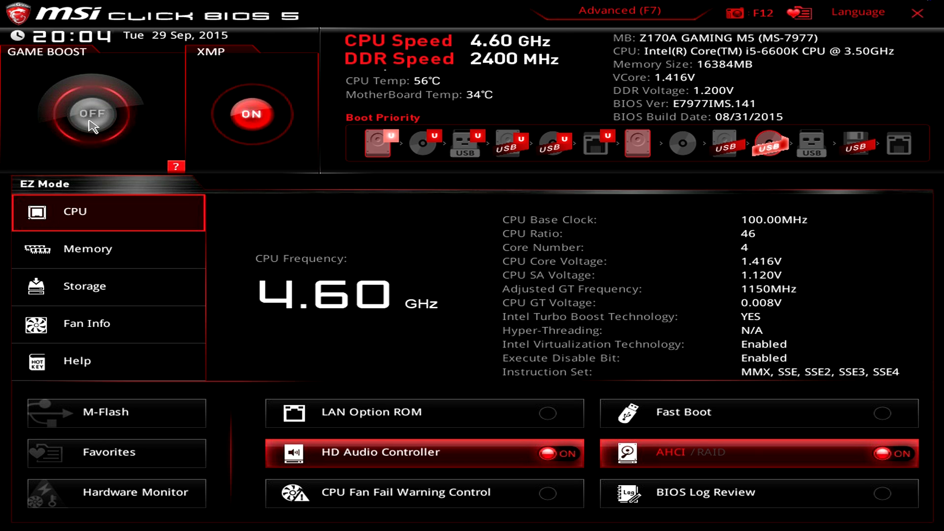
mouse_move(57, 144)
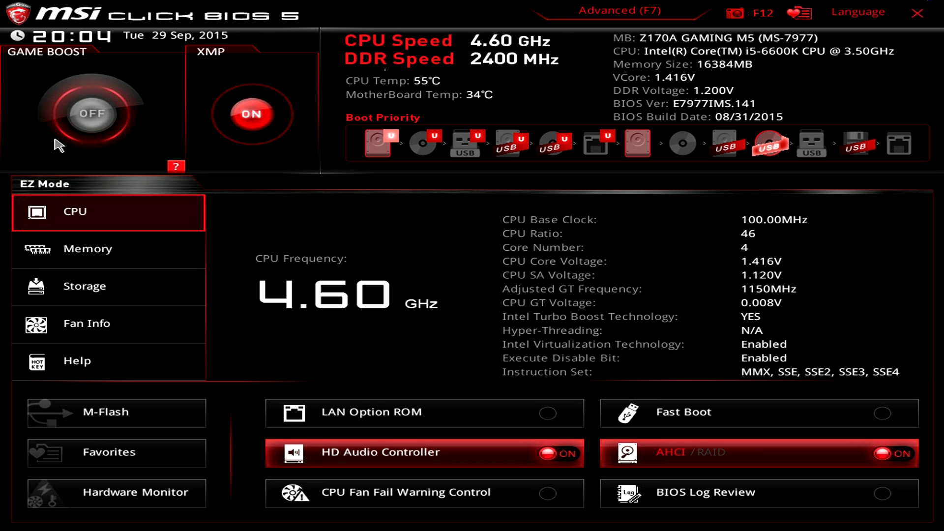
mouse_move(519, 72)
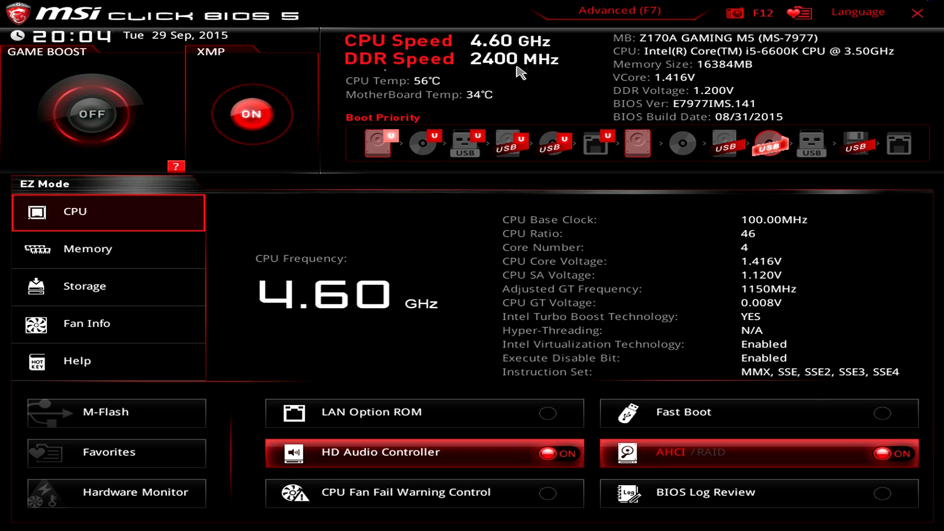
mouse_move(703, 116)
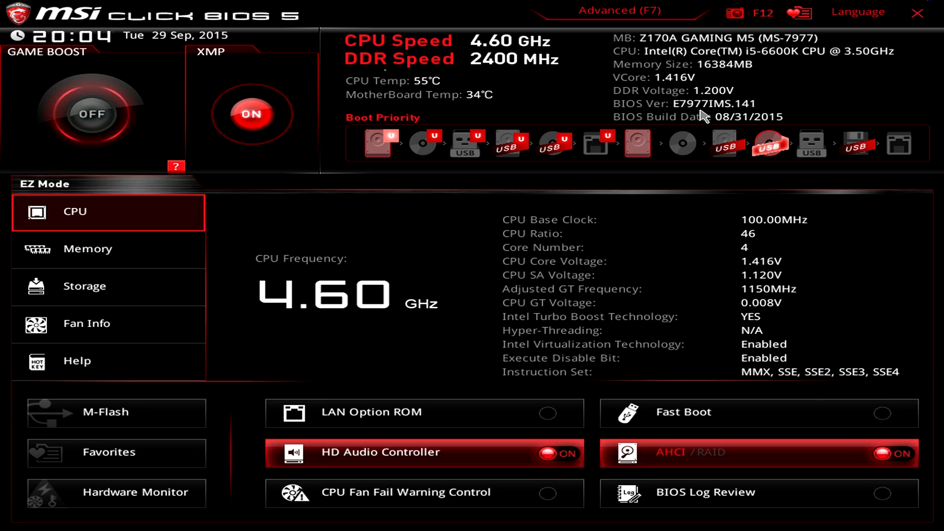
mouse_move(323, 80)
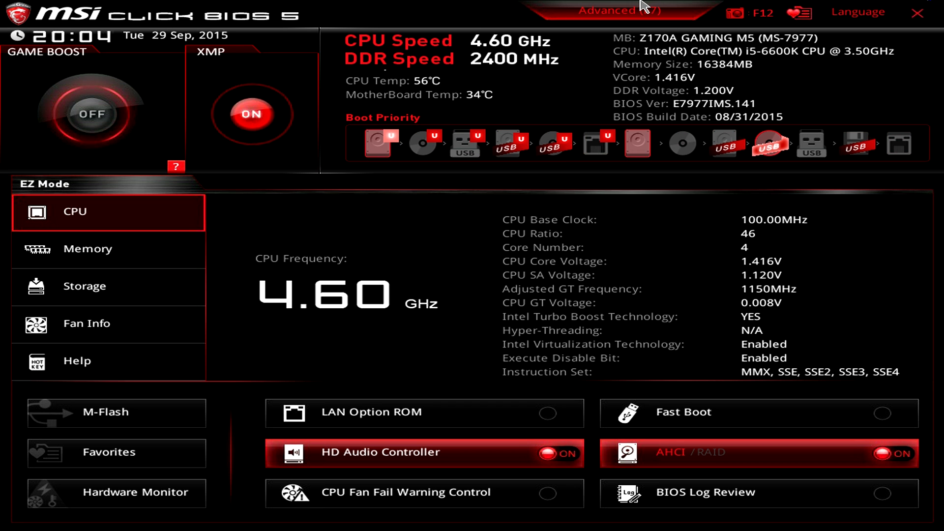
left_click(610, 11)
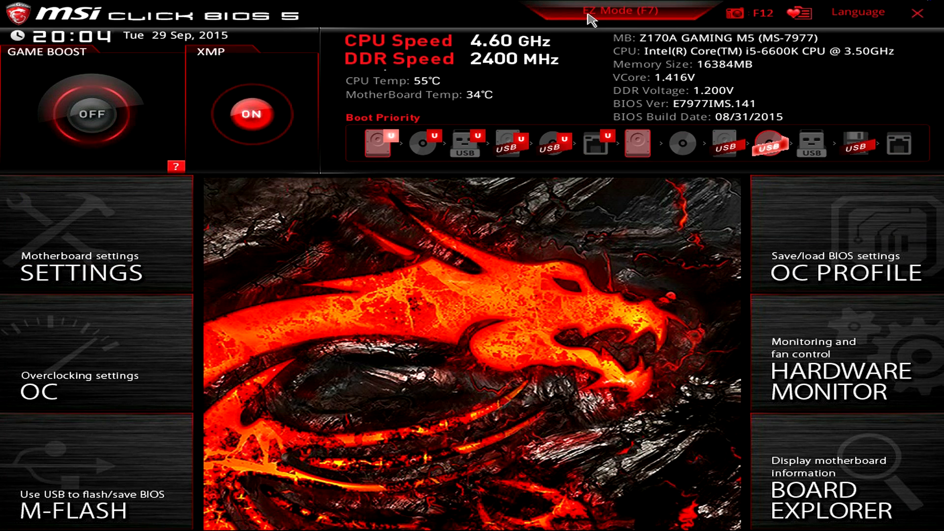
left_click(613, 10)
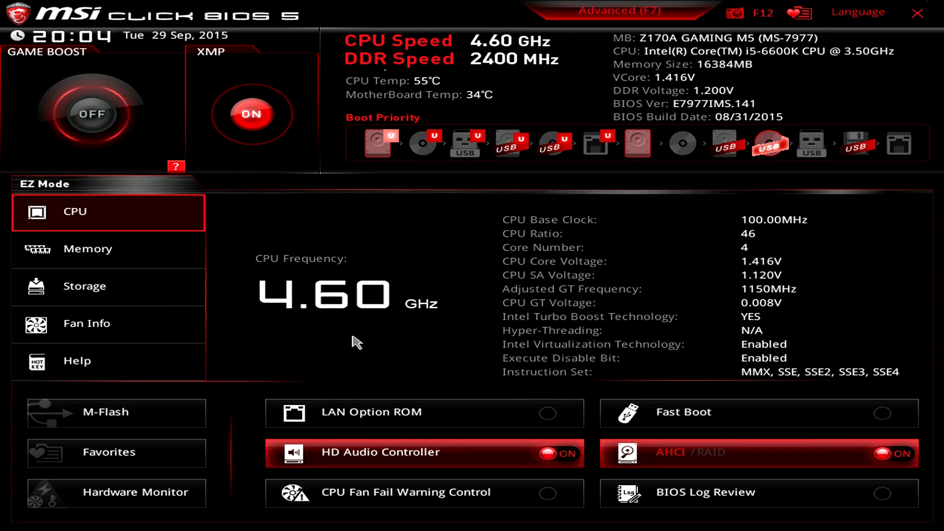
mouse_move(365, 344)
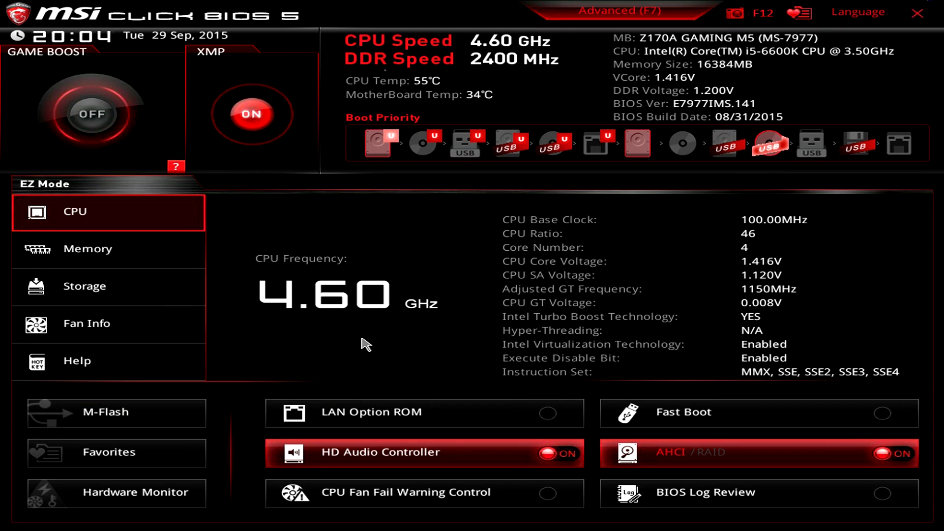
mouse_move(267, 377)
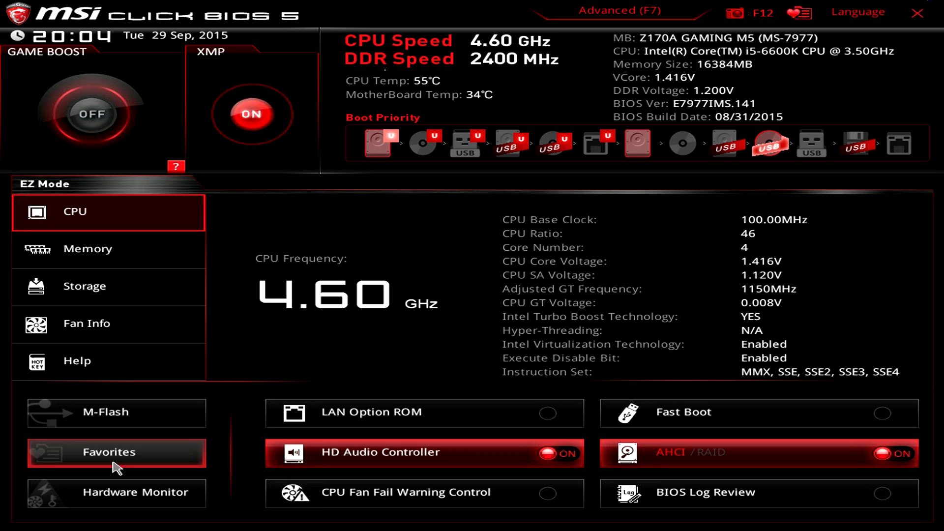
In Hardware Monitor, try full-speed and Smart Fan modes, then close it back to EZ Mode.
left_click(136, 493)
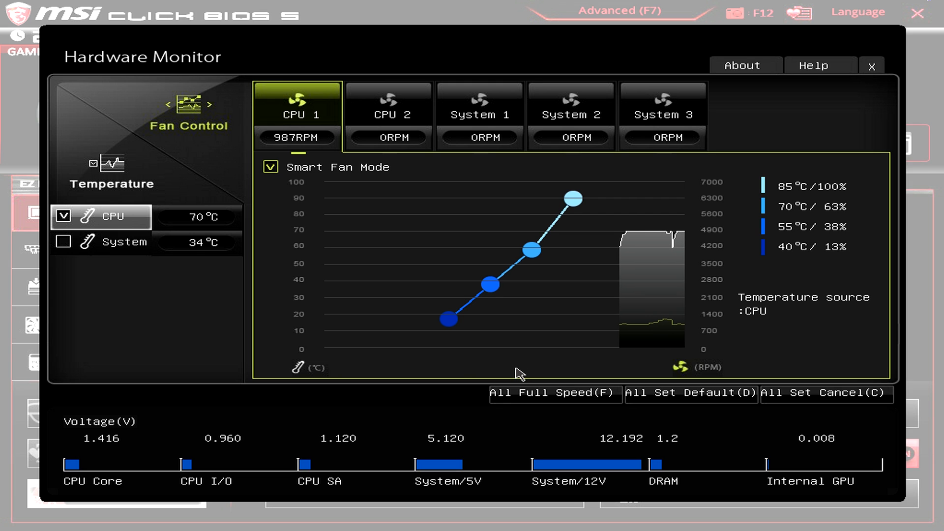
mouse_move(201, 451)
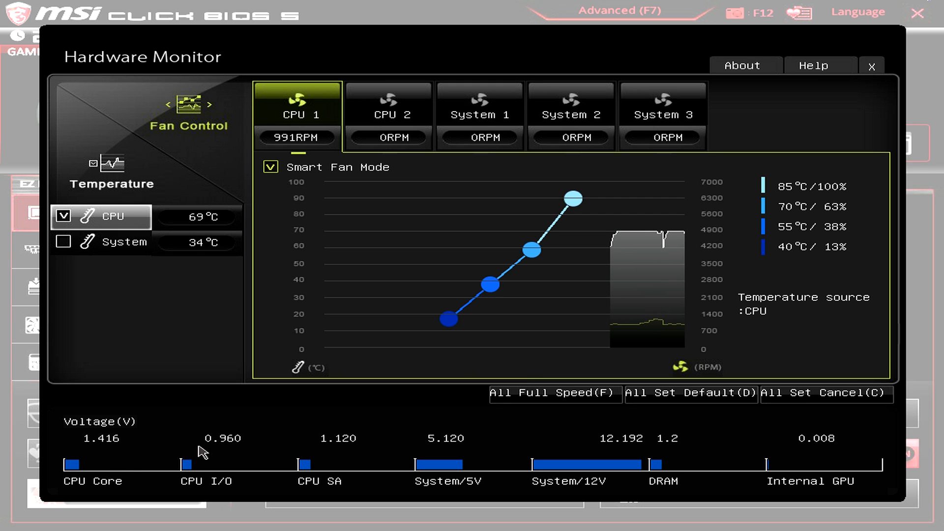
mouse_move(92, 283)
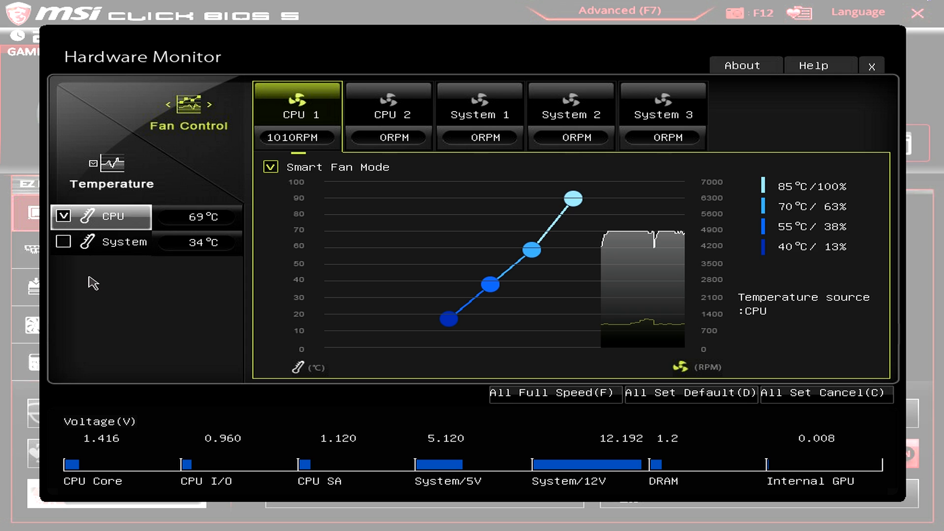
mouse_move(163, 340)
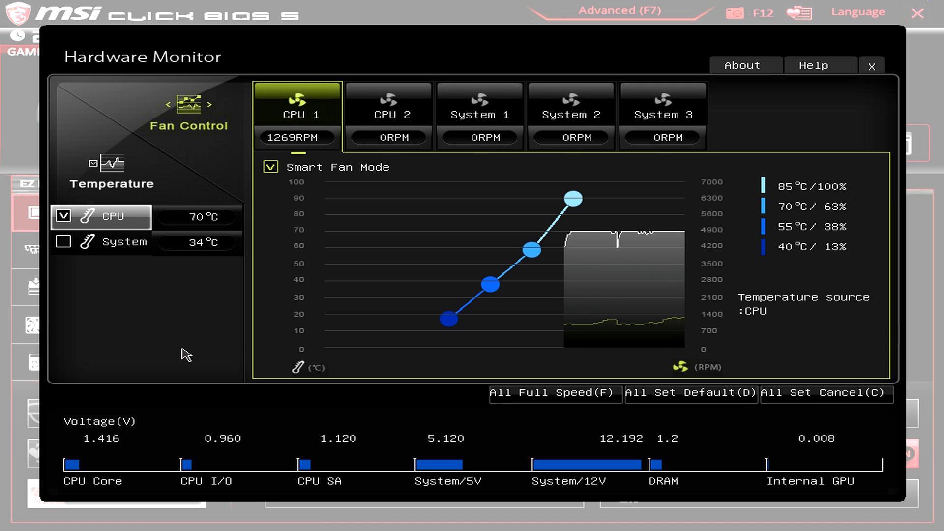
mouse_move(889, 98)
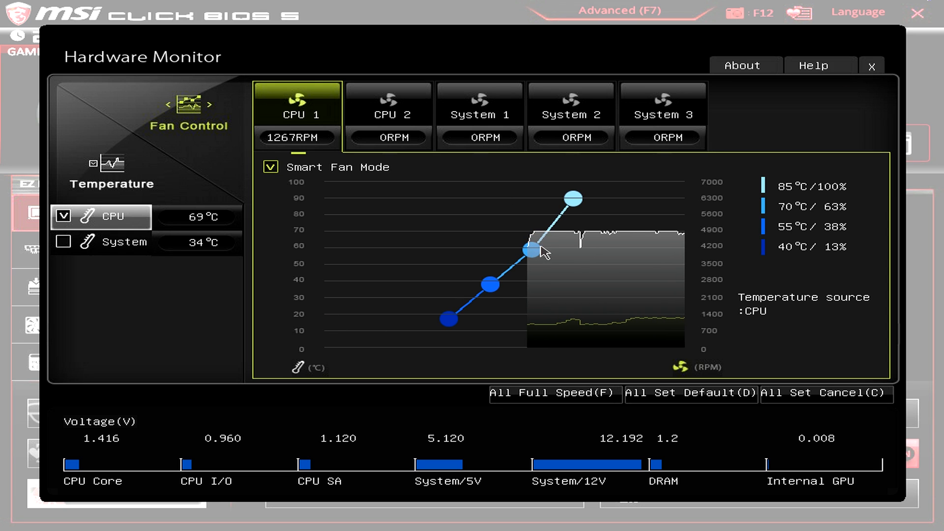
left_click_drag(533, 248, 521, 216)
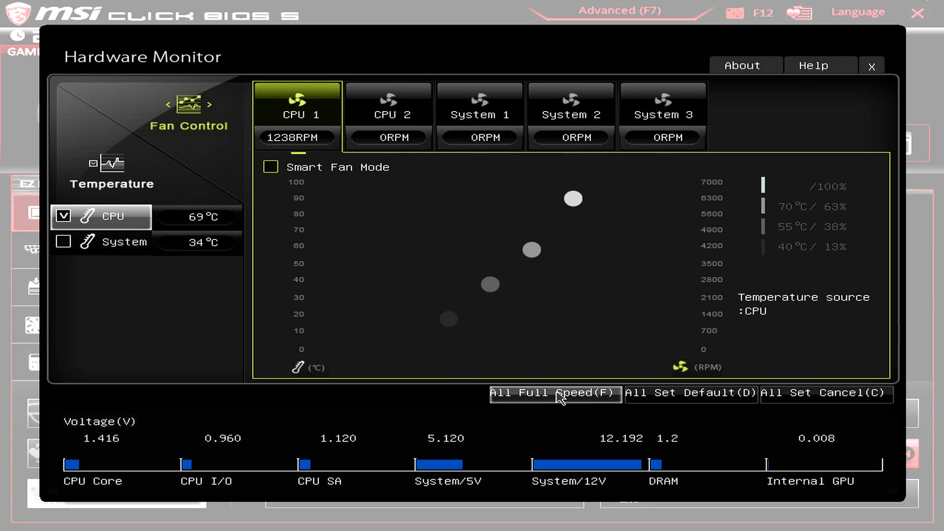
left_click(555, 393)
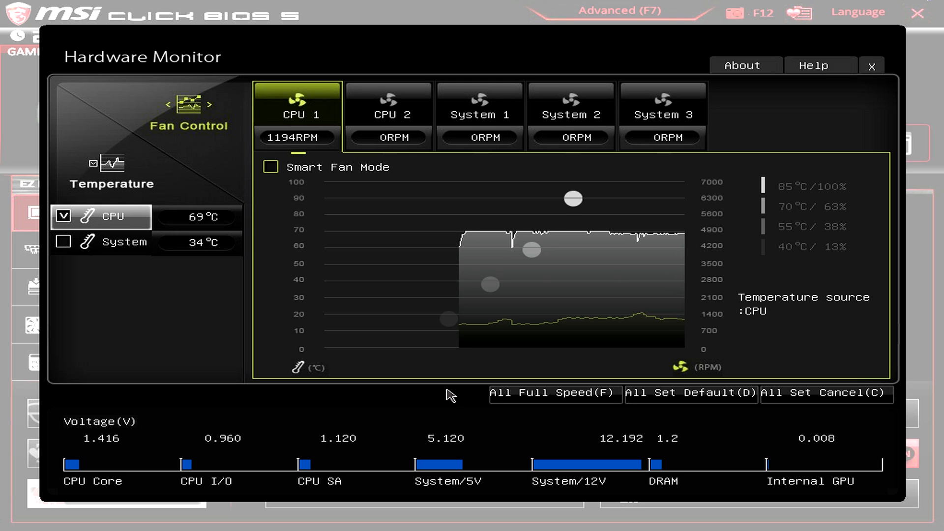
left_click(691, 393)
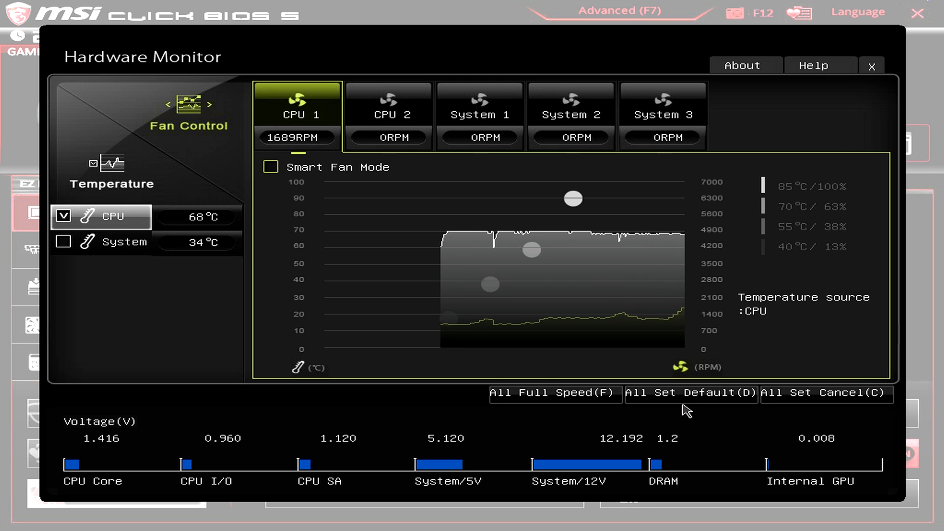
left_click(269, 167)
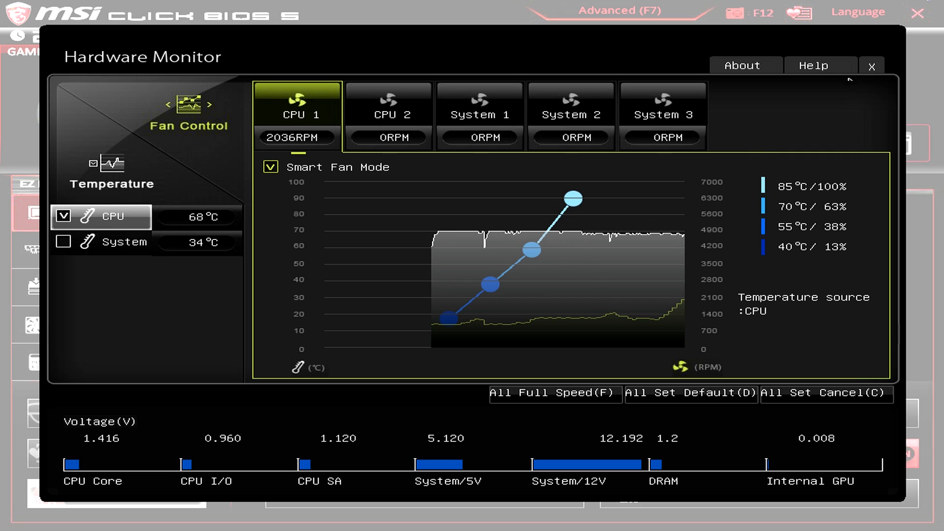
left_click(871, 65)
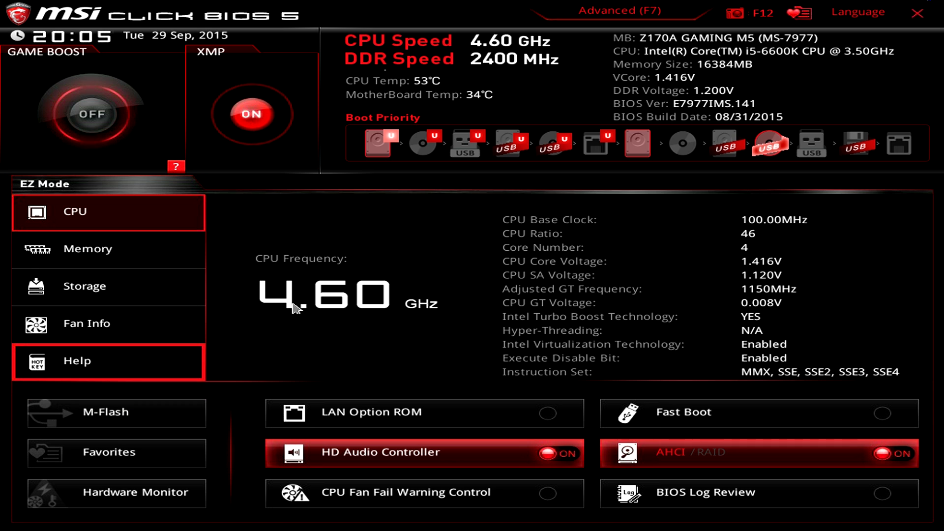
left_click(619, 11)
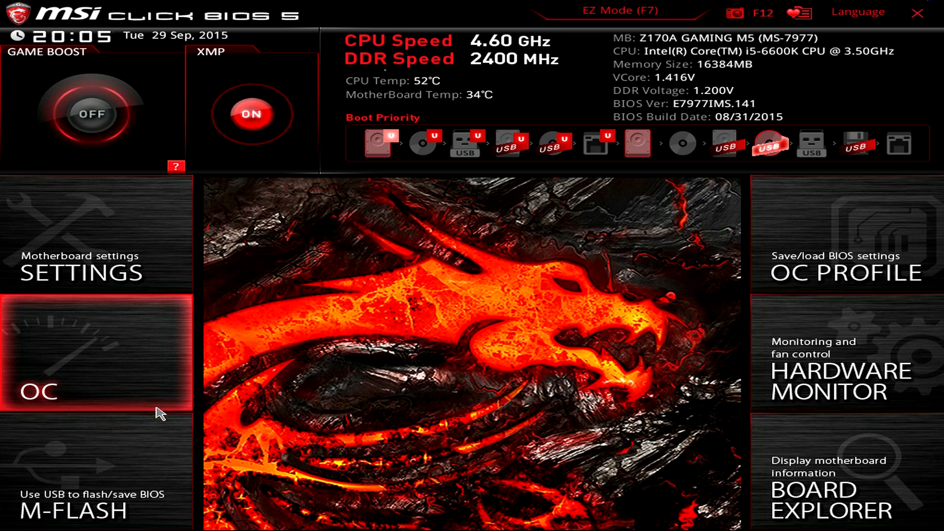
mouse_move(140, 440)
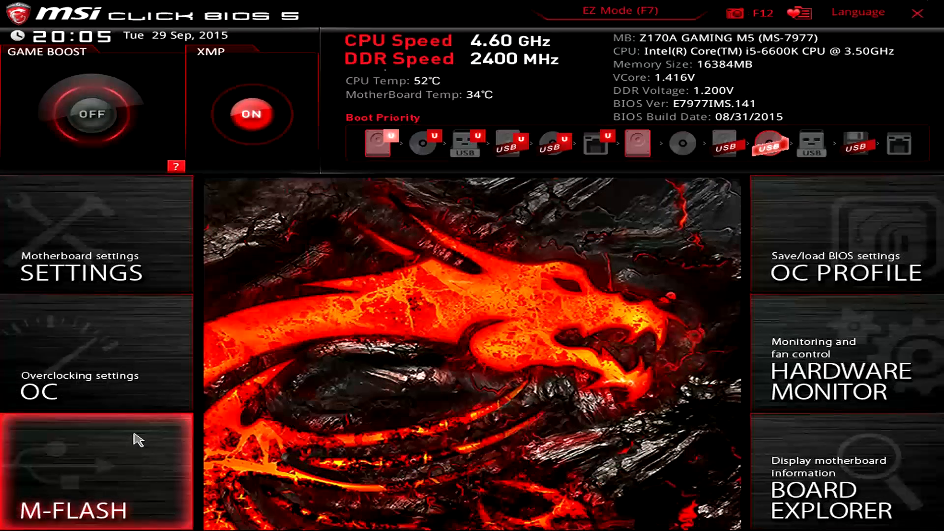
mouse_move(444, 370)
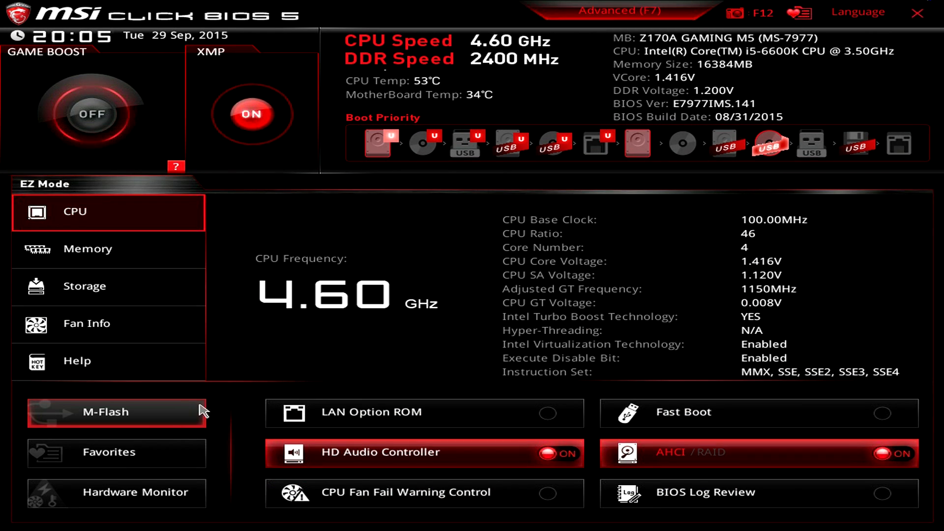
mouse_move(217, 290)
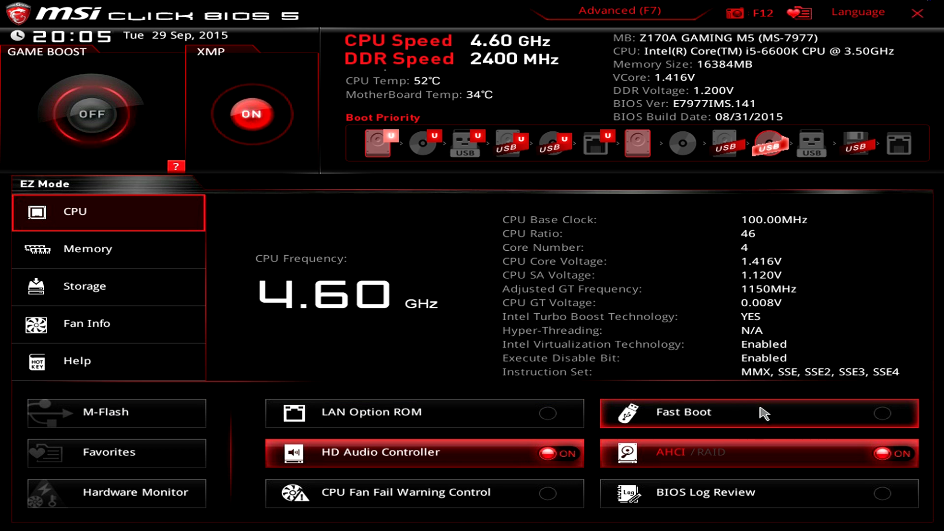
mouse_move(628, 502)
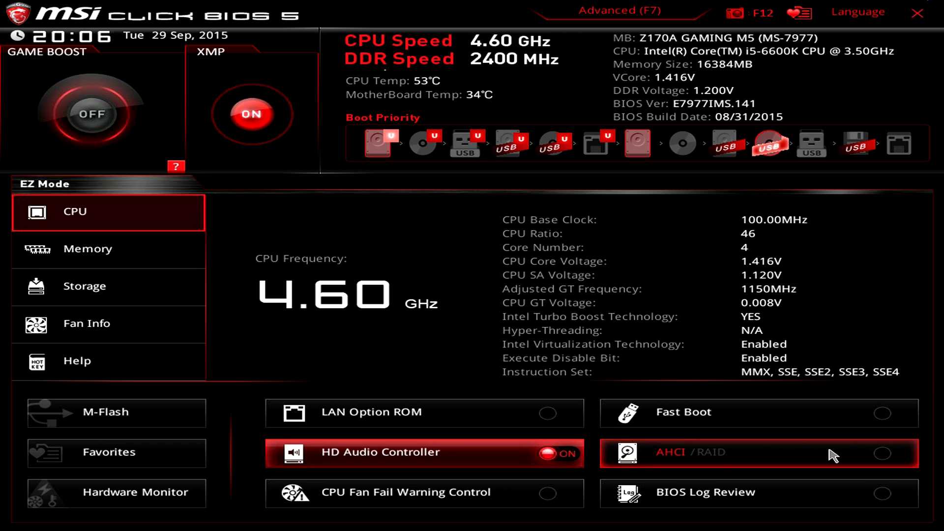
mouse_move(682, 460)
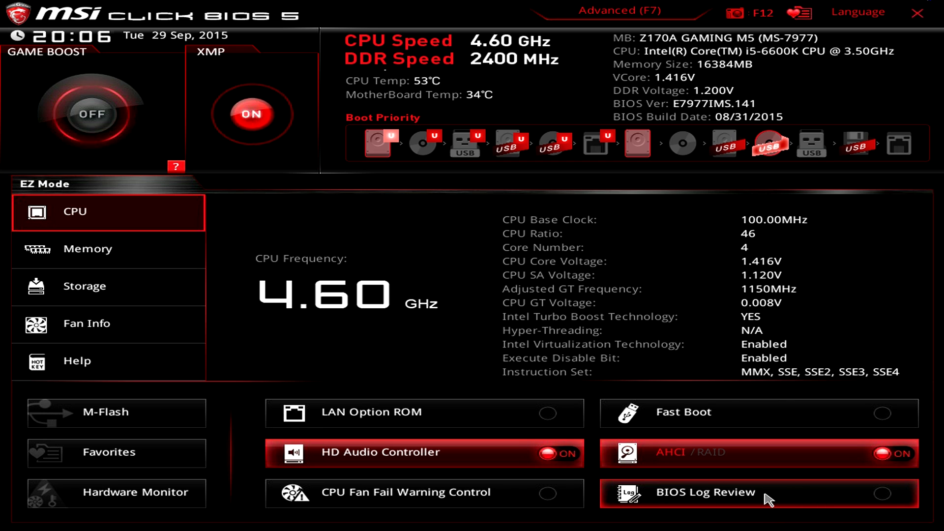
mouse_move(616, 487)
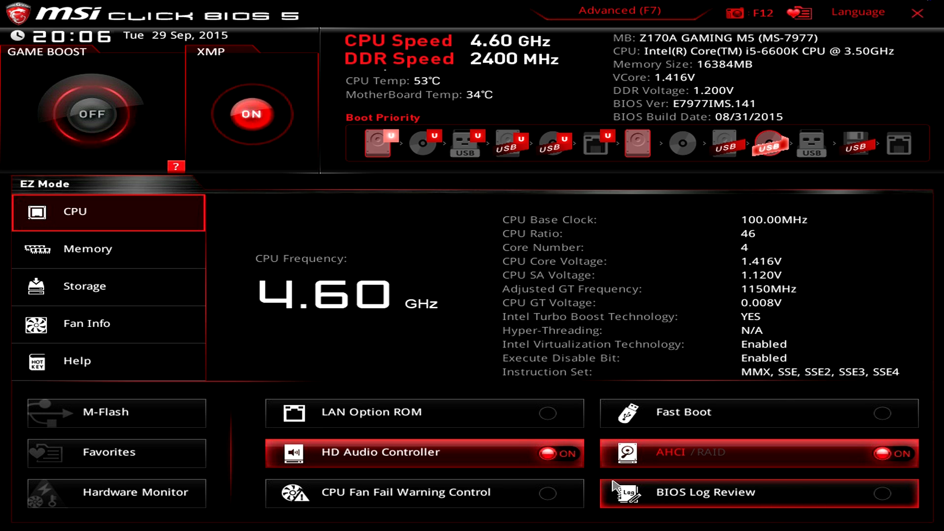
mouse_move(734, 480)
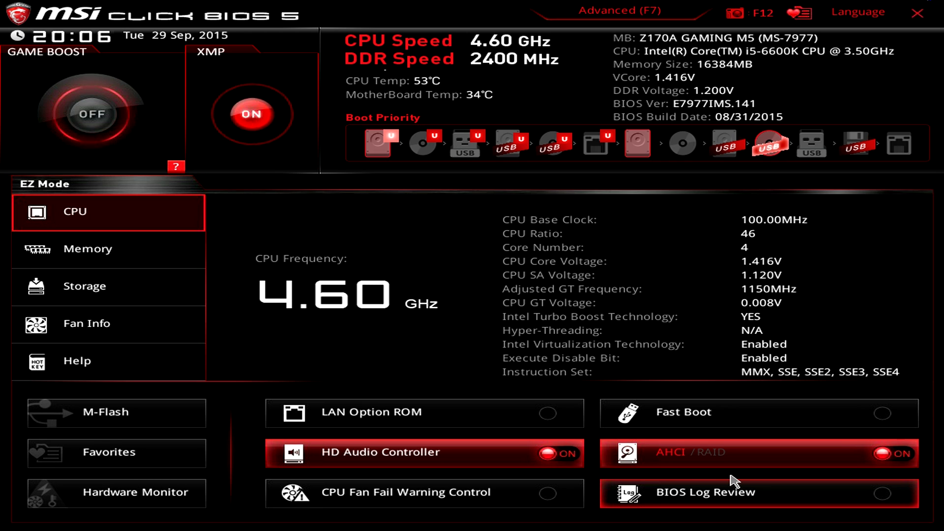
left_click(897, 453)
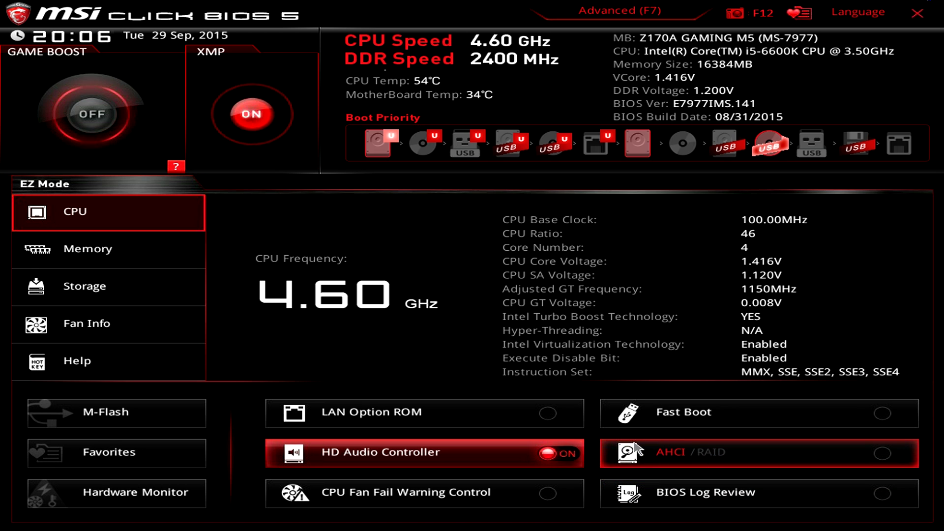
mouse_move(692, 443)
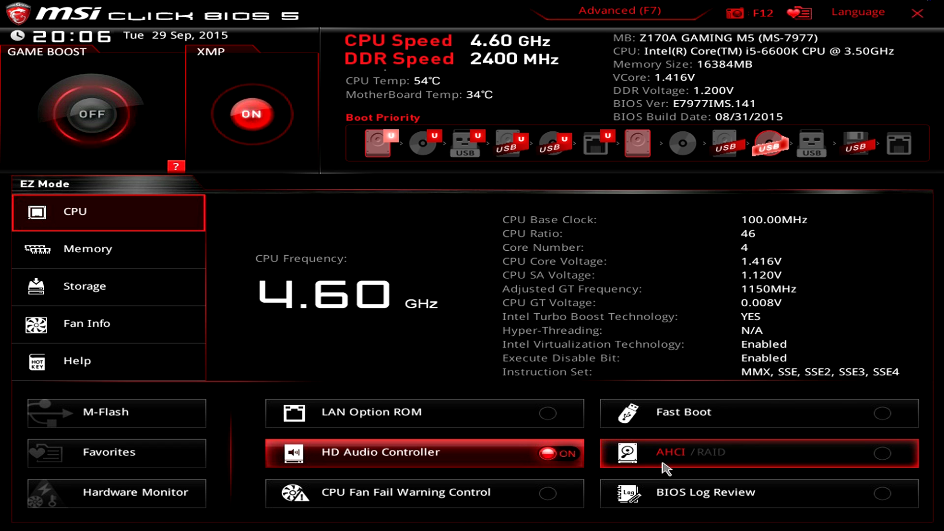
left_click(893, 453)
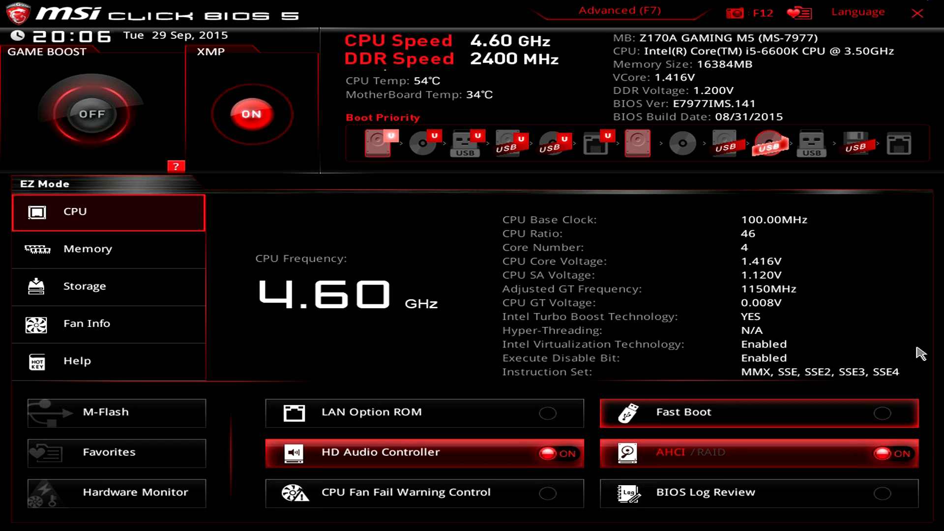
left_click(891, 453)
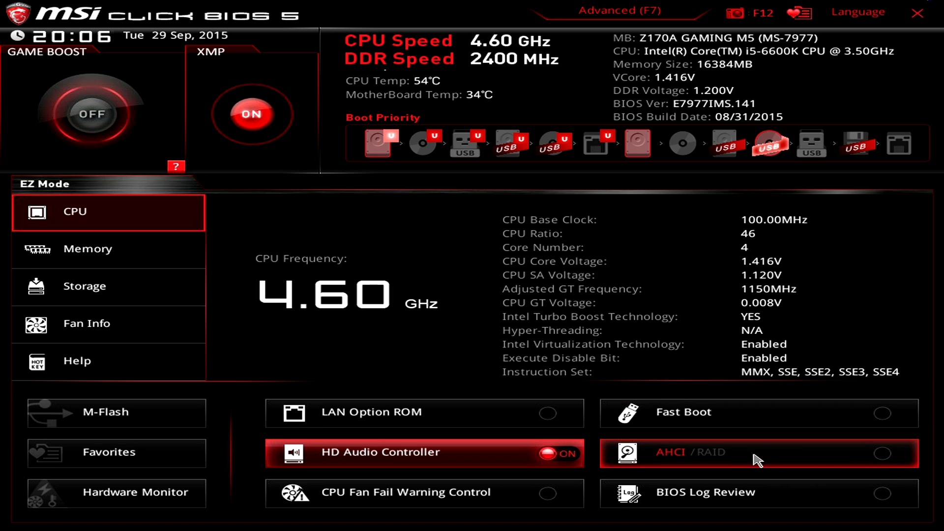
mouse_move(670, 465)
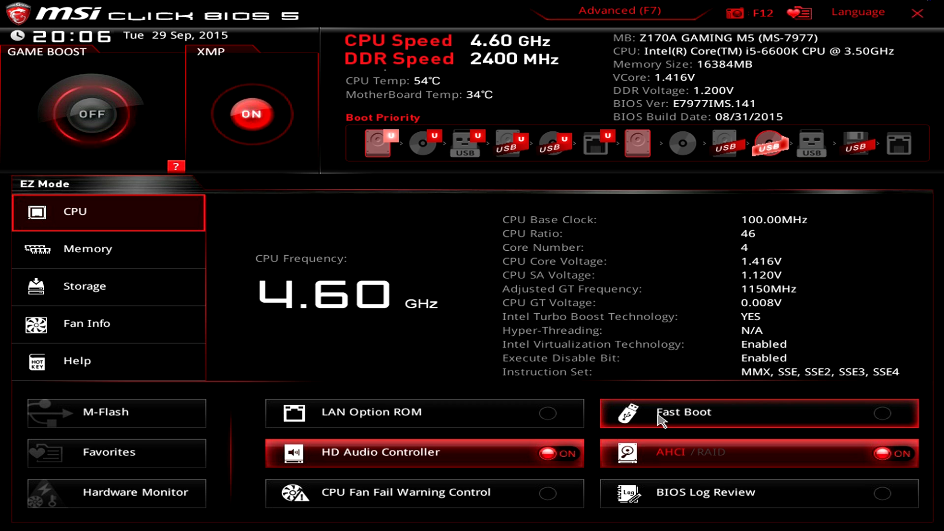
mouse_move(659, 419)
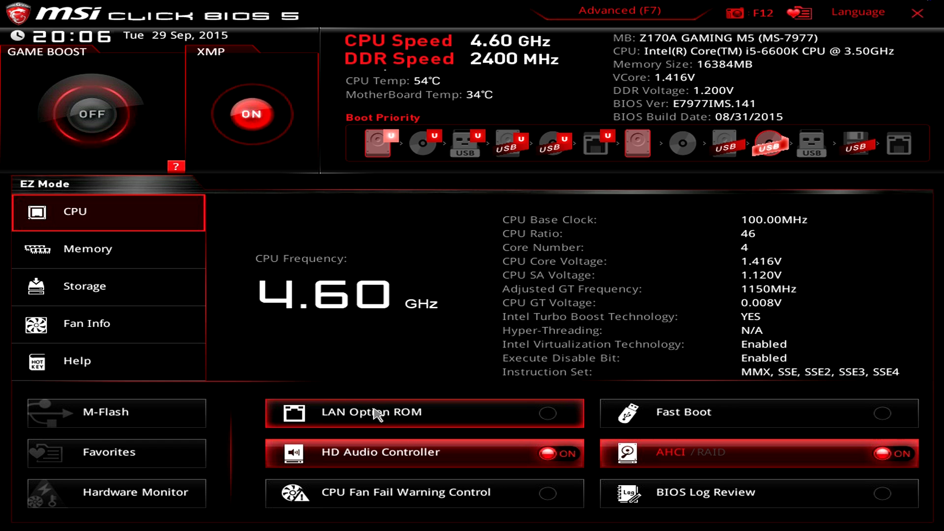
mouse_move(347, 422)
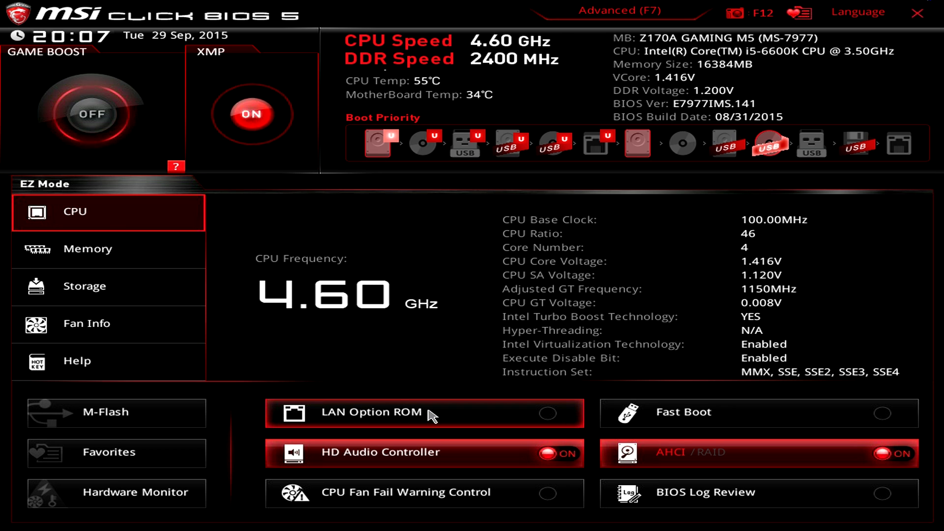
mouse_move(426, 425)
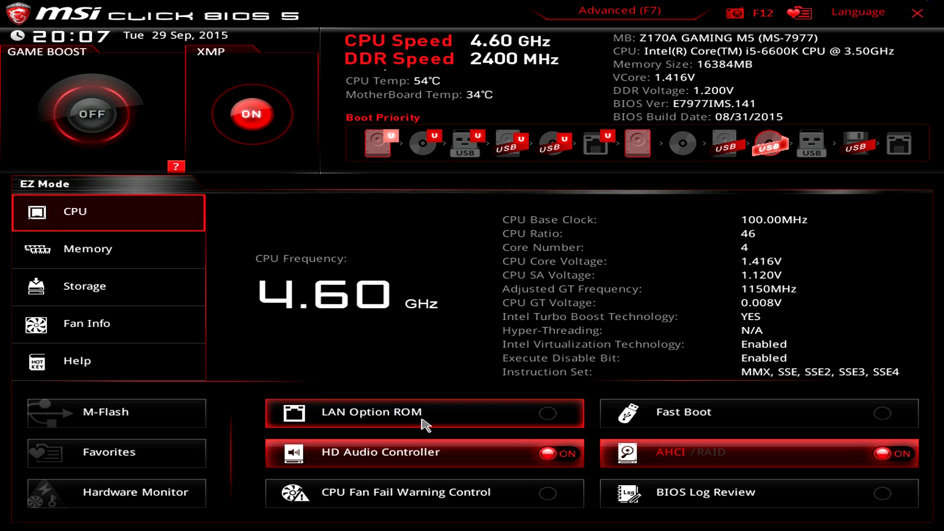
mouse_move(430, 422)
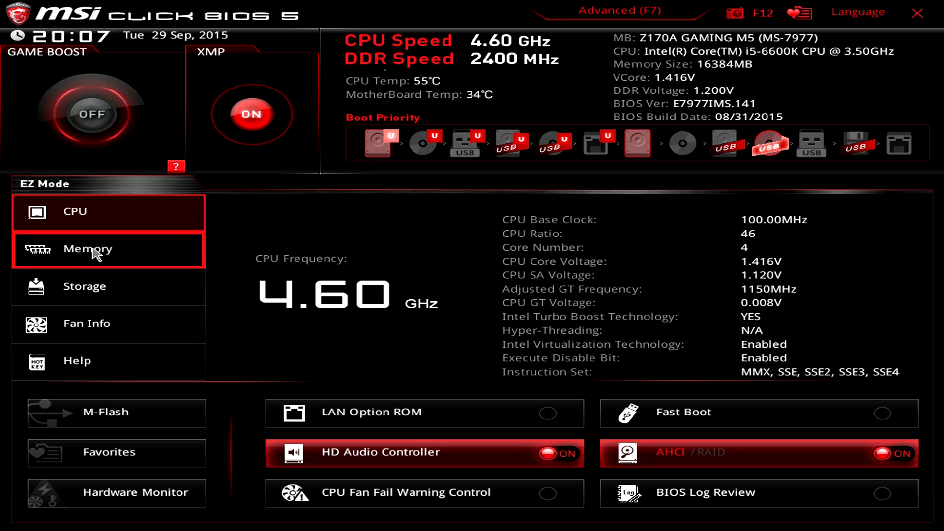
mouse_move(403, 326)
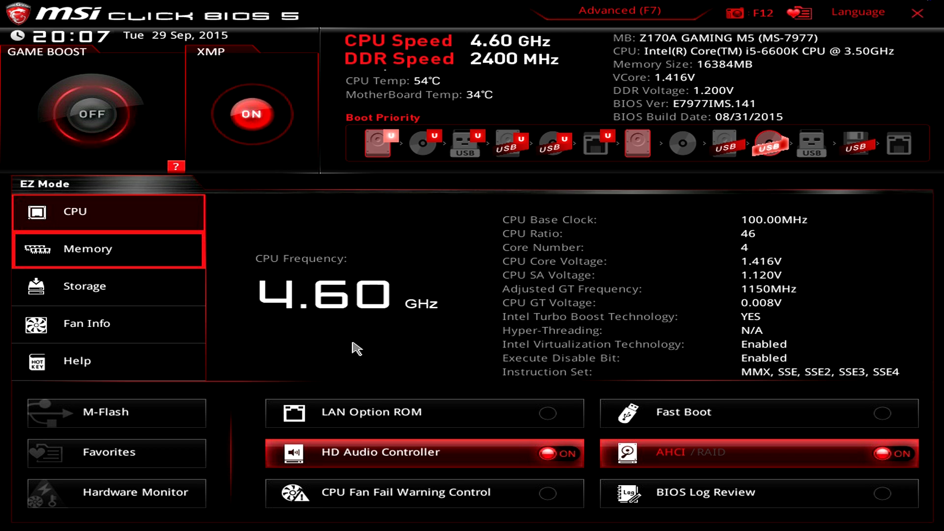
mouse_move(487, 351)
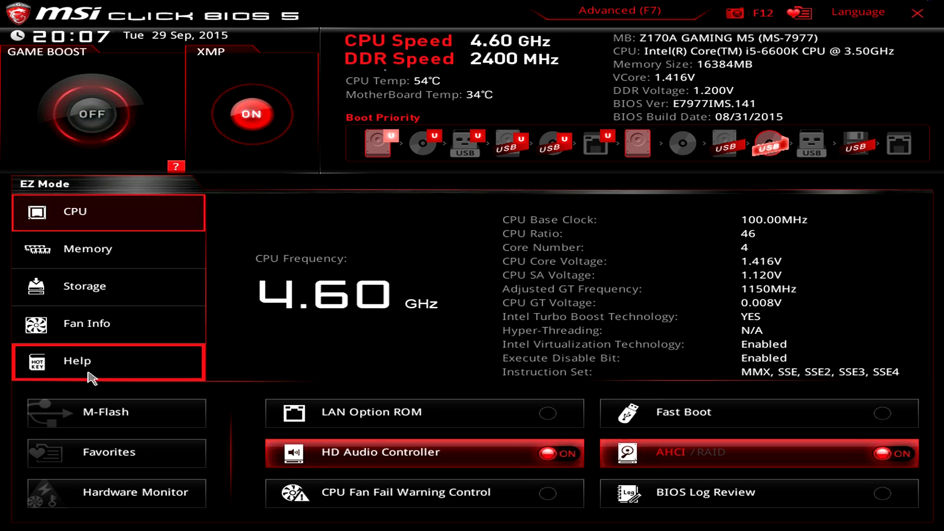
mouse_move(98, 262)
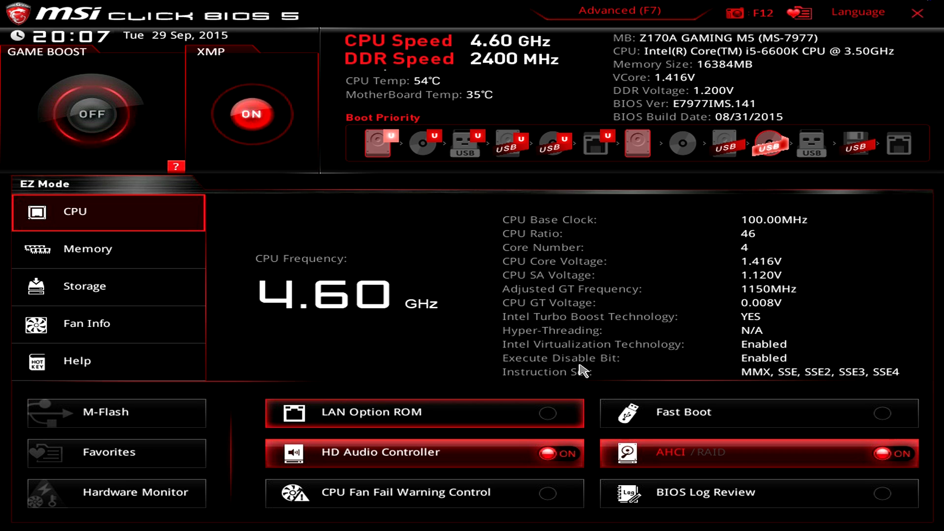
mouse_move(780, 220)
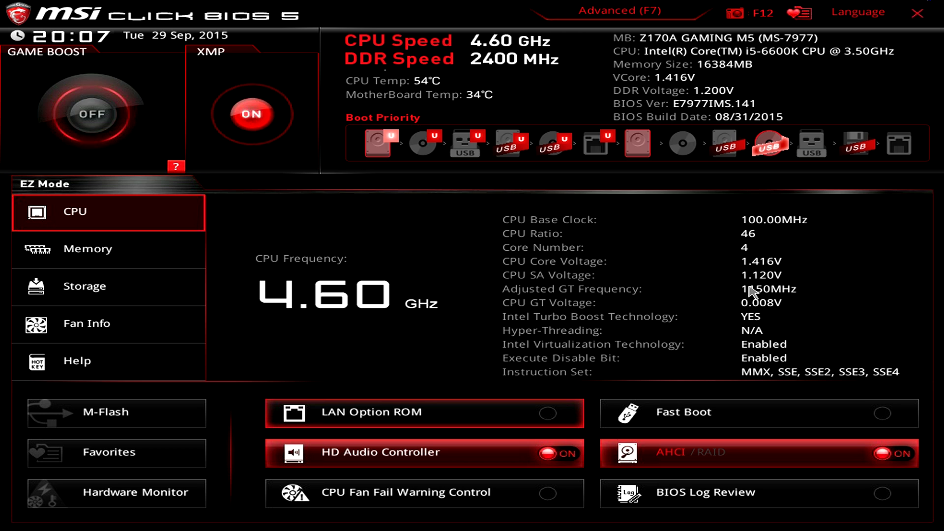
mouse_move(740, 201)
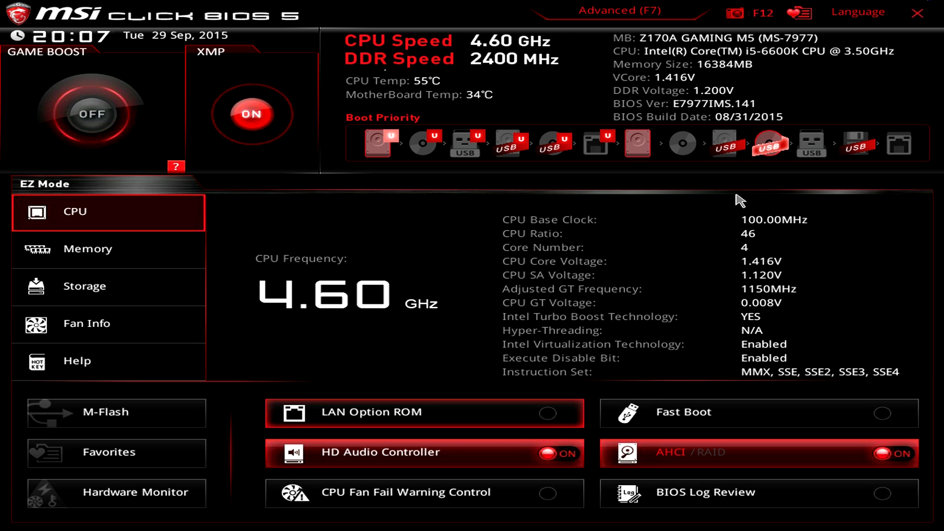
mouse_move(688, 286)
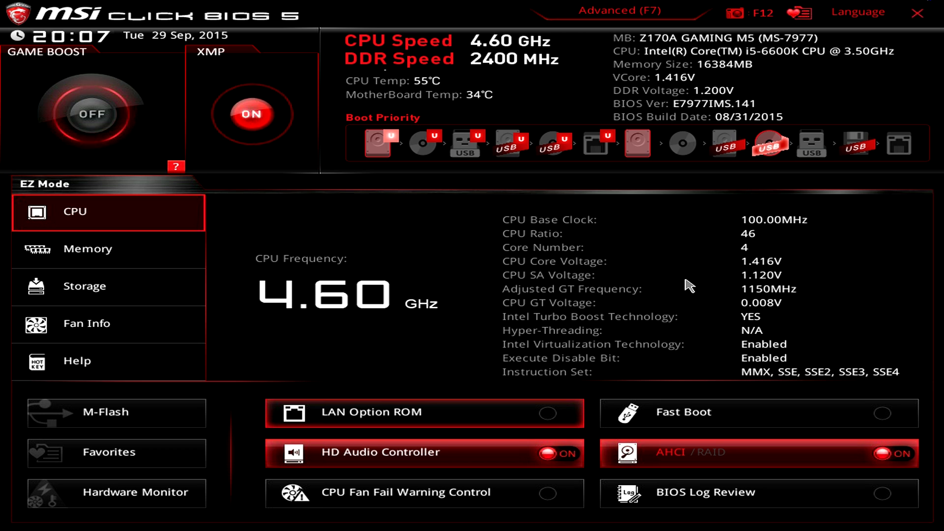
mouse_move(715, 321)
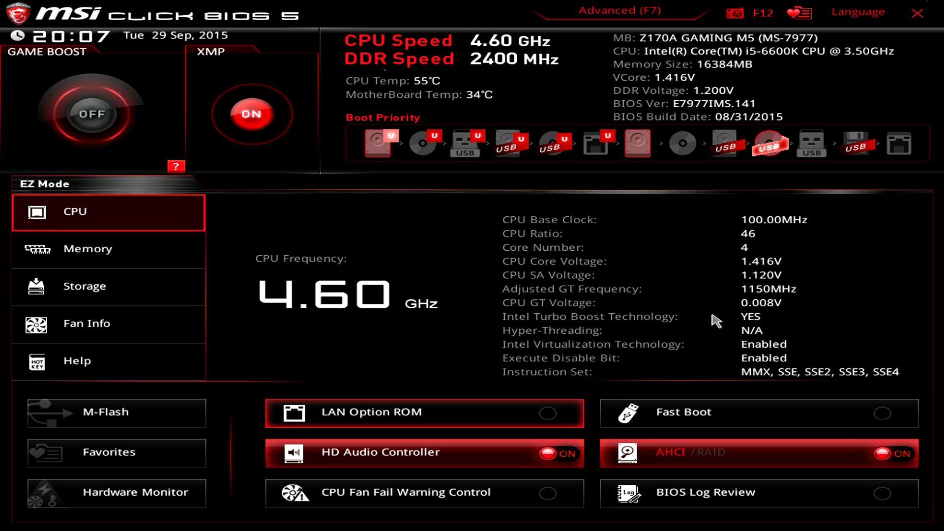
mouse_move(504, 349)
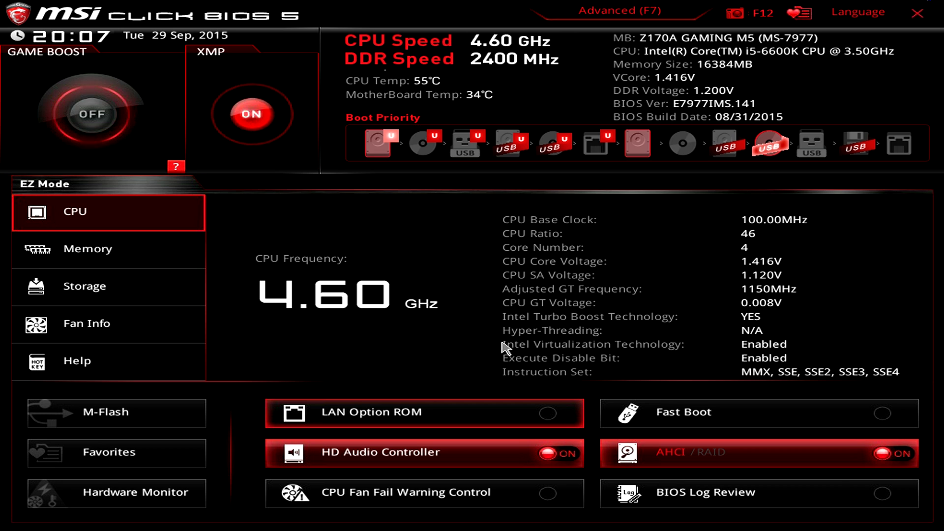
mouse_move(898, 338)
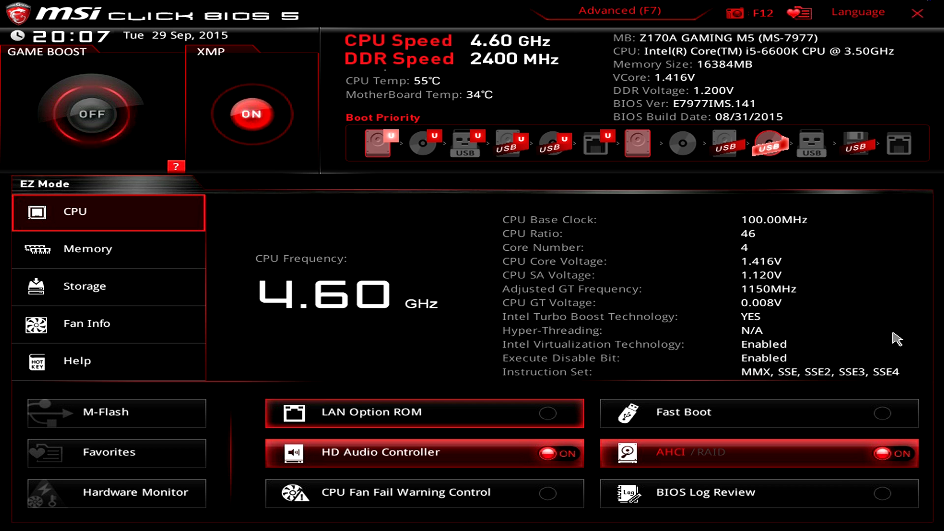
mouse_move(665, 292)
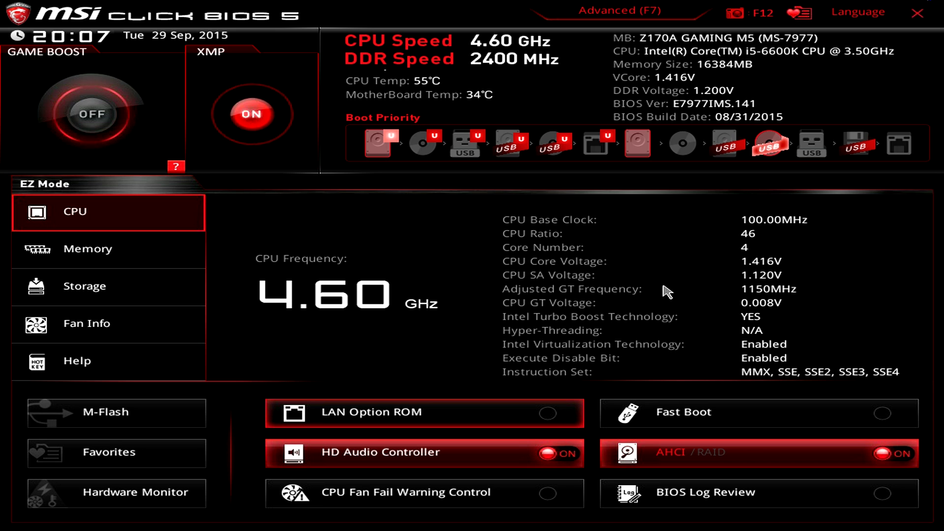
mouse_move(747, 242)
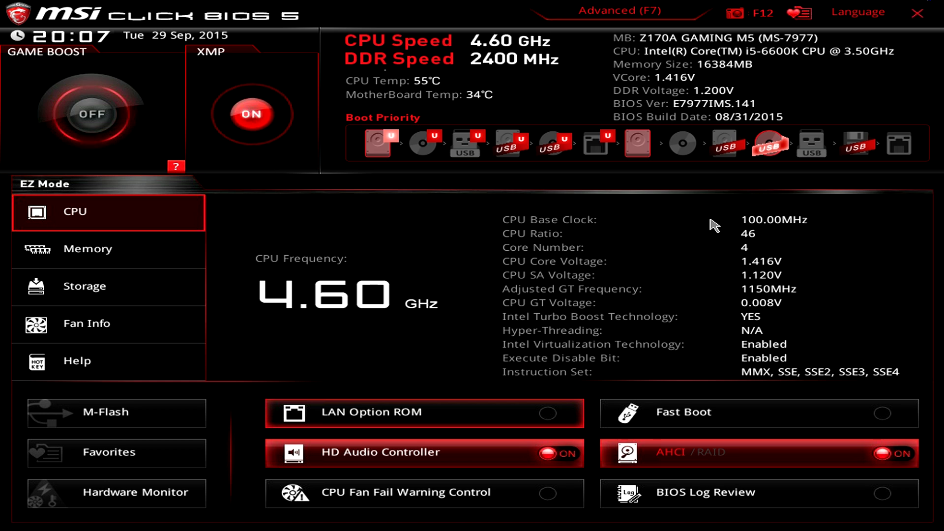
mouse_move(661, 235)
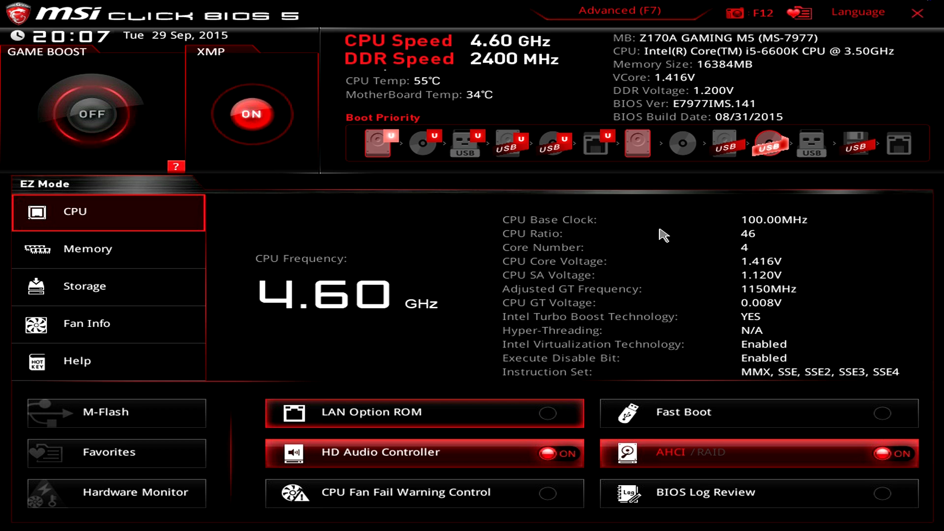
mouse_move(773, 62)
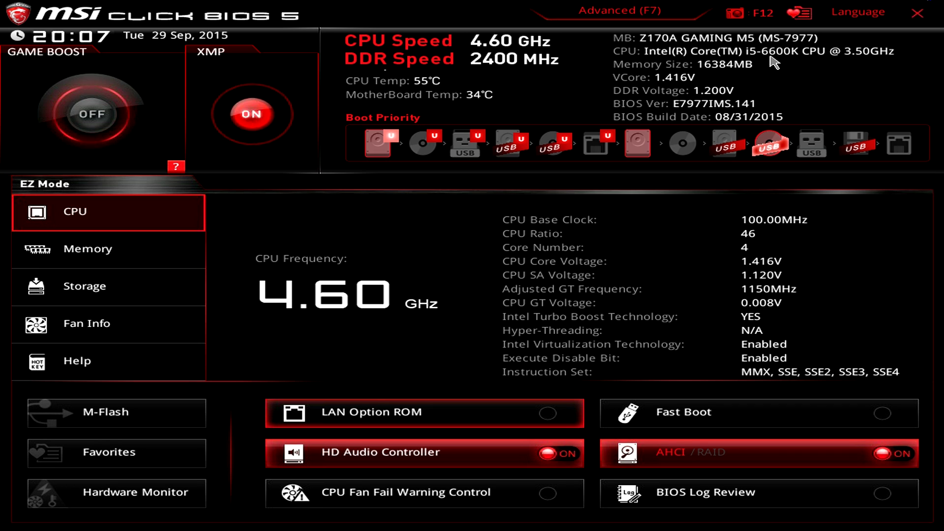
mouse_move(660, 258)
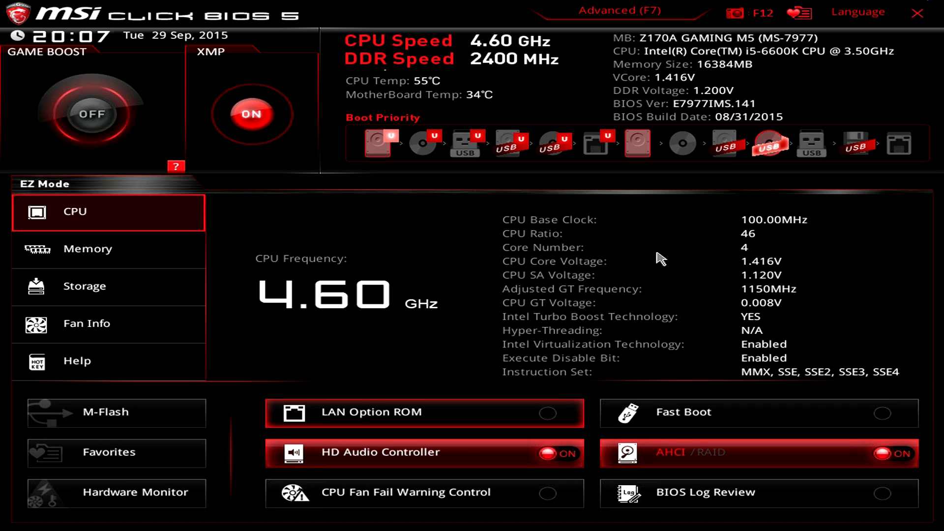
mouse_move(251, 290)
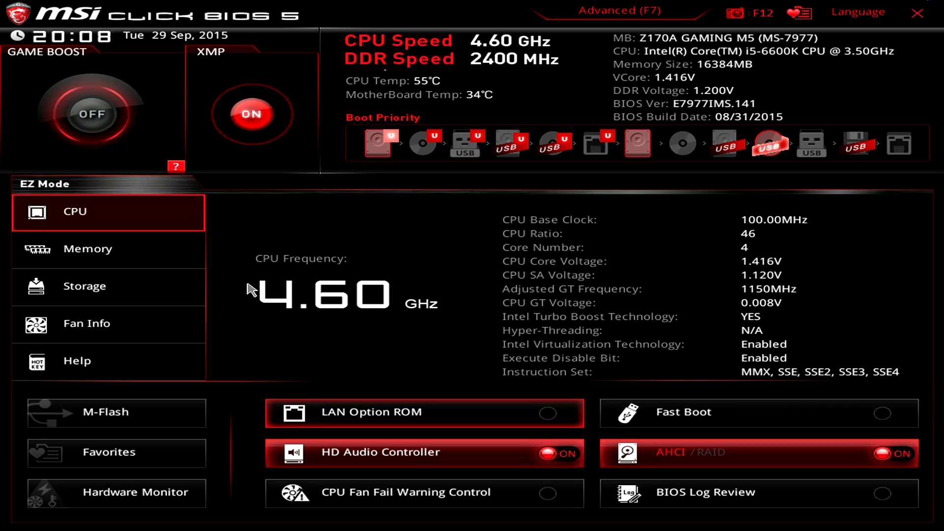
mouse_move(217, 294)
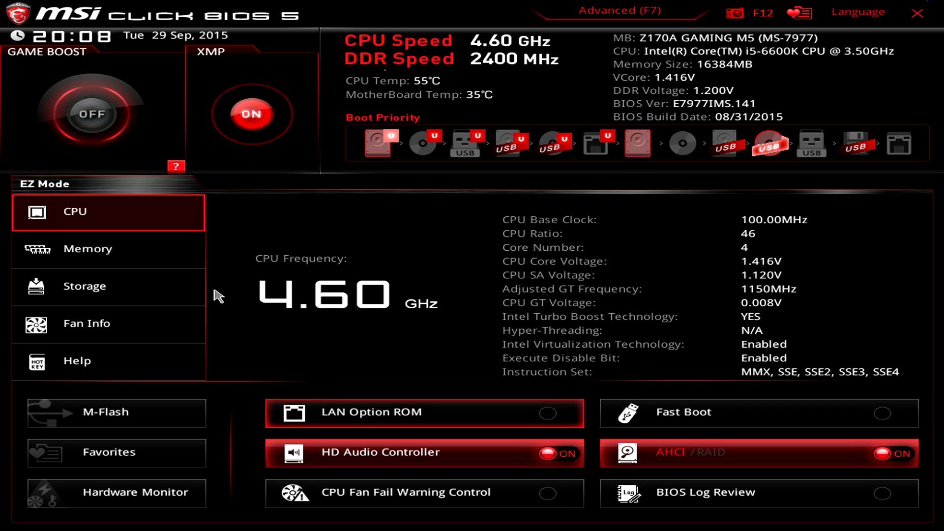
Show the memory overview at 2400 MHz and toggle XMP off then back on.
left_click(88, 249)
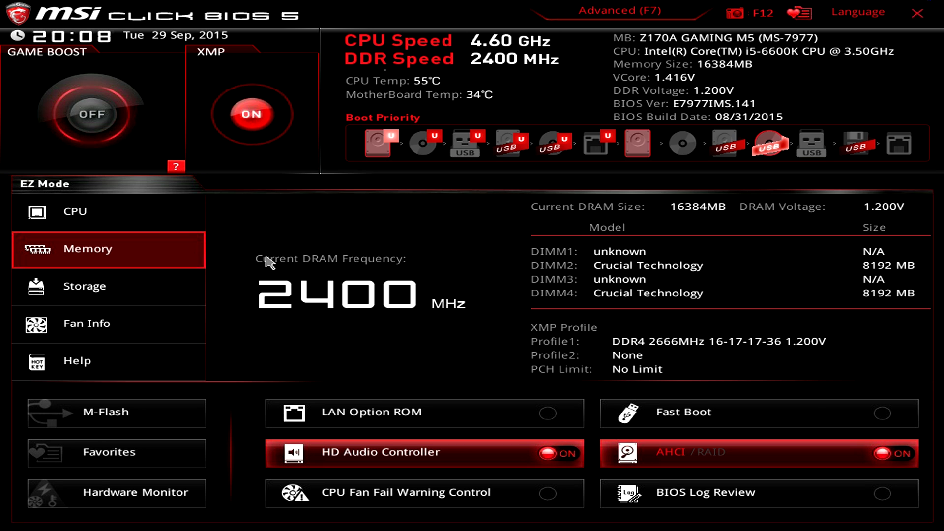
mouse_move(441, 275)
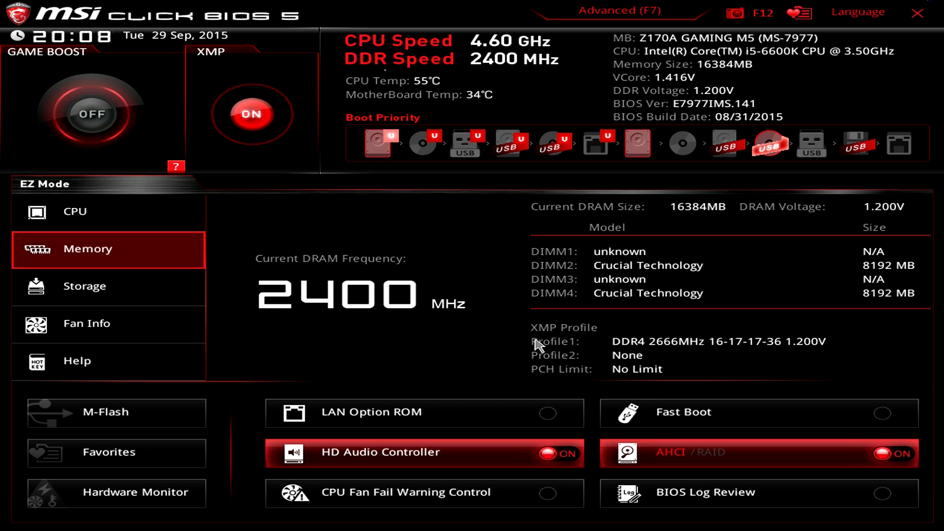
mouse_move(809, 346)
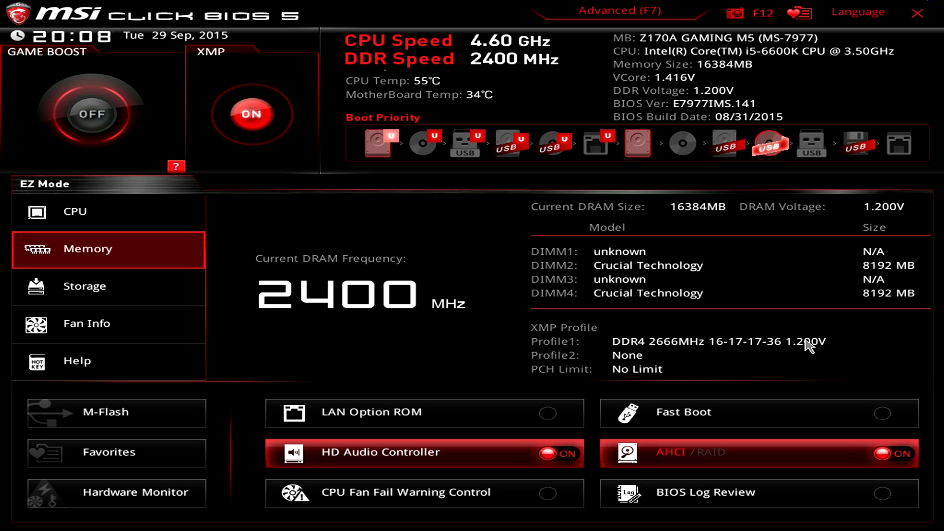
mouse_move(676, 349)
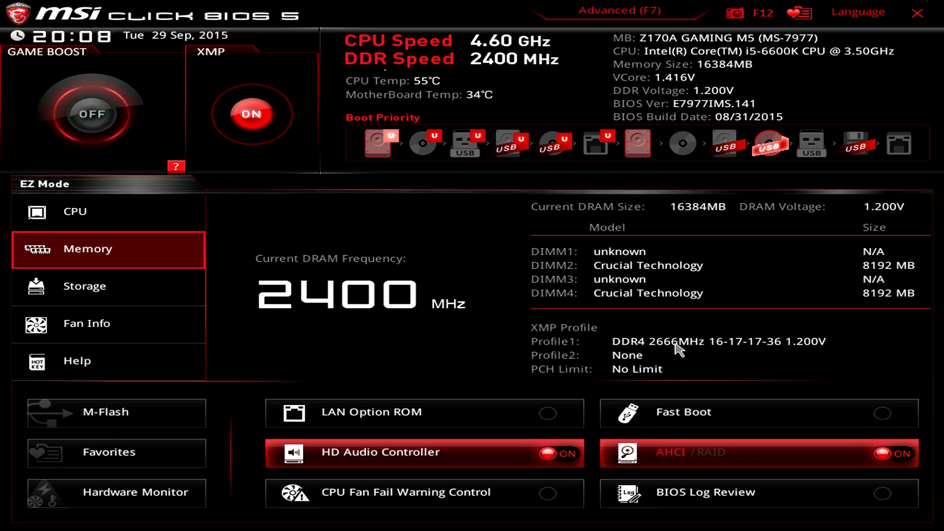
mouse_move(734, 352)
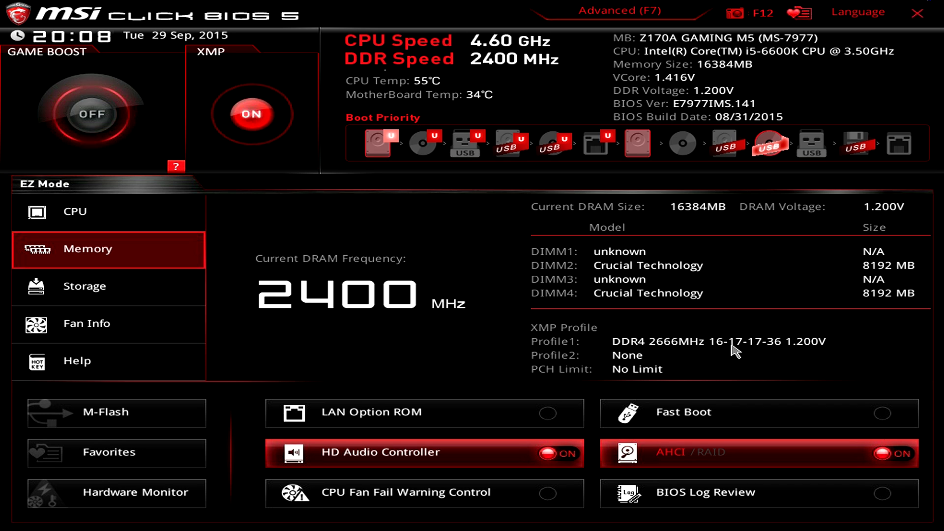
mouse_move(784, 351)
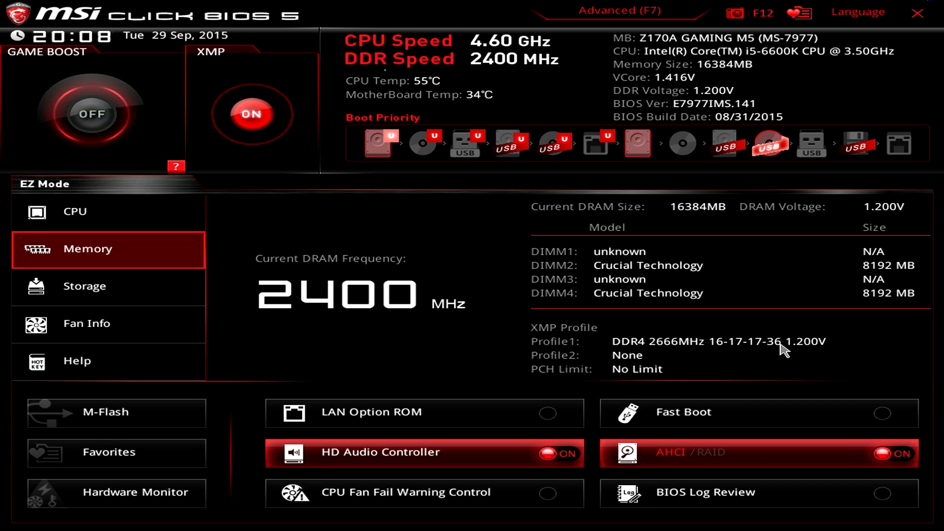
mouse_move(301, 339)
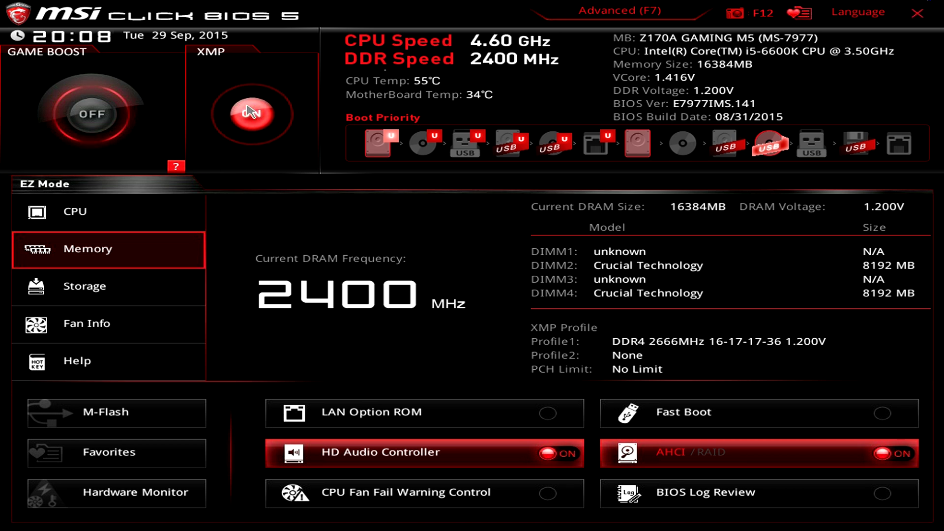
left_click(251, 114)
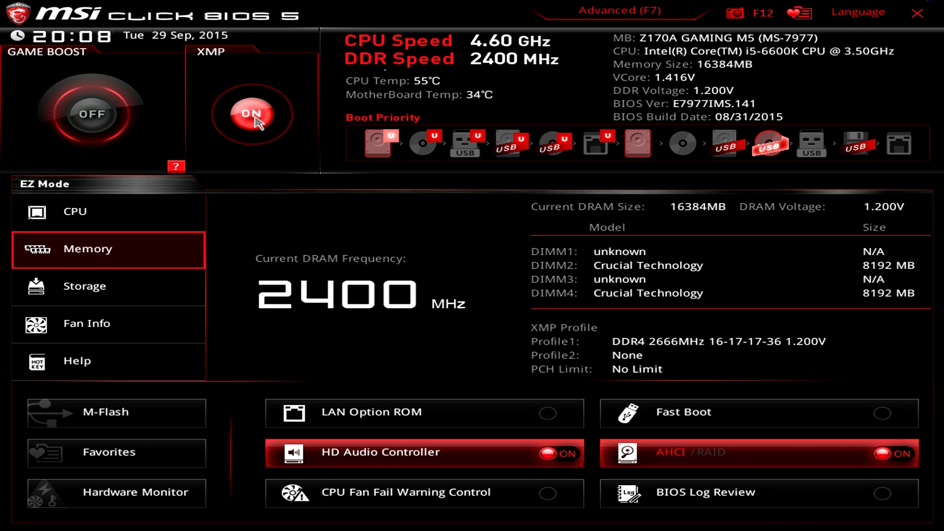
left_click(252, 114)
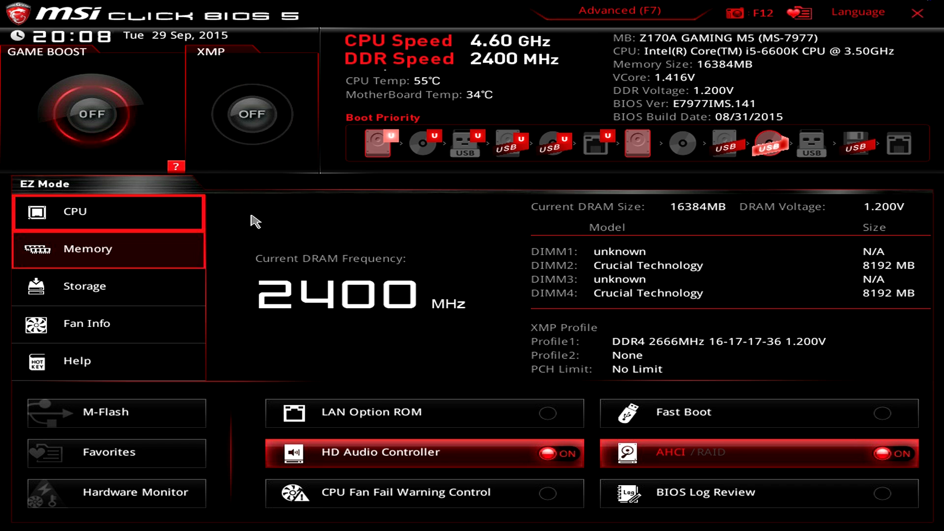
mouse_move(697, 352)
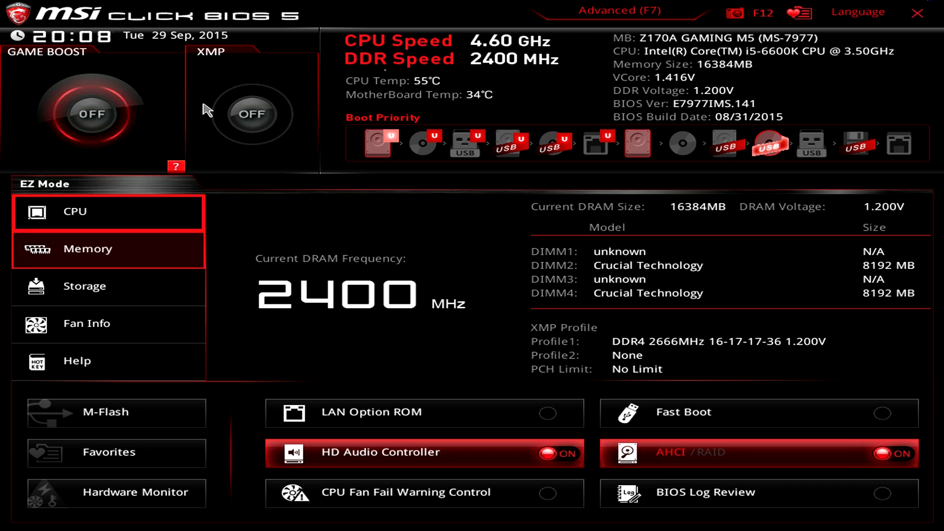
left_click(250, 114)
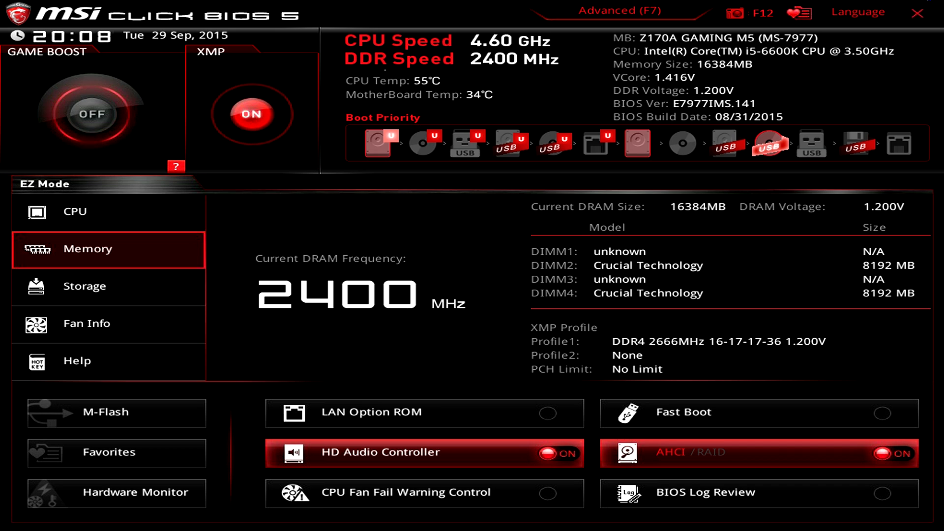
mouse_move(395, 303)
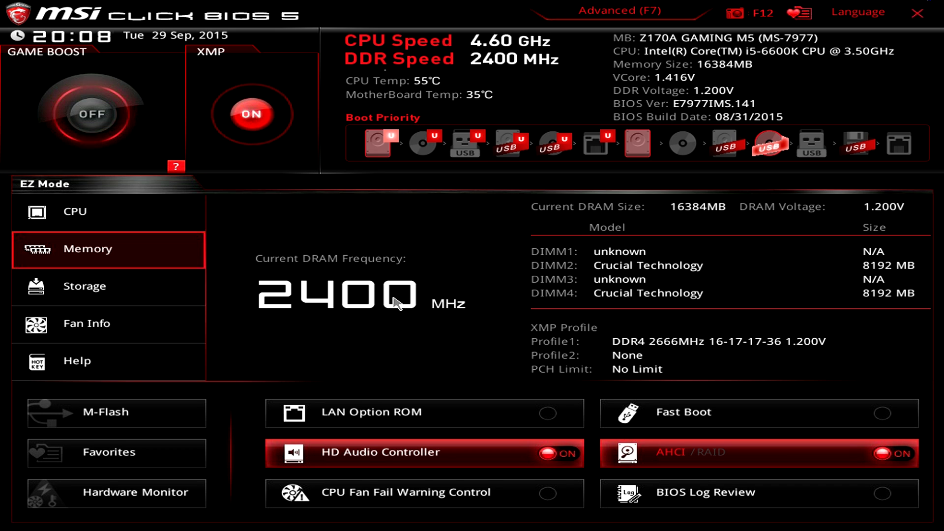
mouse_move(396, 304)
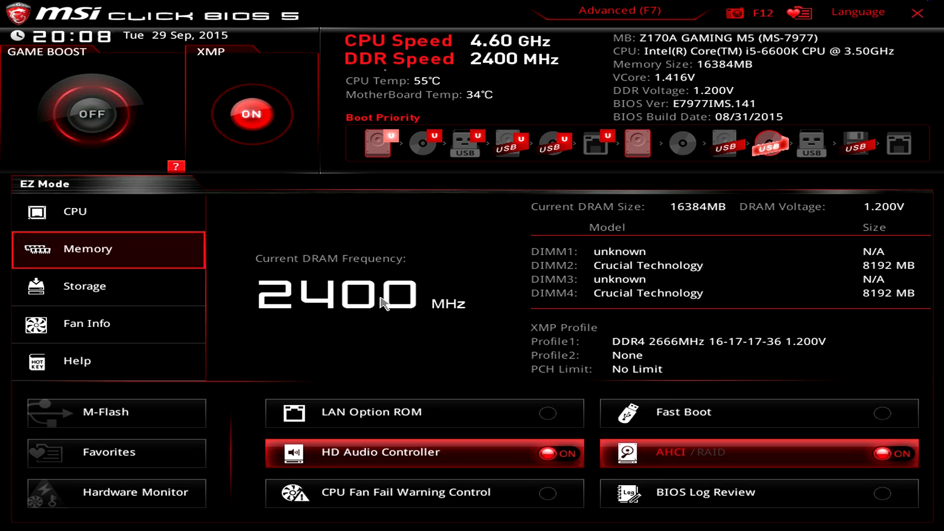
mouse_move(334, 355)
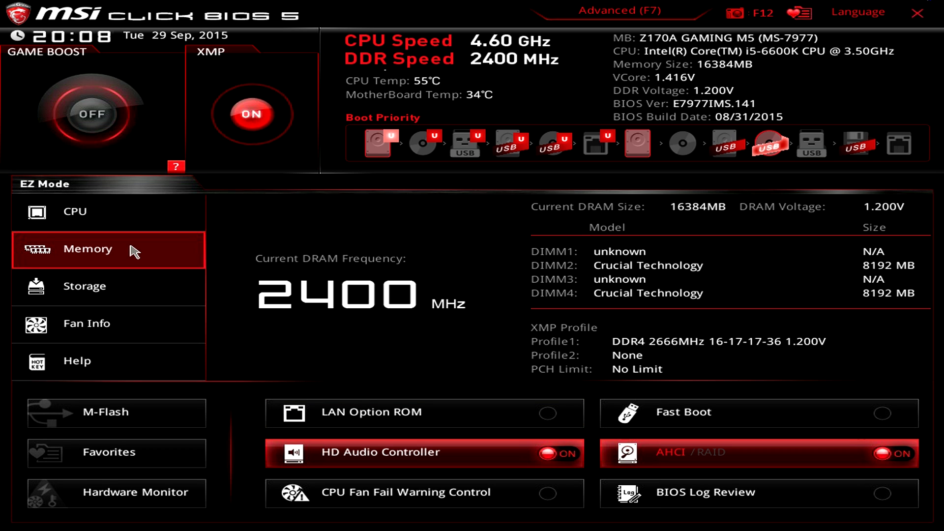
mouse_move(232, 284)
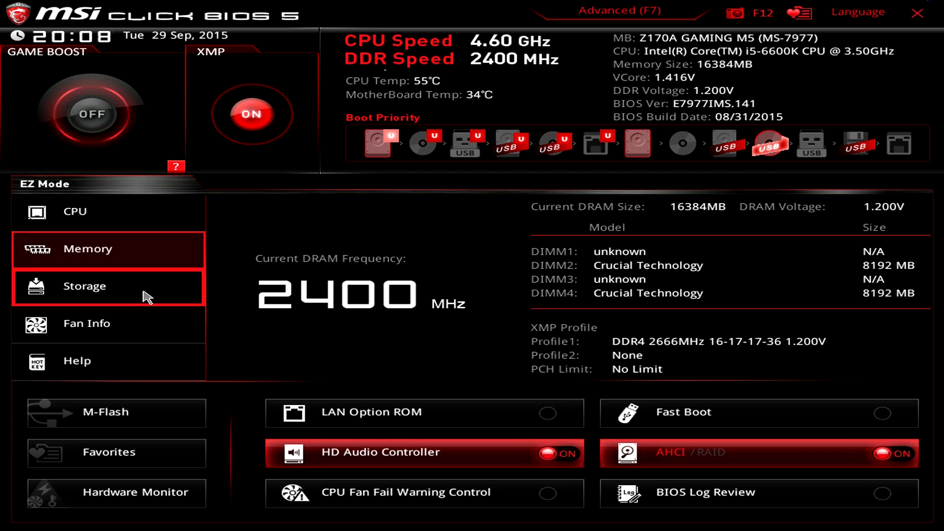
On the CPU overview, try Game Boost, dismiss its explanation and leave it off.
left_click(91, 212)
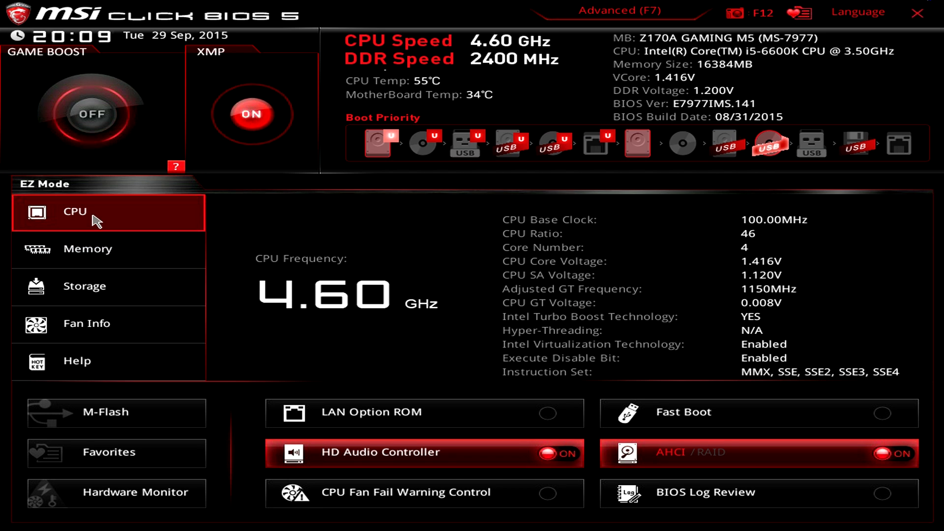
left_click(92, 114)
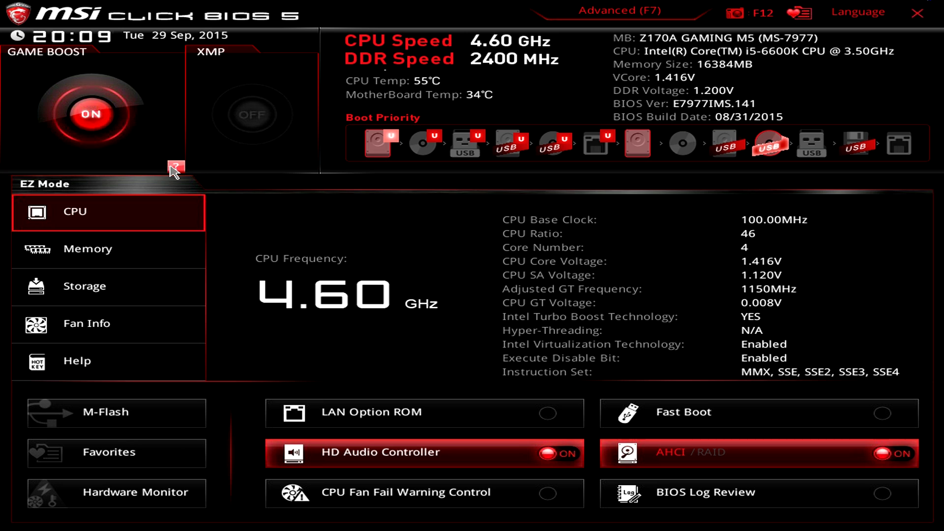
mouse_move(771, 257)
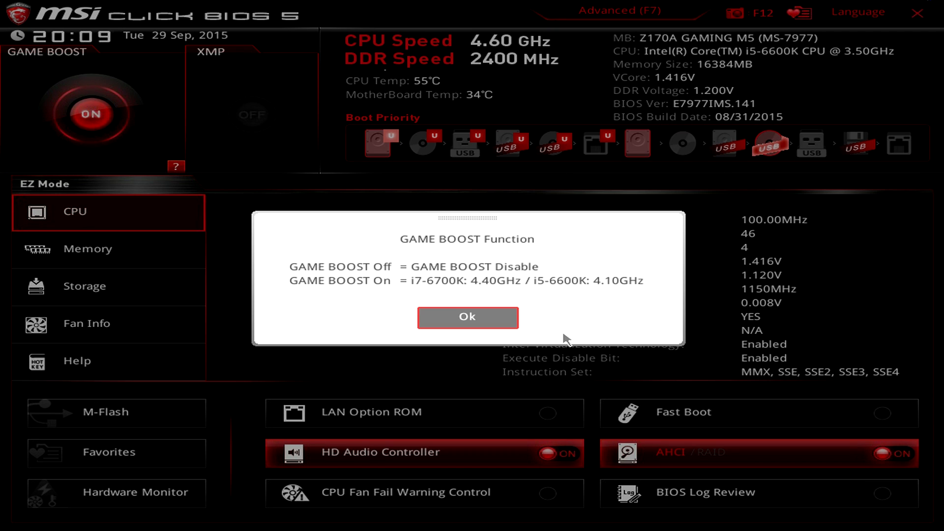
mouse_move(589, 289)
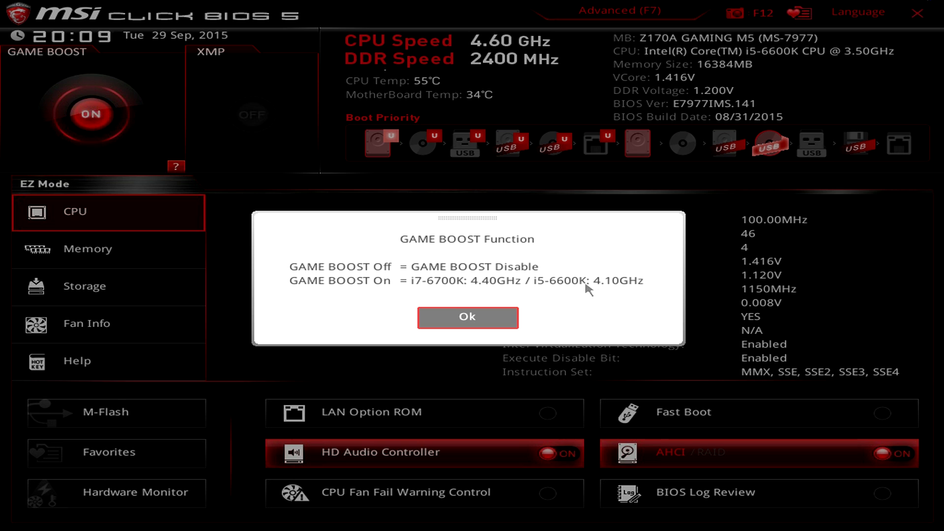
mouse_move(606, 286)
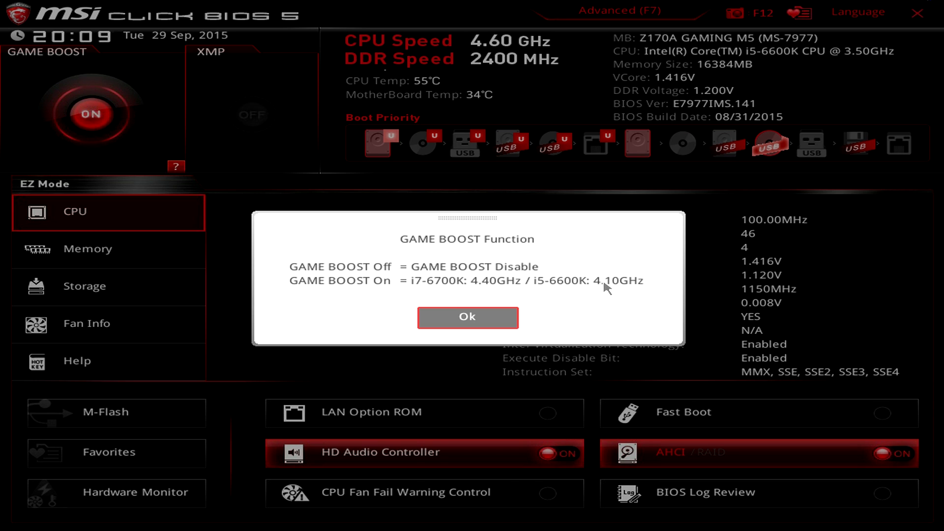
mouse_move(374, 296)
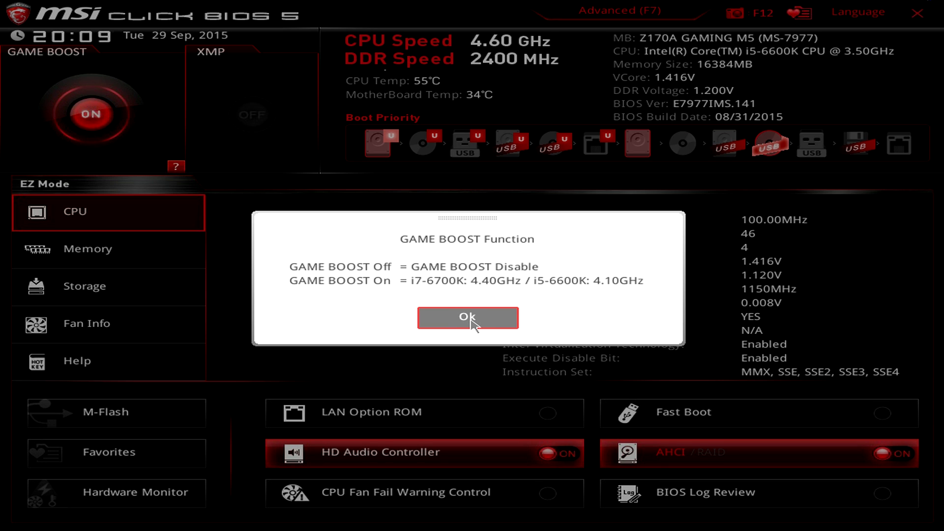
mouse_move(471, 327)
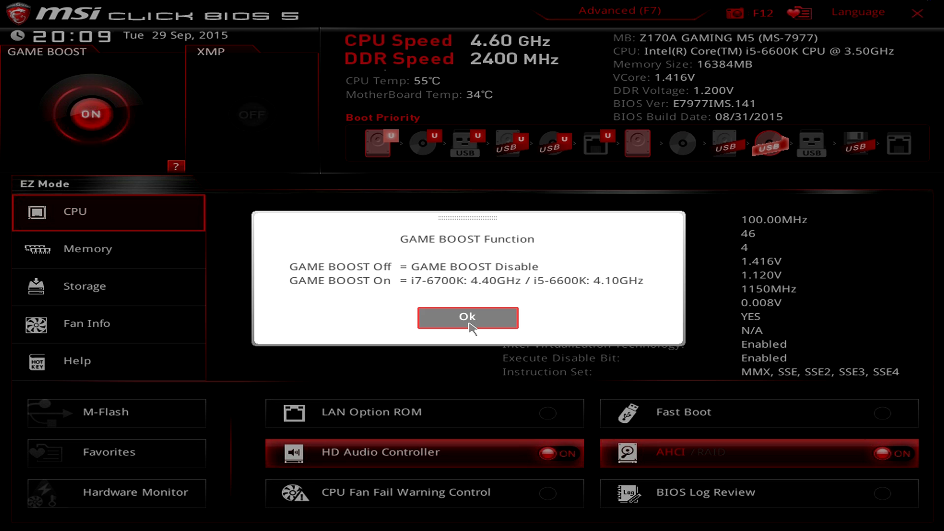
left_click(467, 317)
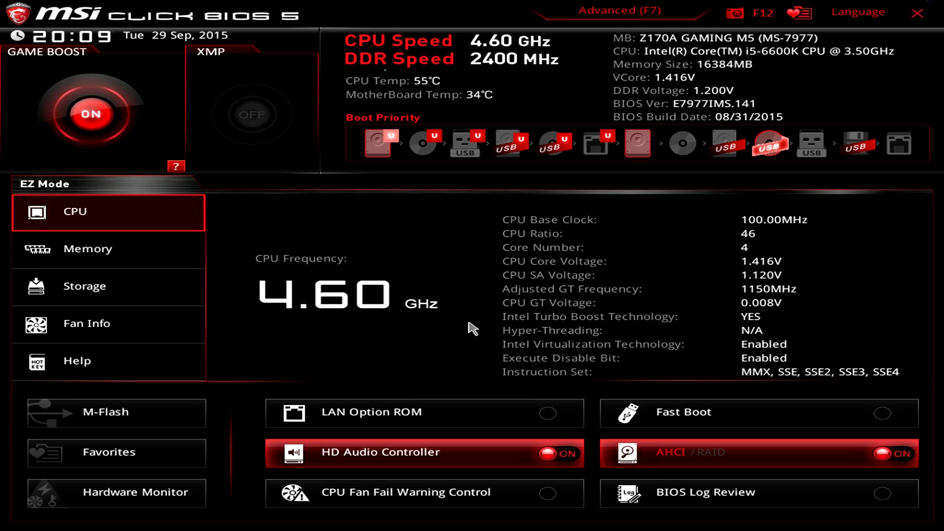
mouse_move(461, 345)
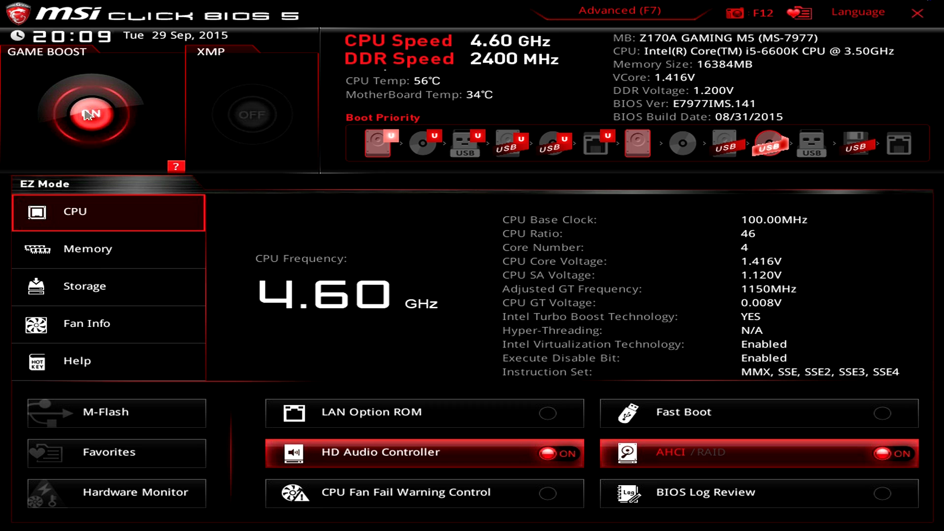
left_click(251, 114)
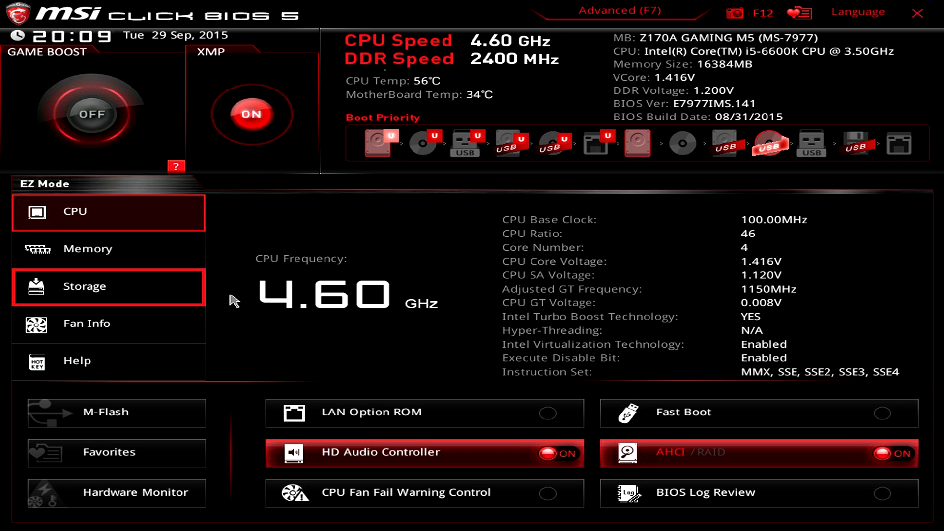
mouse_move(80, 289)
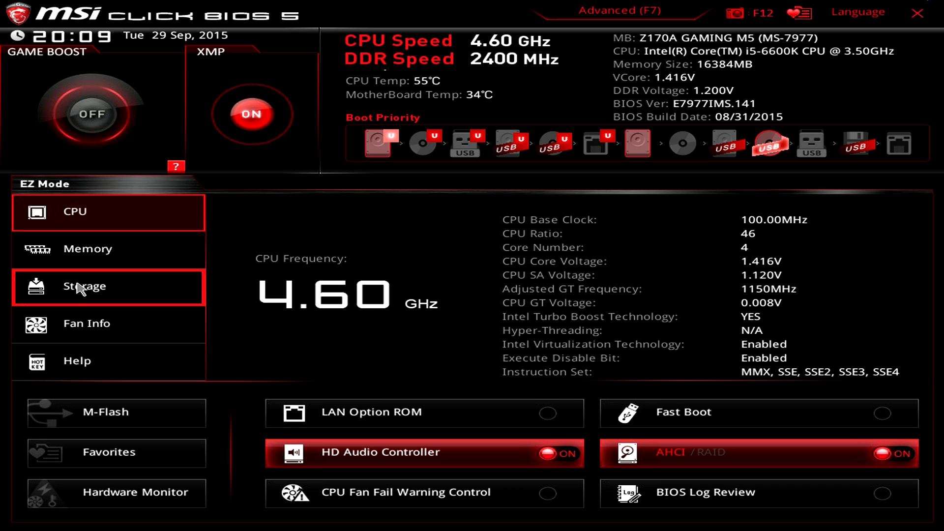
View the storage list with the Samsung SSD, then the CPU fan curves in Fan Info.
left_click(83, 286)
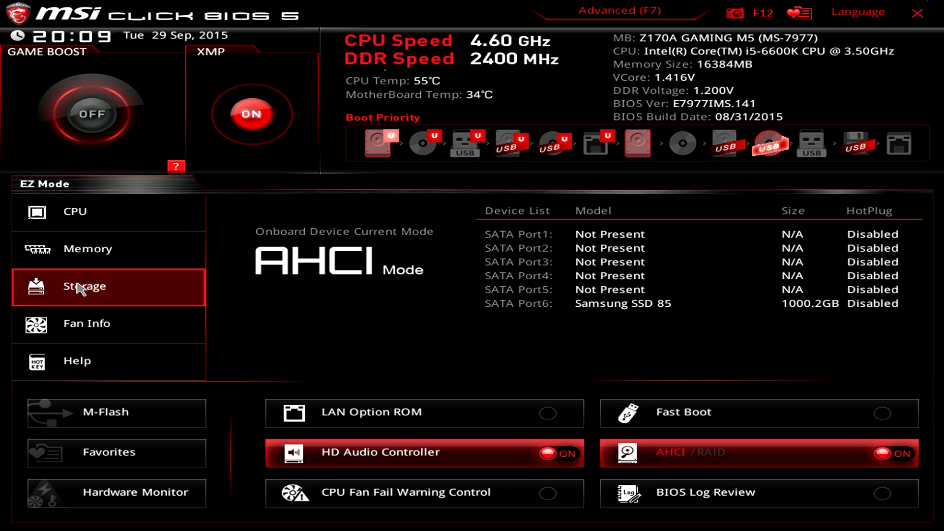
mouse_move(592, 304)
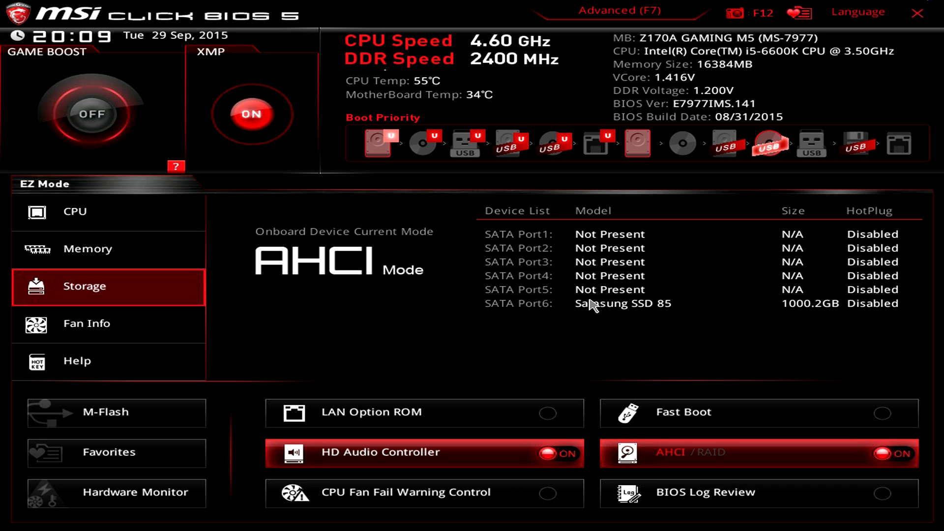
mouse_move(733, 314)
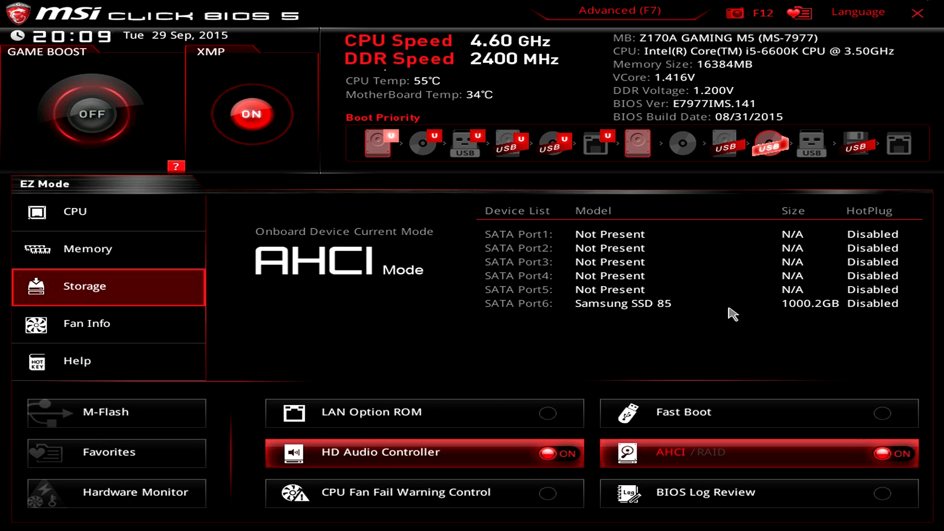
mouse_move(621, 318)
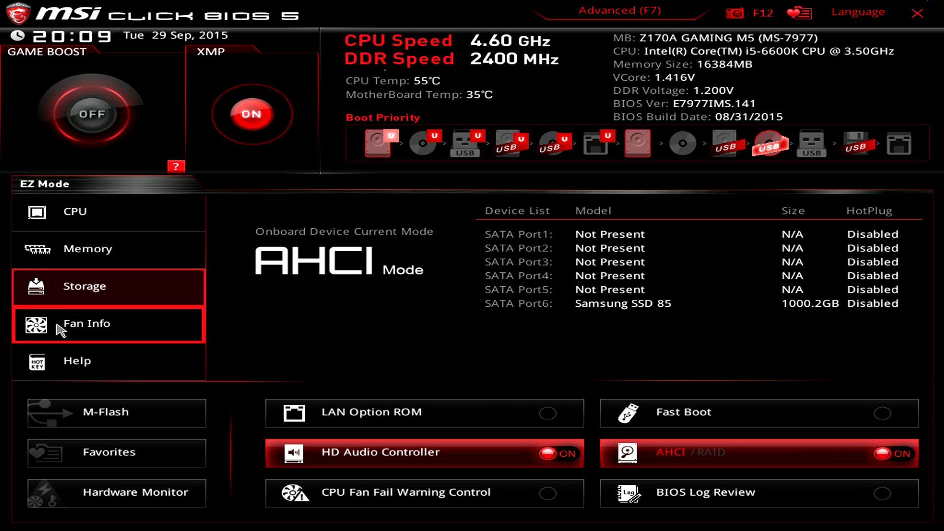
left_click(87, 324)
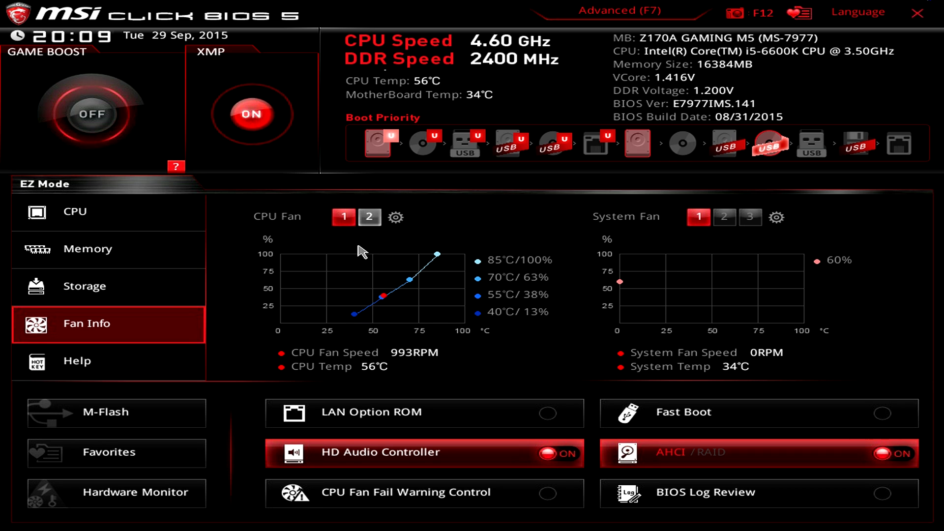
mouse_move(372, 275)
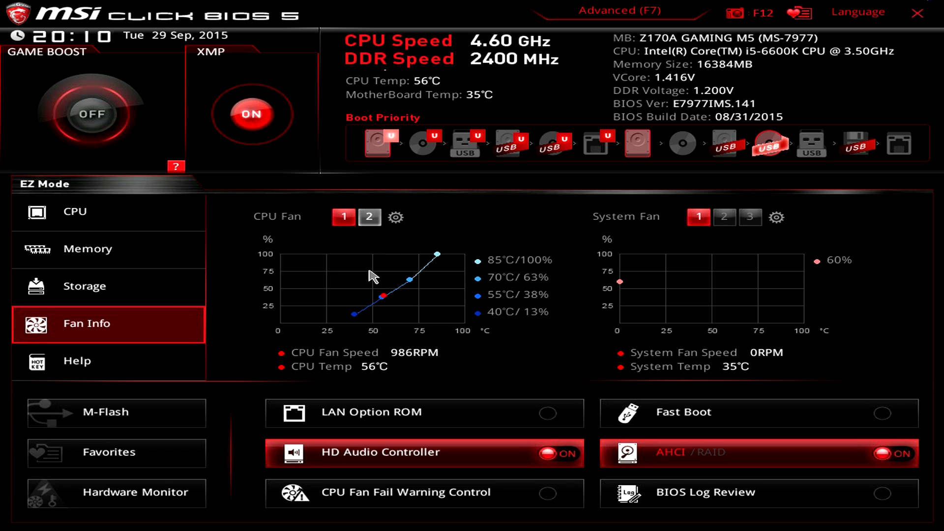
mouse_move(801, 264)
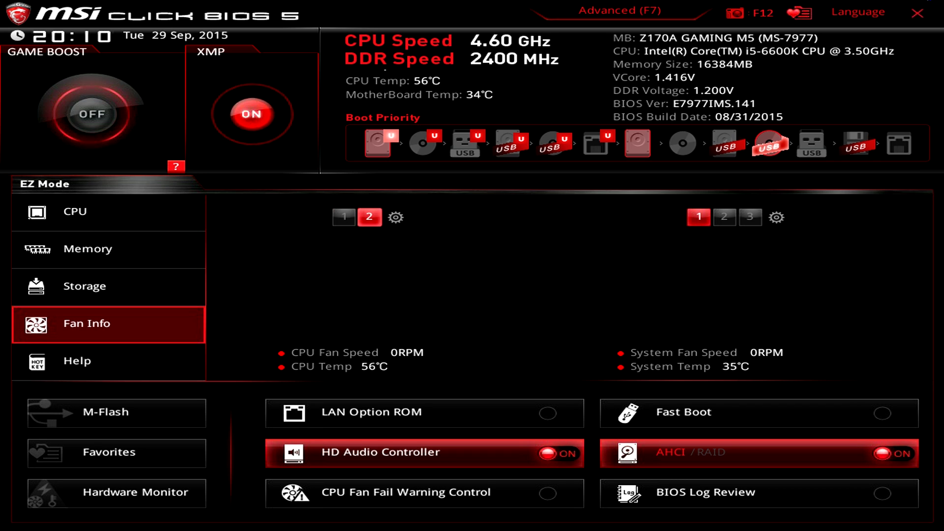
left_click(87, 323)
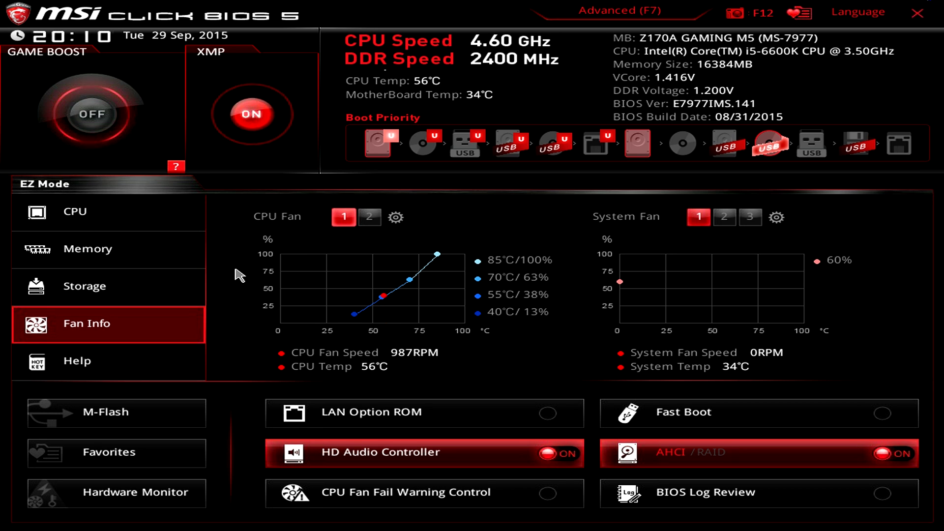
mouse_move(256, 292)
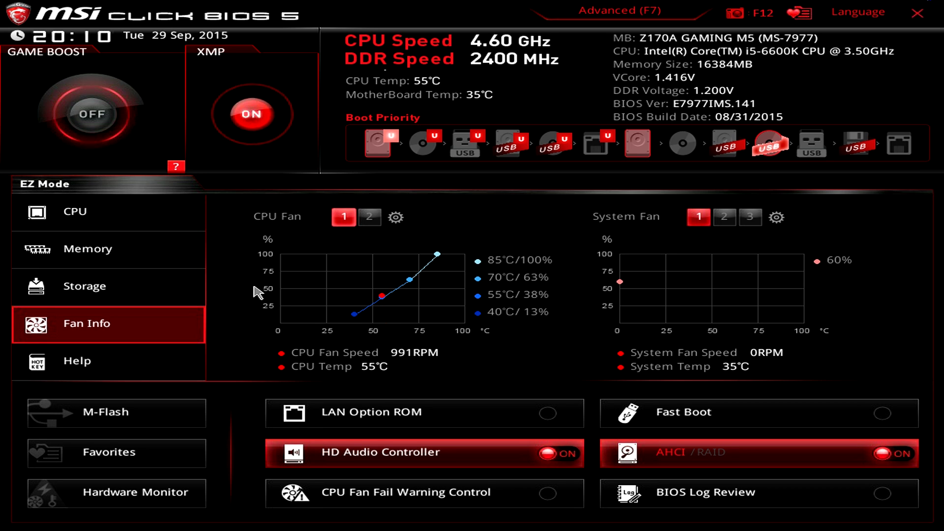
mouse_move(253, 320)
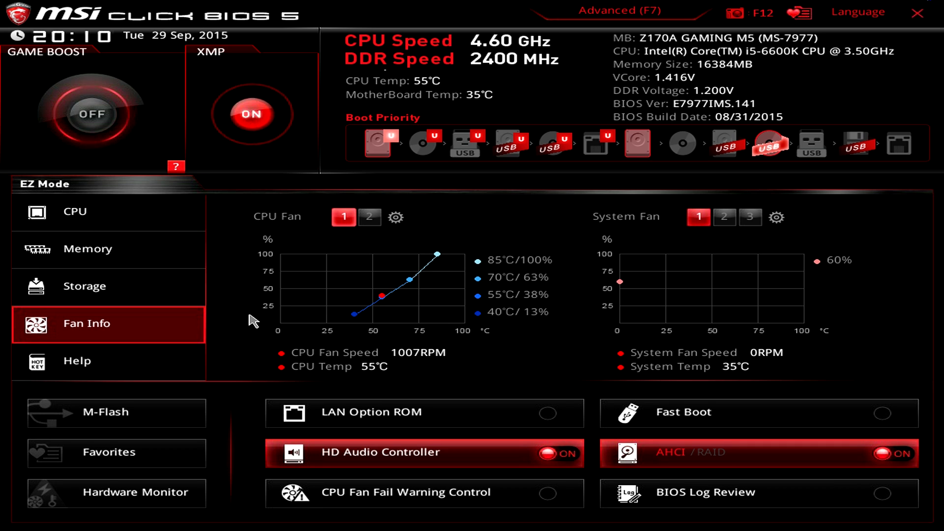
mouse_move(393, 311)
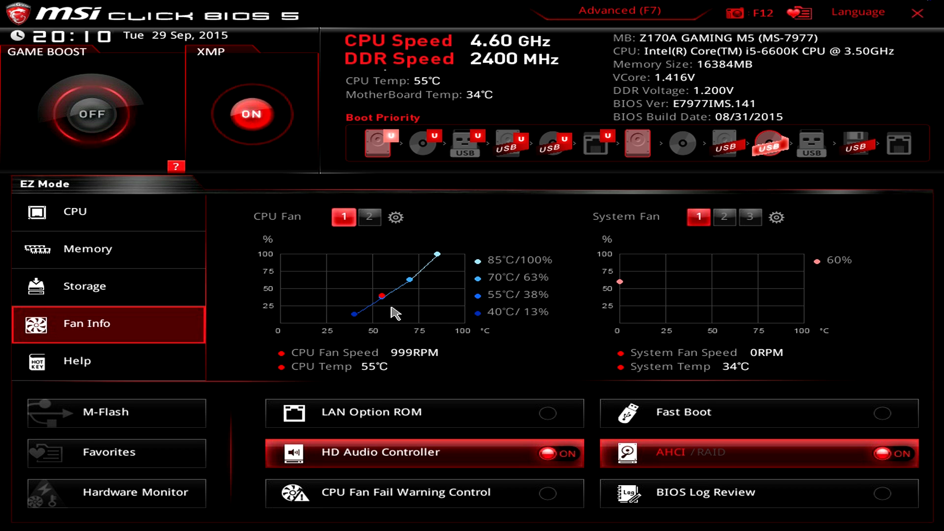
mouse_move(479, 286)
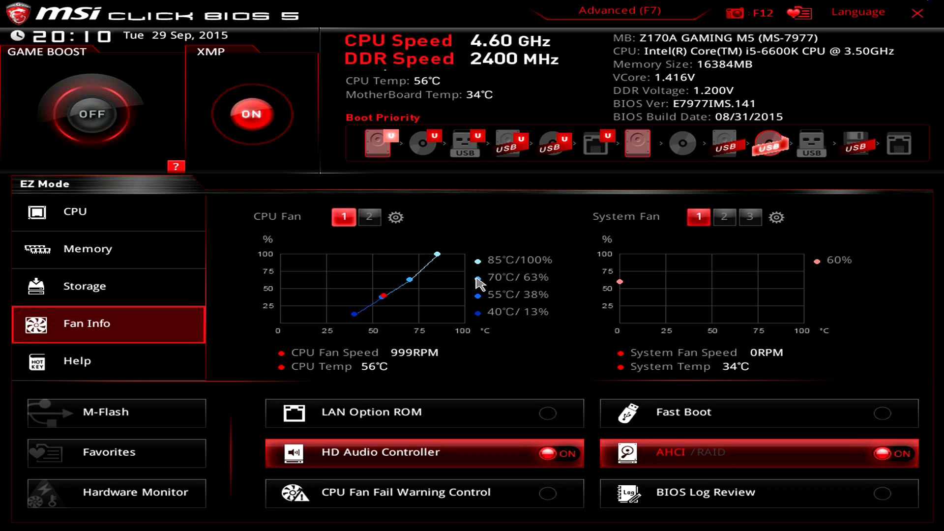
mouse_move(511, 274)
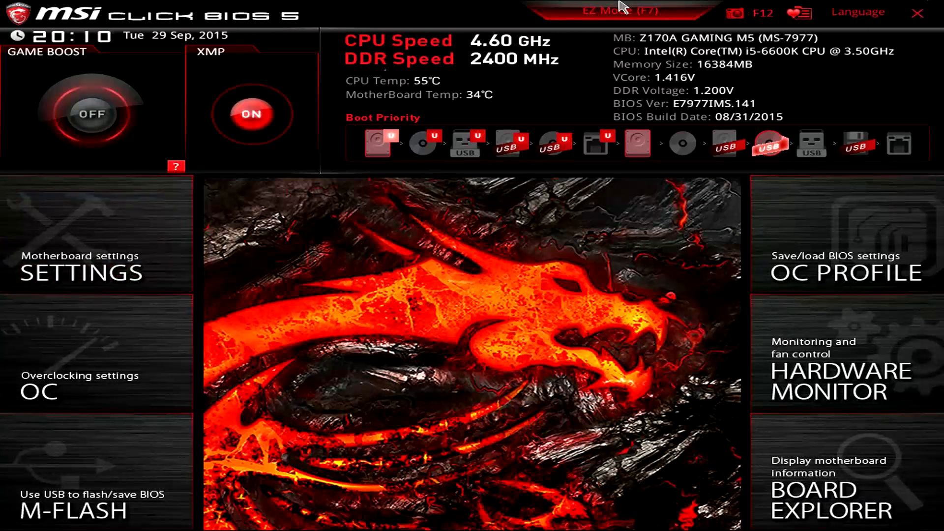
mouse_move(468, 293)
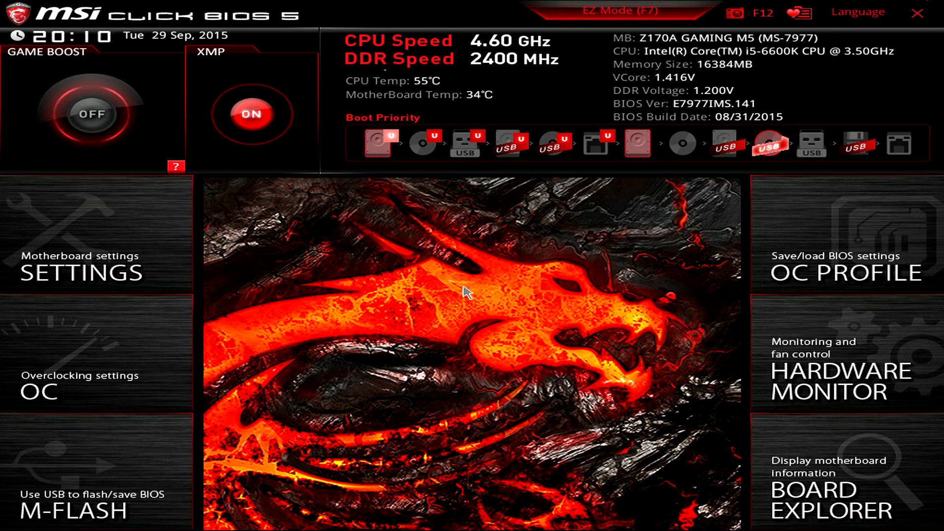
mouse_move(438, 220)
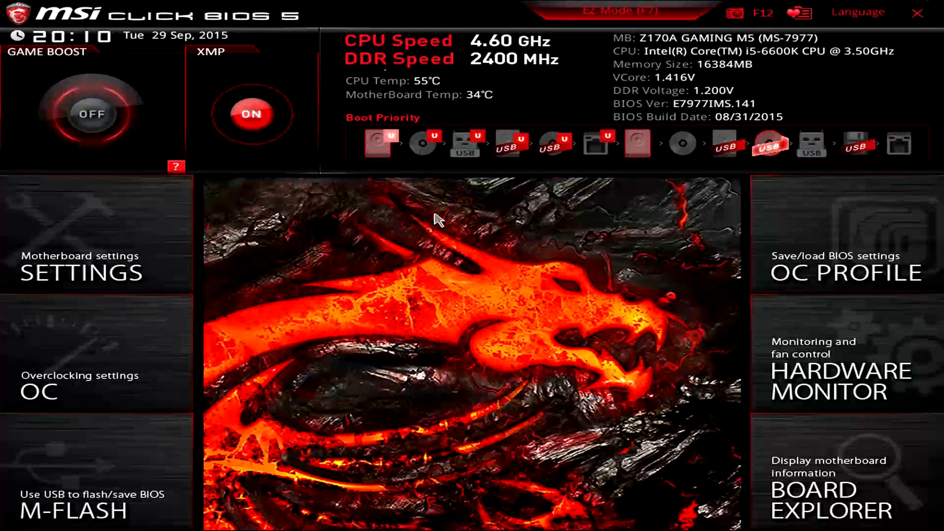
mouse_move(412, 242)
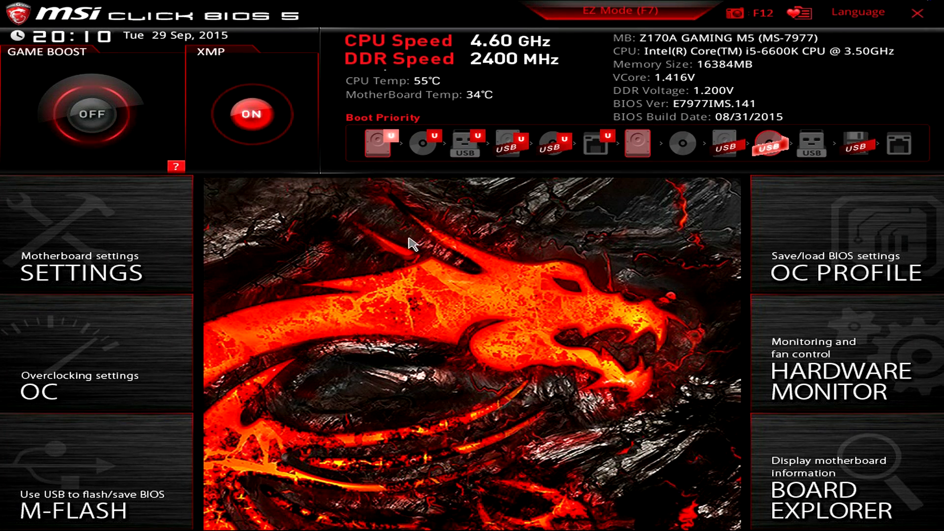
mouse_move(399, 259)
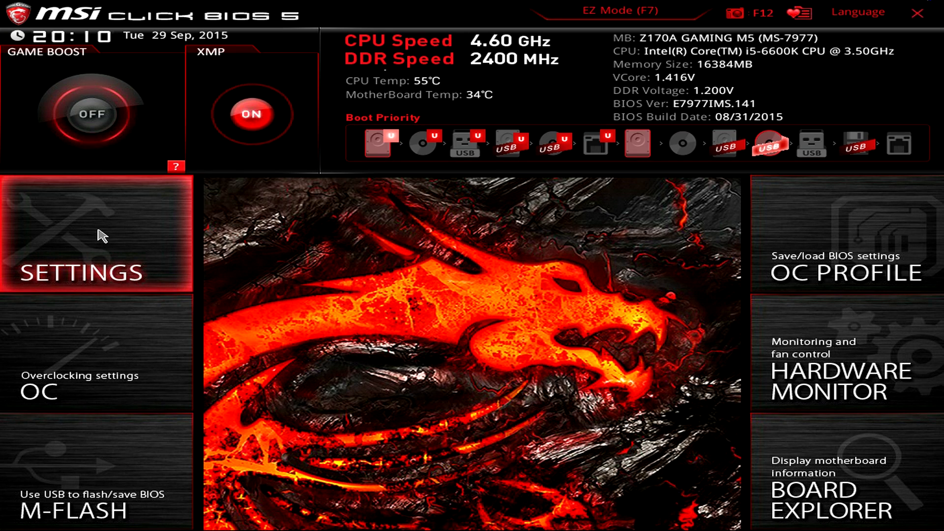
Open Settings > System Status, view DMI board information, then return to System Status.
left_click(96, 235)
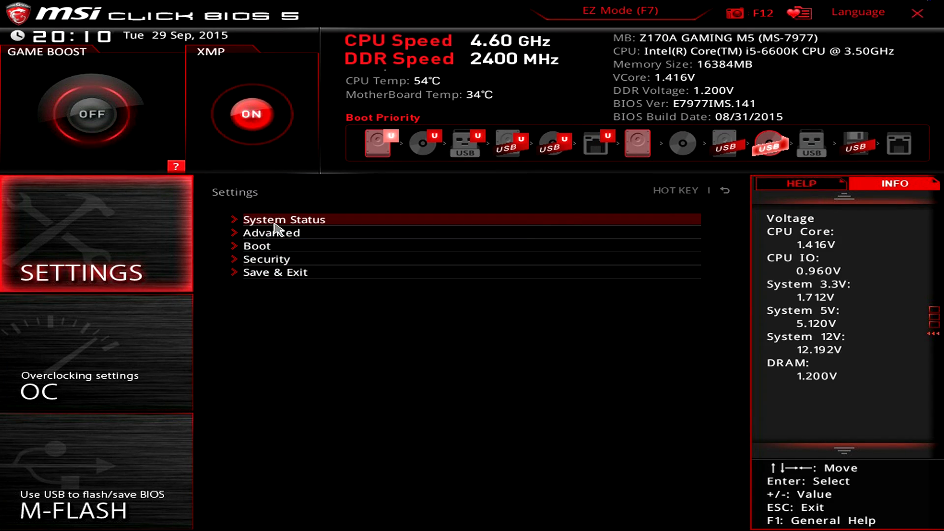
left_click(283, 220)
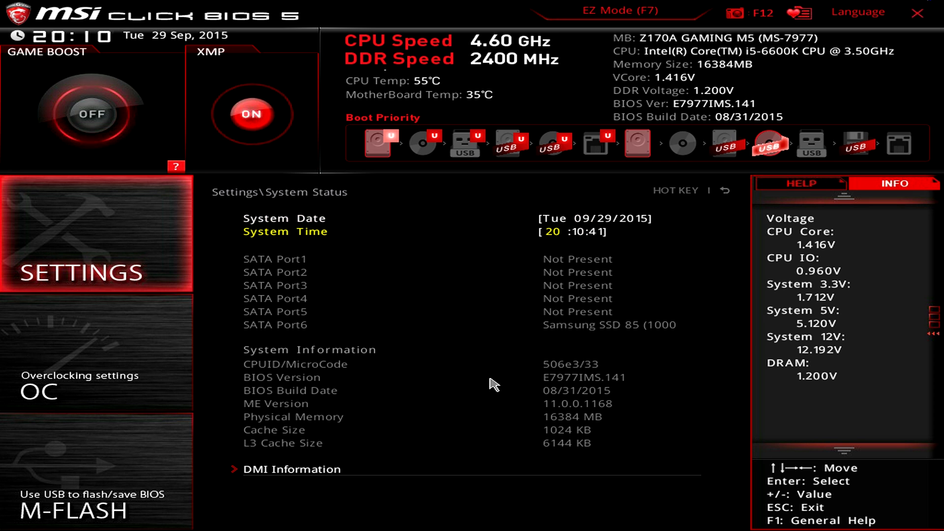
left_click(291, 469)
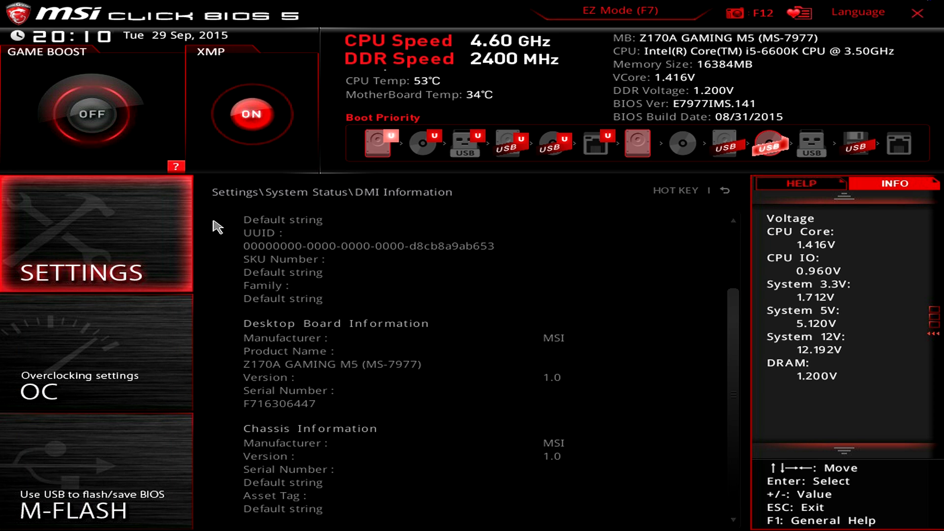
left_click(725, 190)
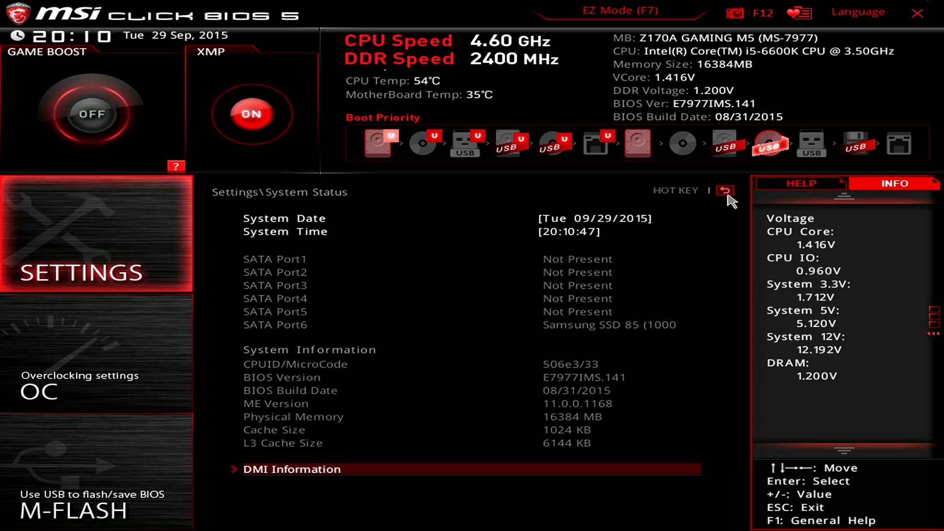
Enter Advanced > Integrated Graphics and view Initiate Graphic Adapter choices unchanged.
left_click(725, 192)
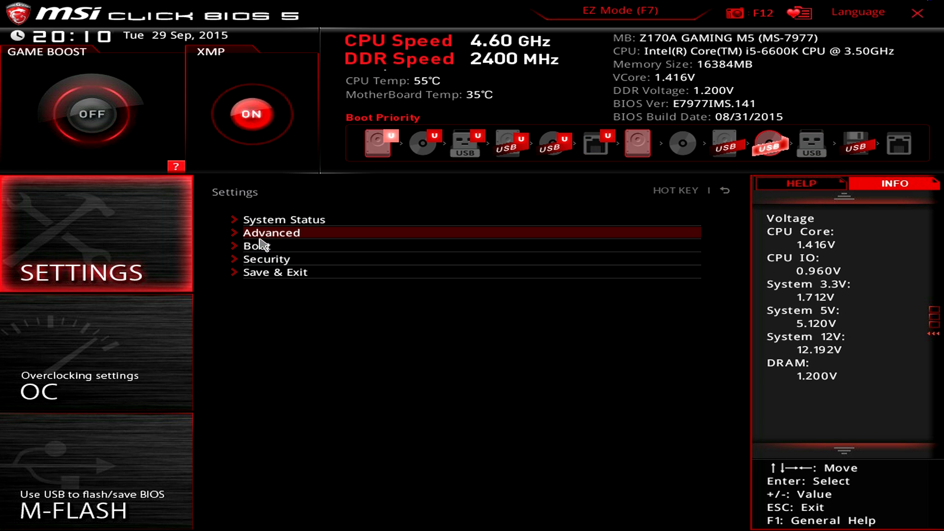
left_click(271, 233)
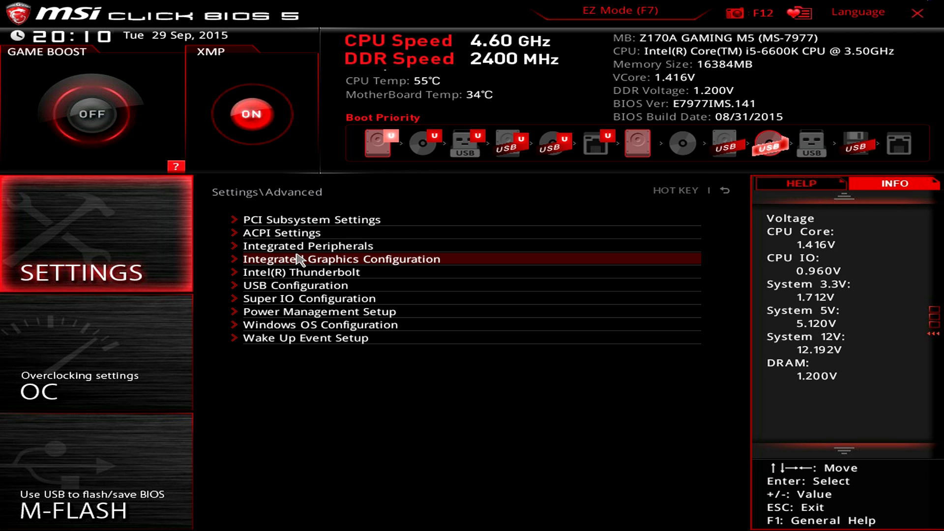
left_click(340, 259)
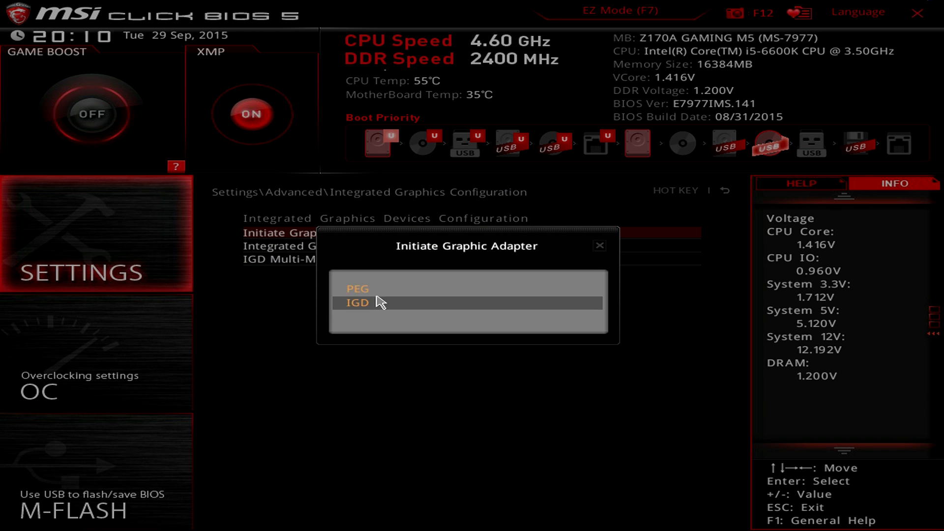
left_click(357, 289)
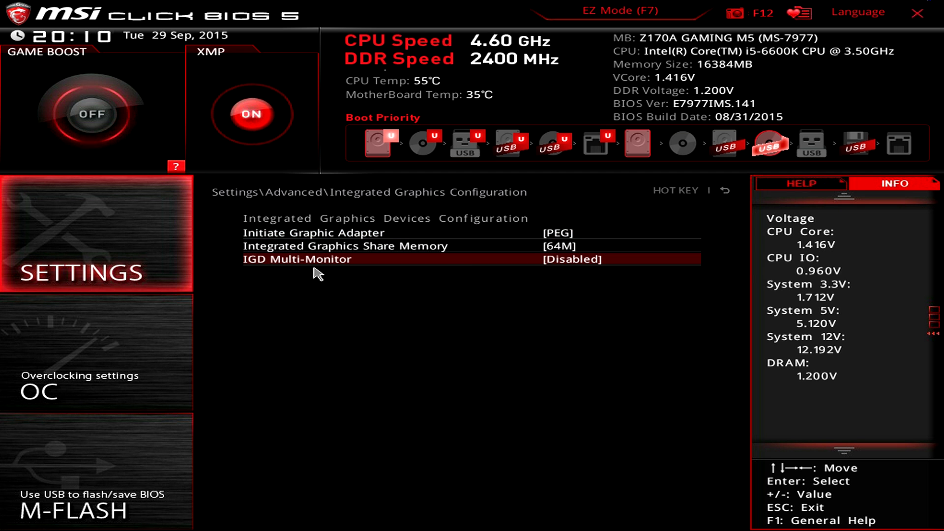
View IGD Multi-Monitor options unchanged and back out of integrated graphics settings.
left_click(570, 259)
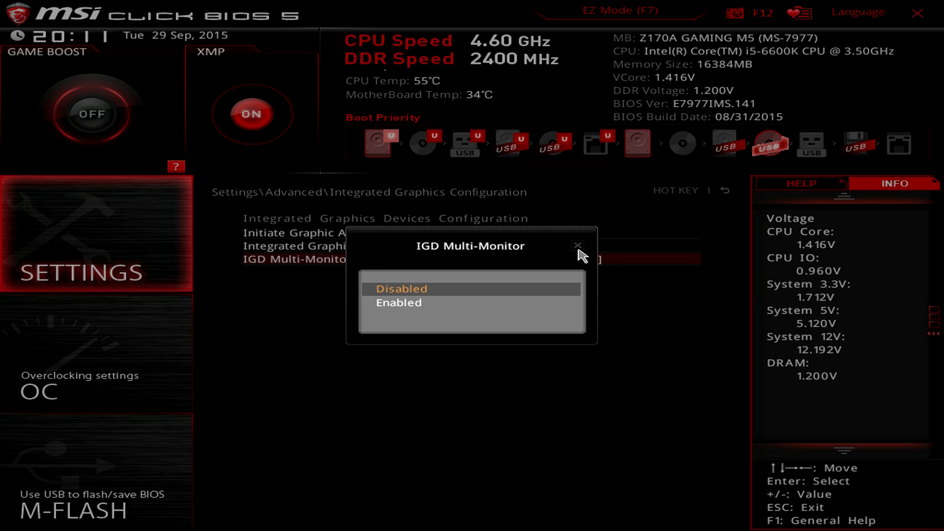
left_click(577, 246)
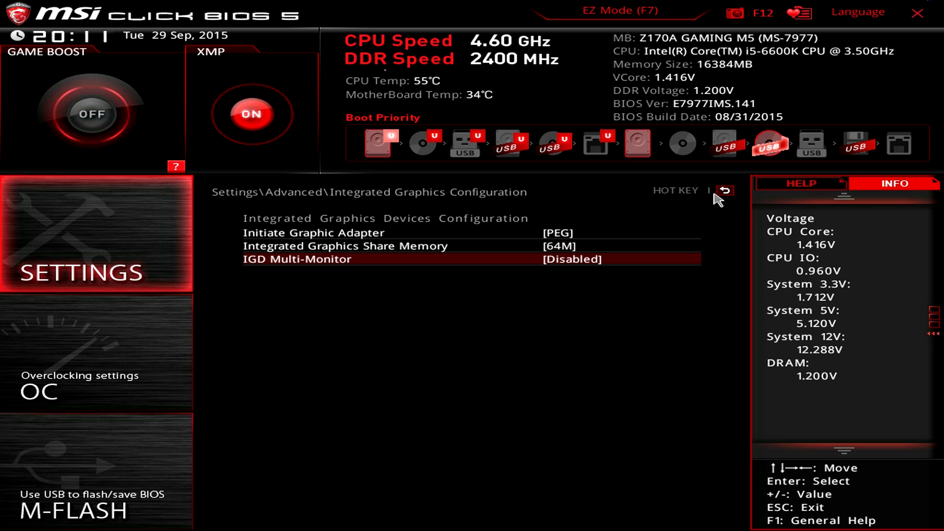
left_click(538, 246)
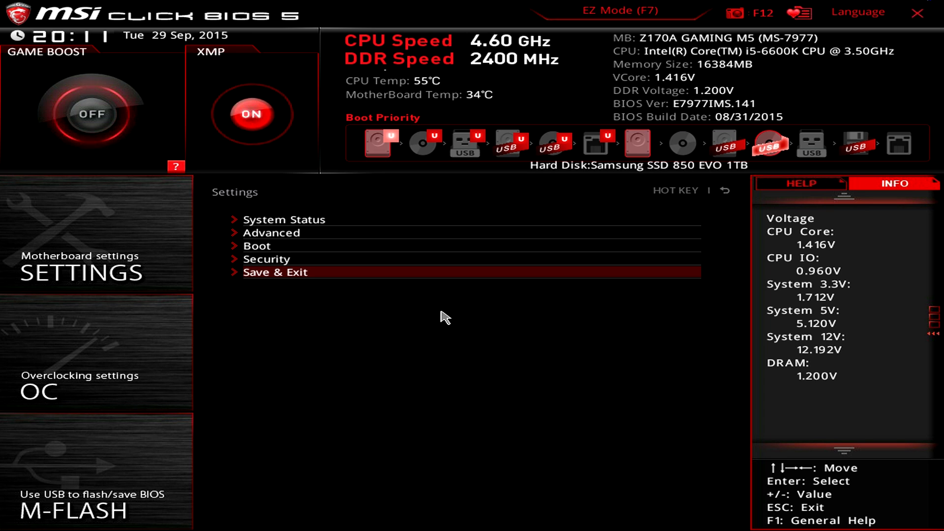
mouse_move(428, 337)
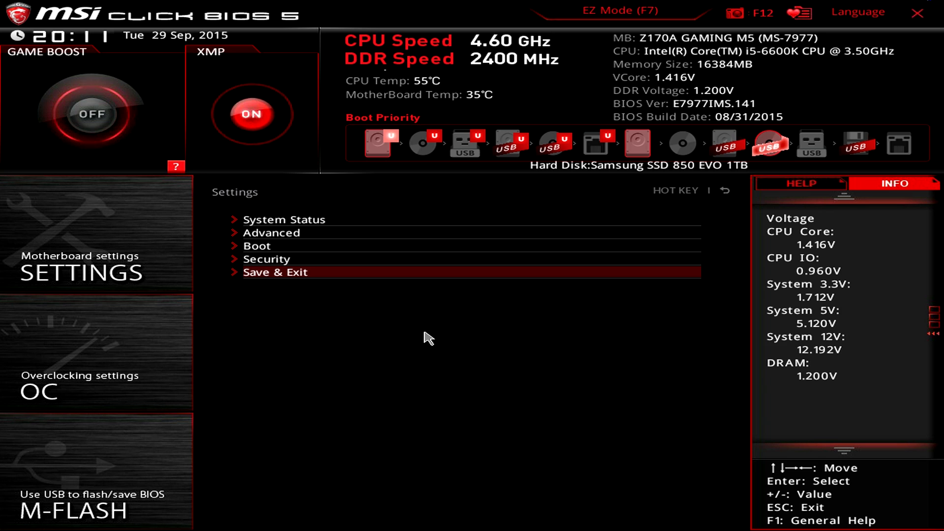
mouse_move(362, 356)
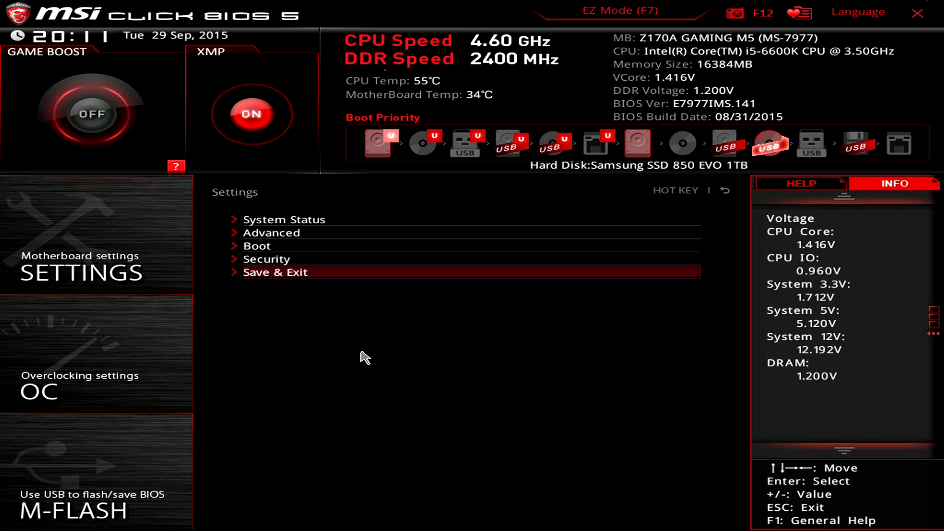
mouse_move(341, 363)
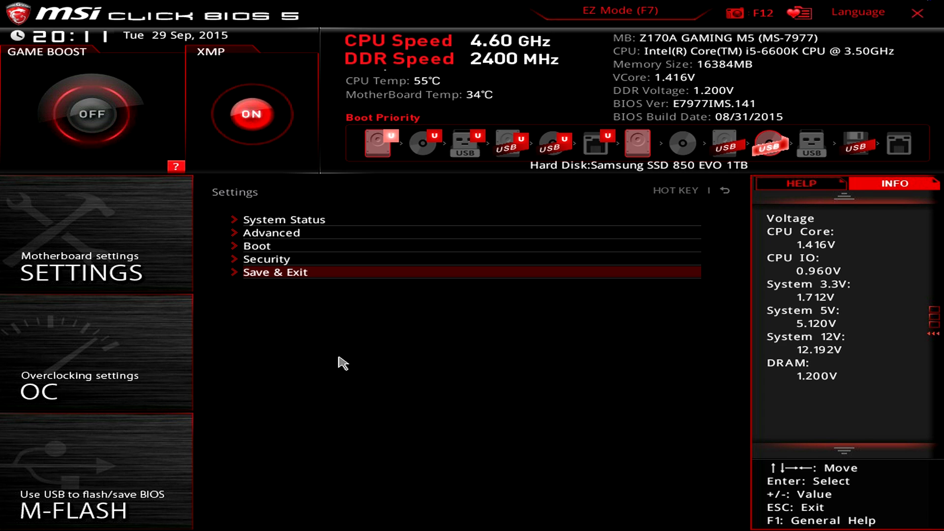
mouse_move(277, 310)
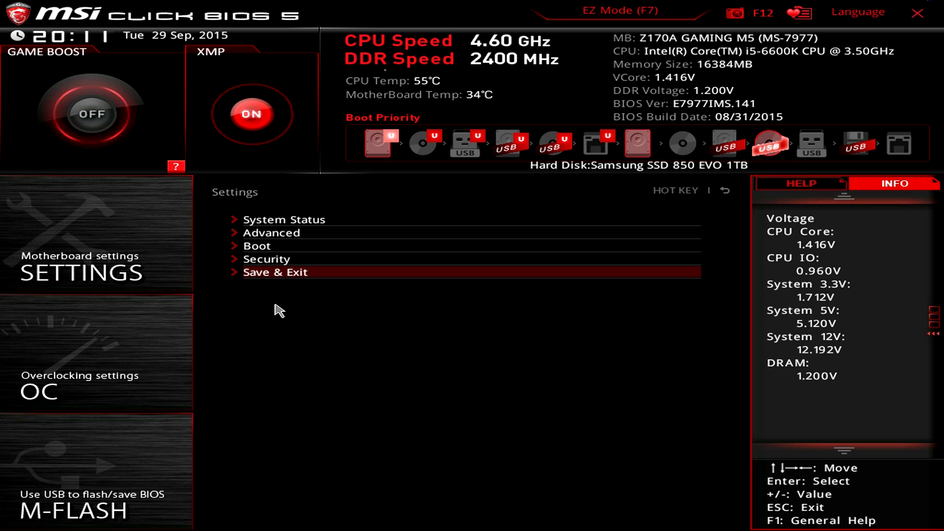
mouse_move(235, 275)
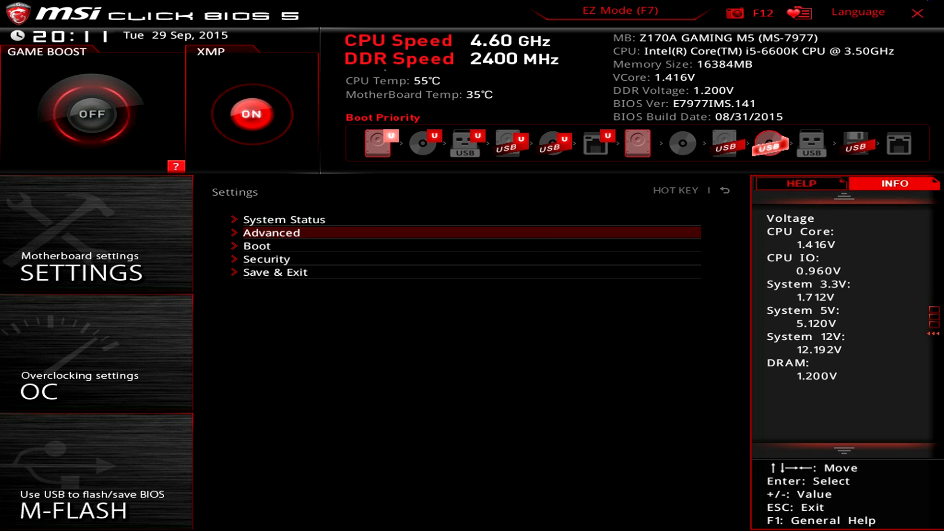
Browse ACPI Settings, checking the Power LED help text, and back out unchanged.
left_click(271, 233)
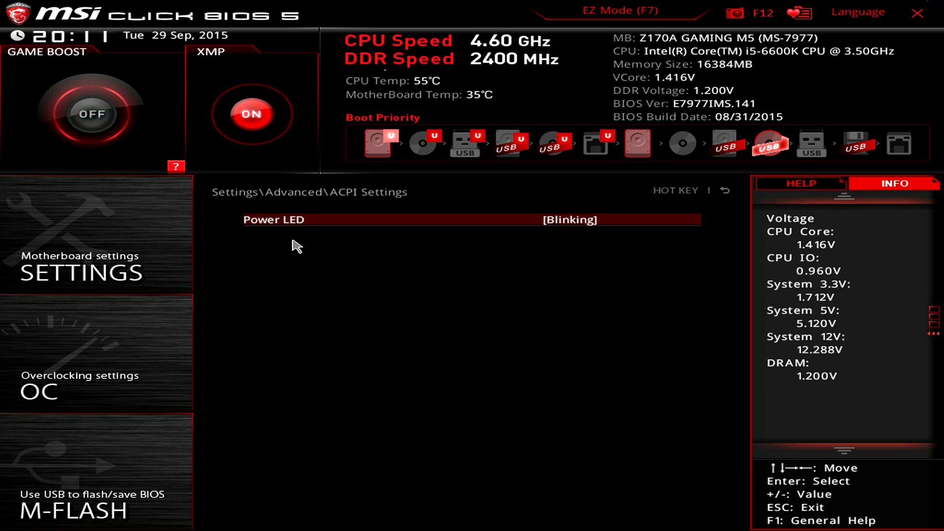
left_click(800, 183)
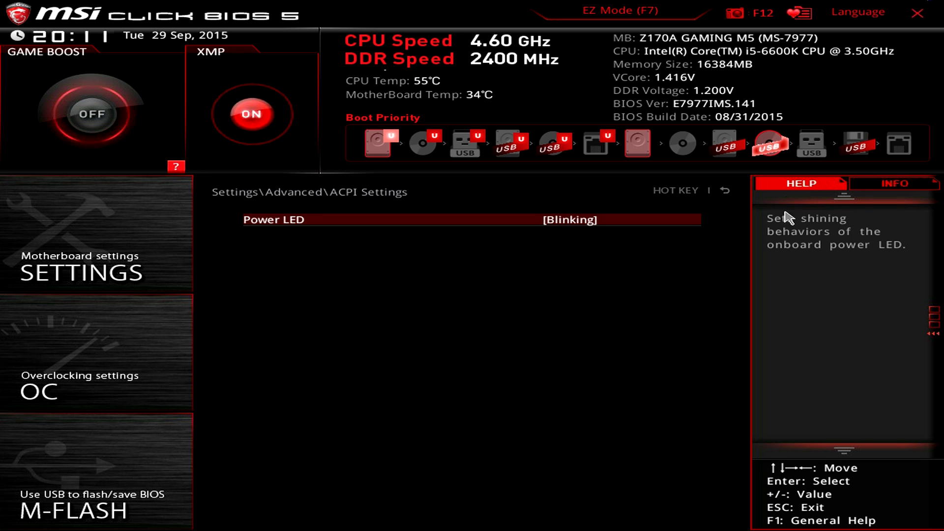
left_click(895, 183)
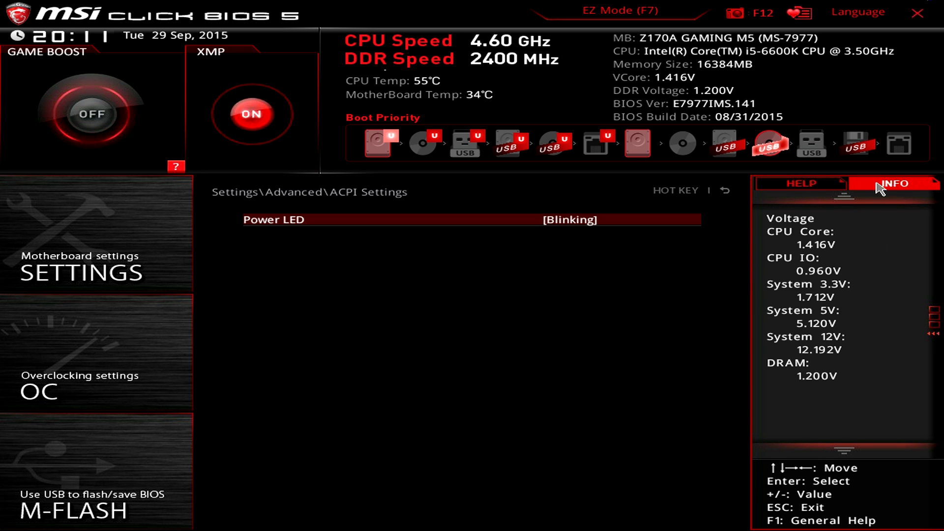
left_click(800, 184)
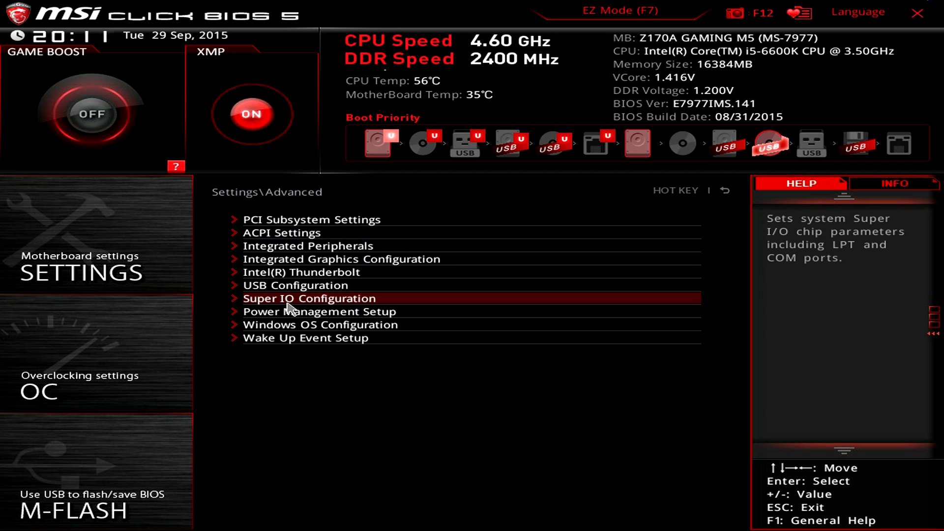
Browse Super IO Configuration and USB Configuration, leaving Enabled and Auto as set.
left_click(308, 298)
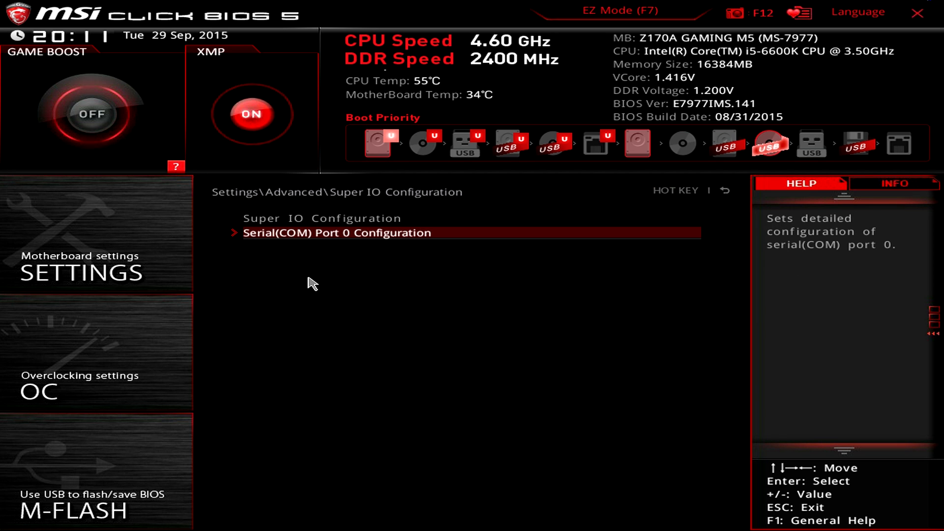
mouse_move(354, 259)
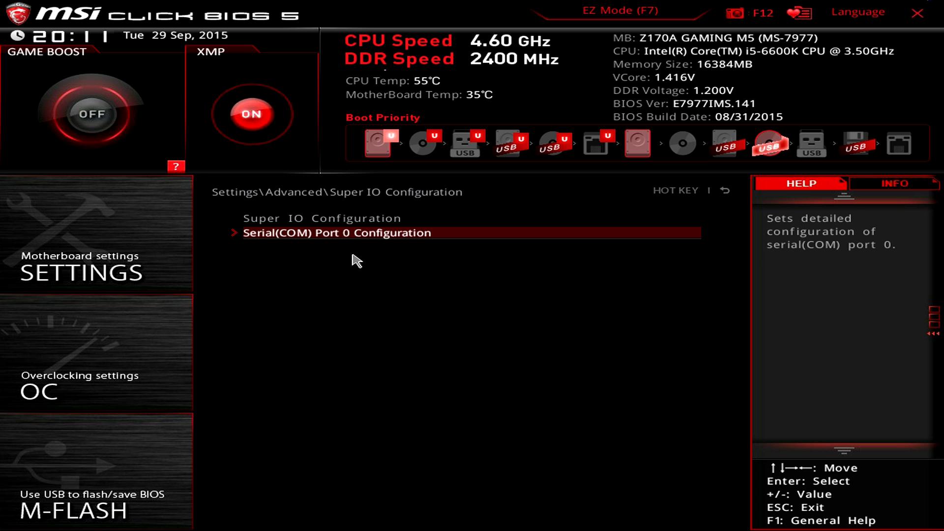
mouse_move(740, 263)
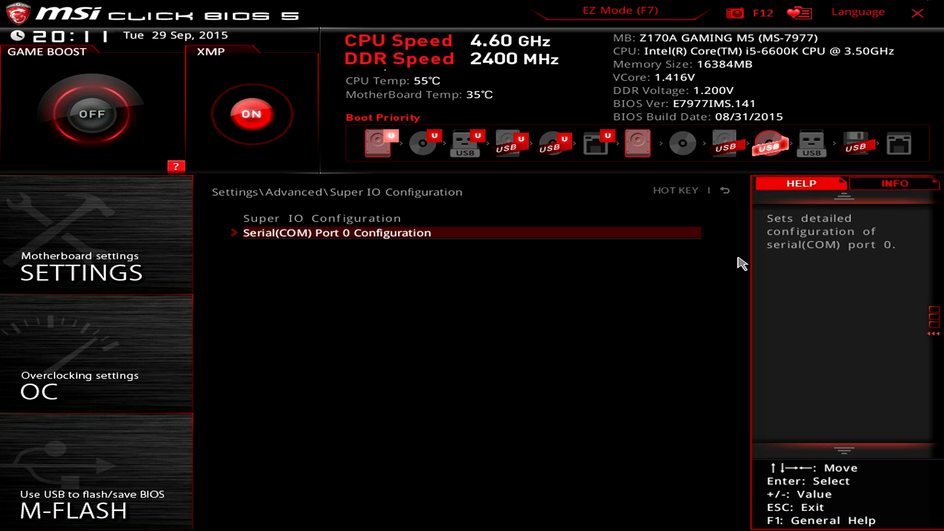
mouse_move(715, 243)
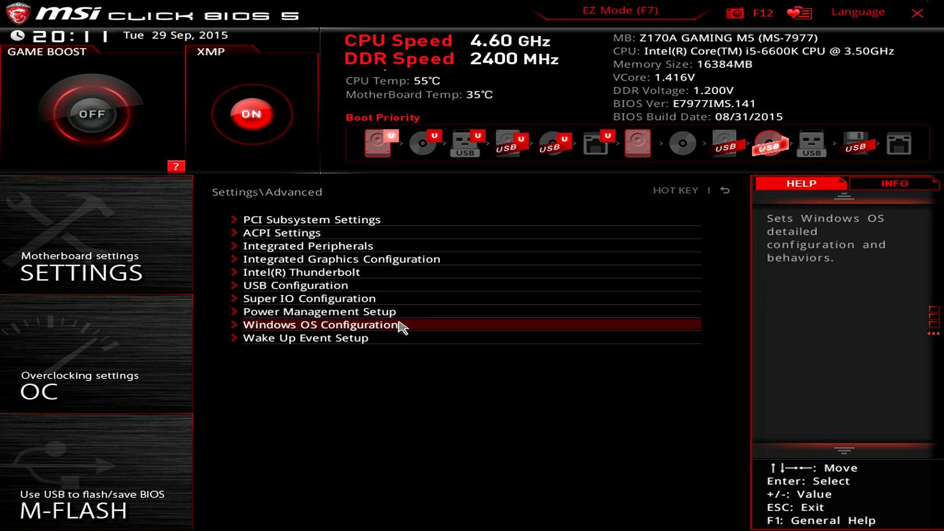
left_click(295, 285)
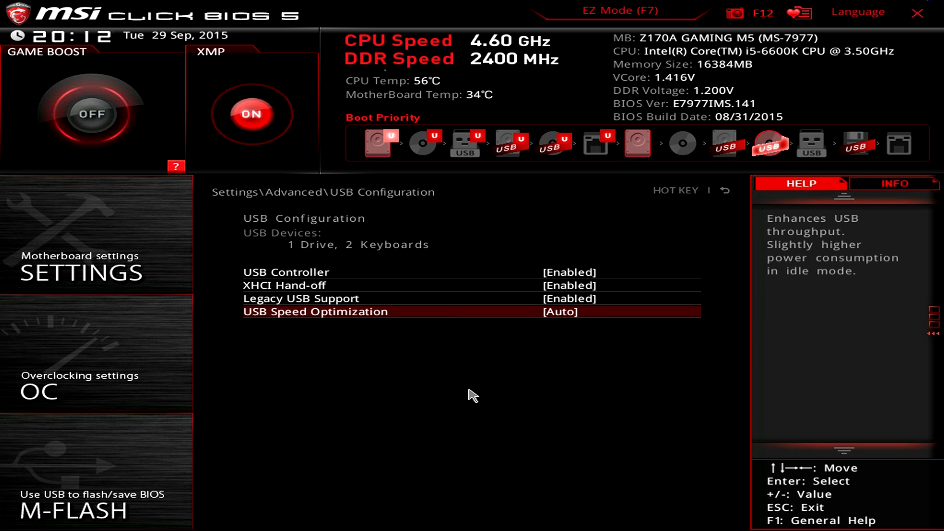
mouse_move(435, 285)
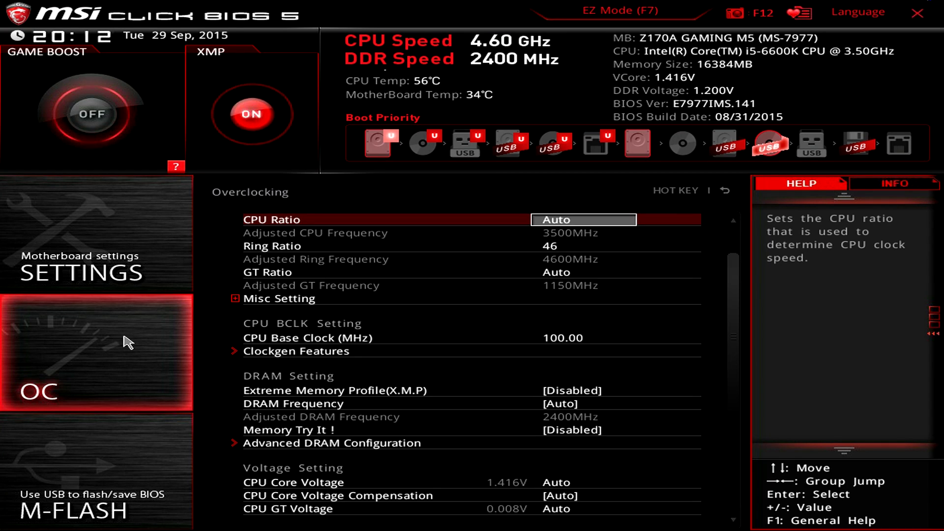
mouse_move(460, 298)
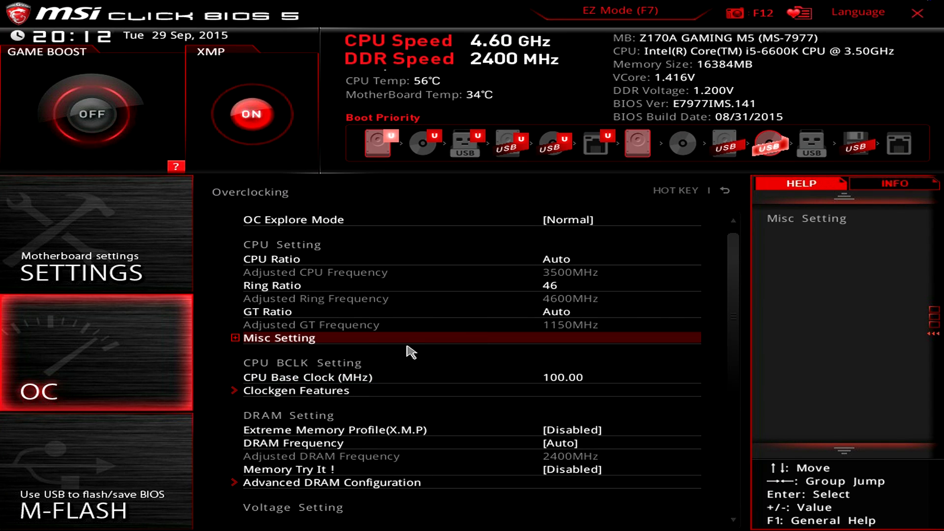
mouse_move(620, 371)
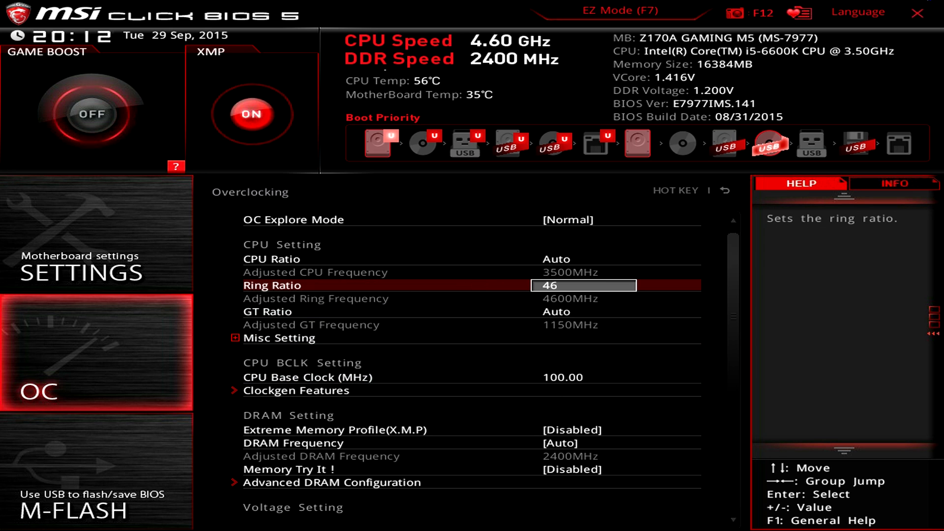
mouse_move(544, 297)
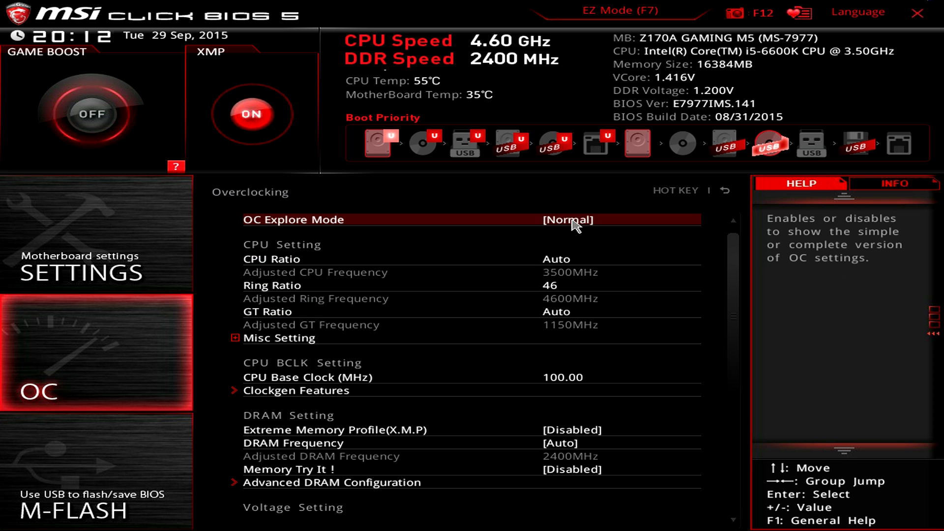
Set OC Explore Mode to Expert and CPU Ratio Apply Mode to Per Core.
left_click(568, 219)
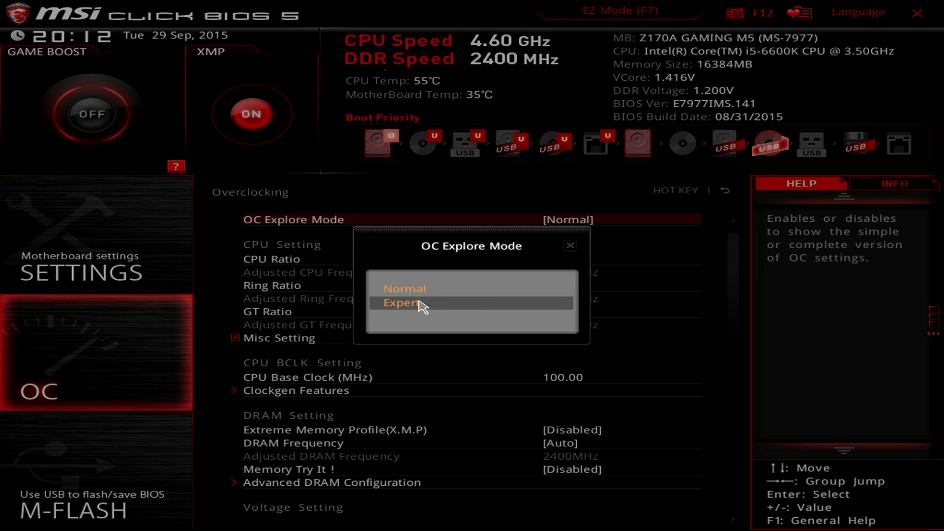
left_click(405, 289)
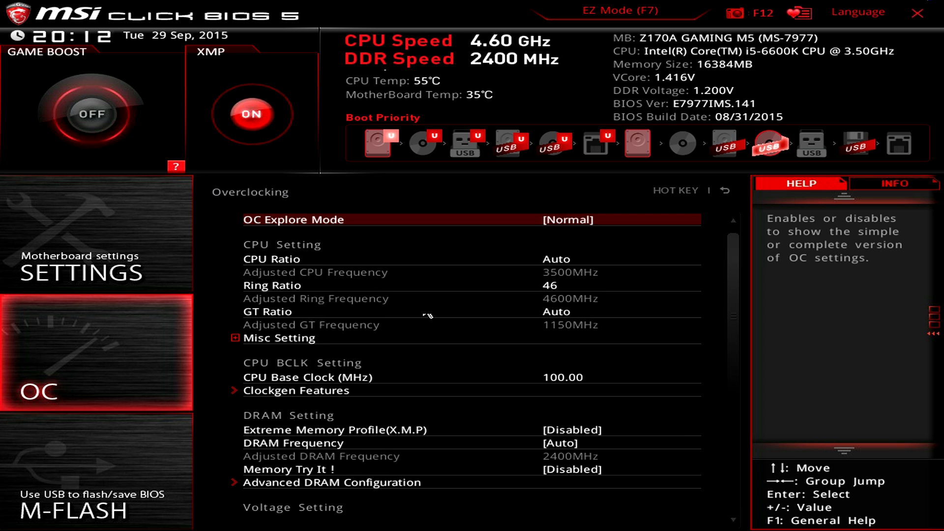
left_click(565, 219)
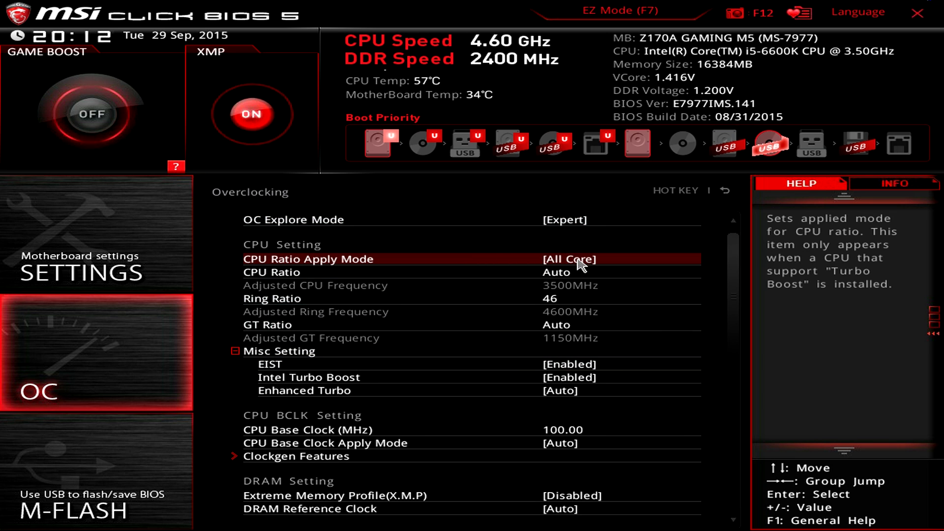
left_click(569, 258)
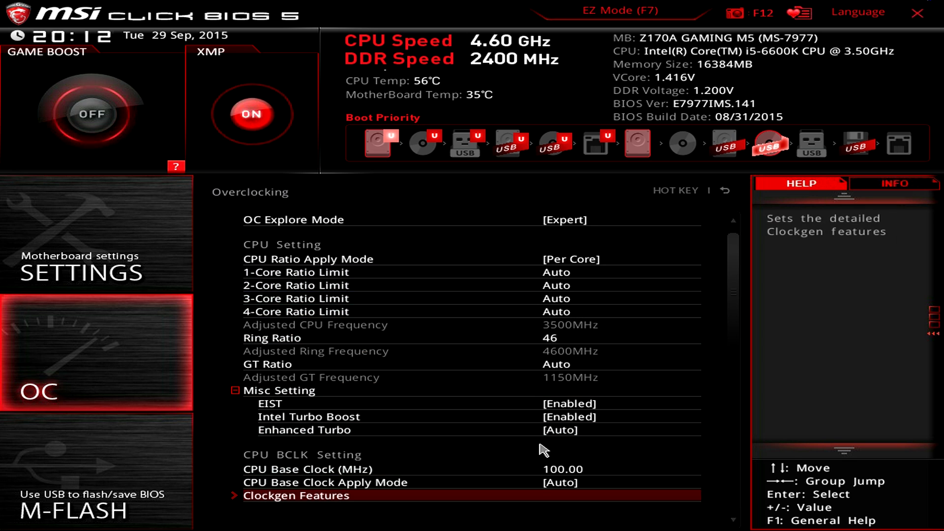
mouse_move(544, 429)
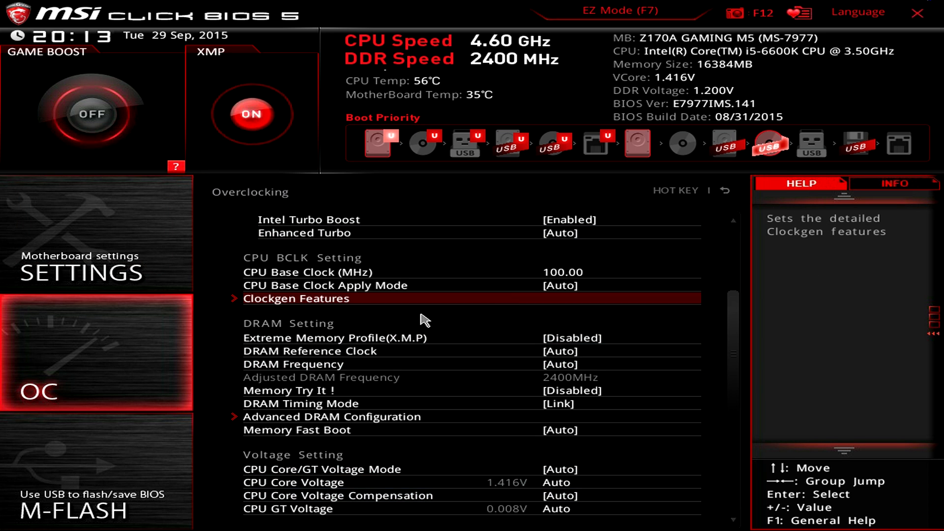
Scroll CPU Features, back out of Overclocking and return to the advanced main menu.
scroll("down", 3)
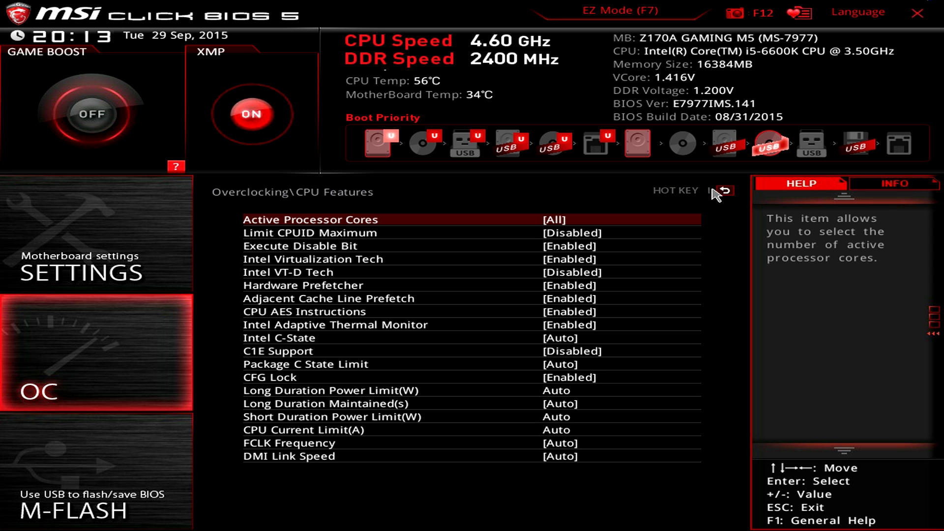
left_click(725, 192)
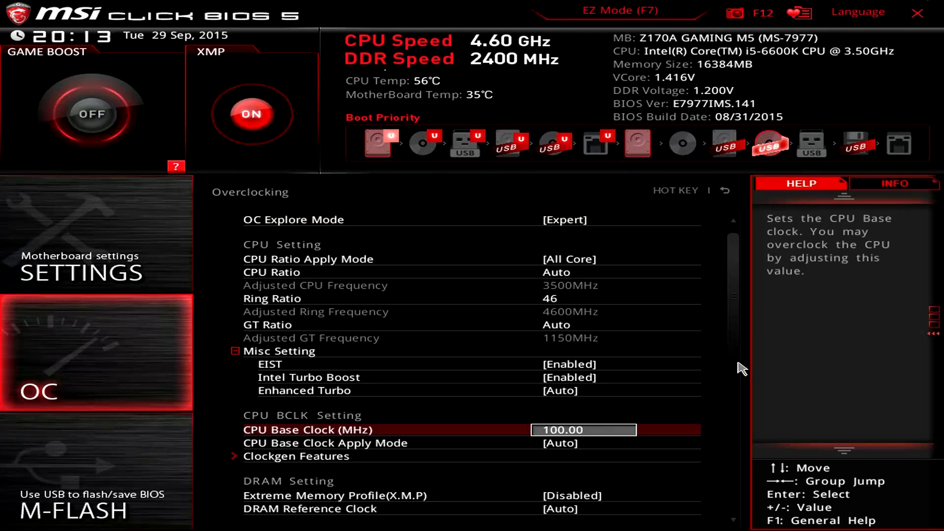
left_click(599, 298)
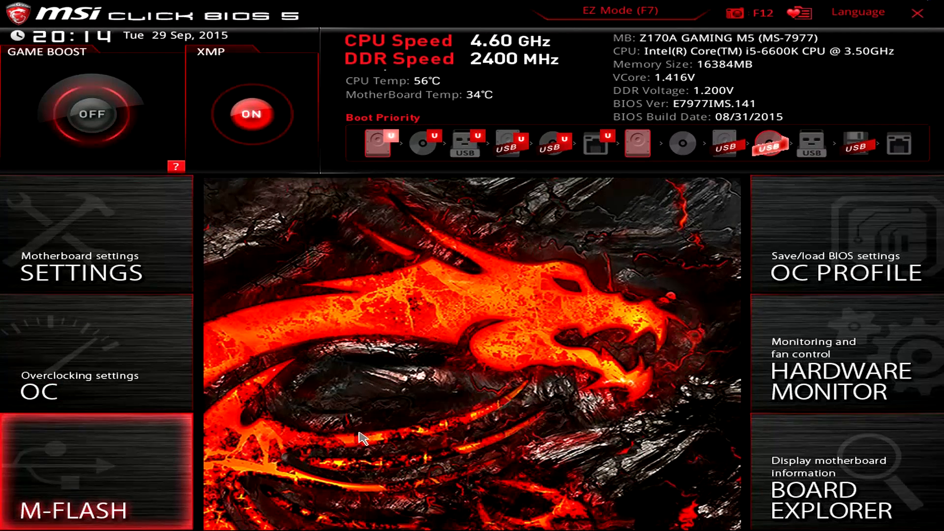
left_click(827, 370)
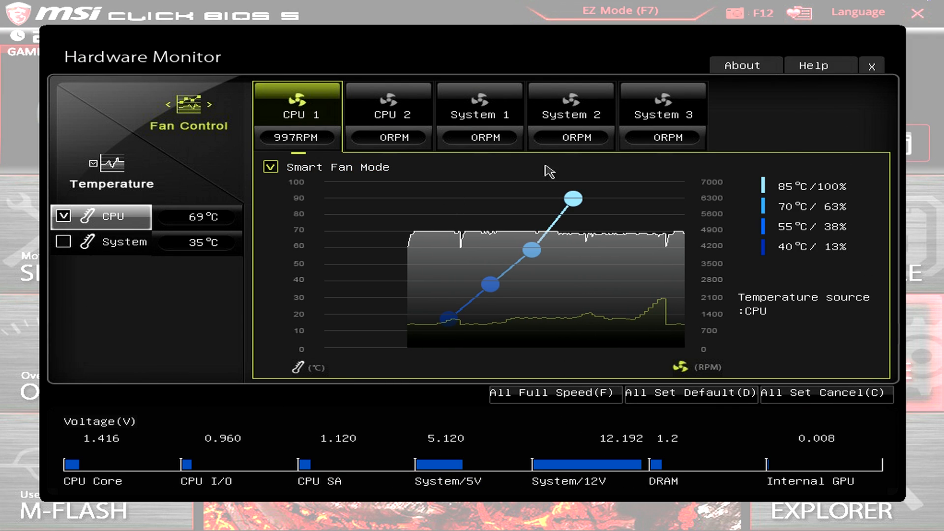
left_click(871, 66)
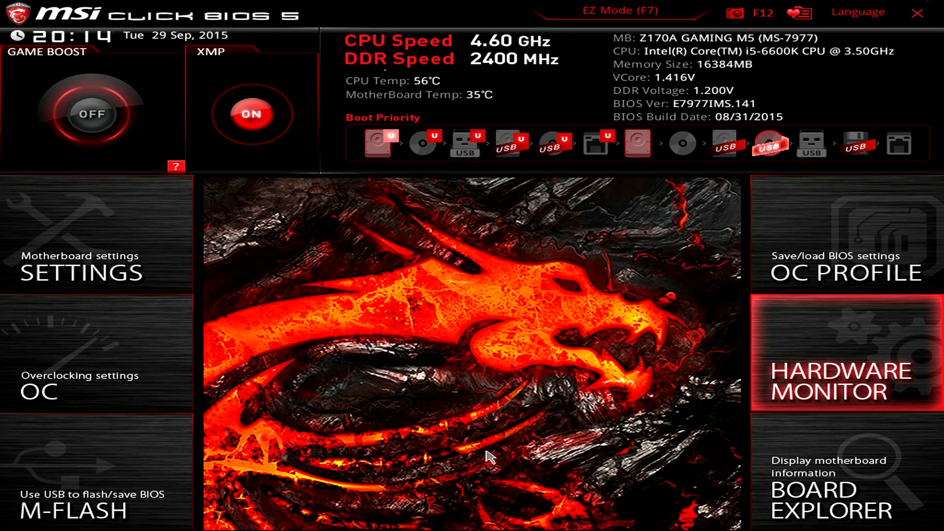
mouse_move(831, 494)
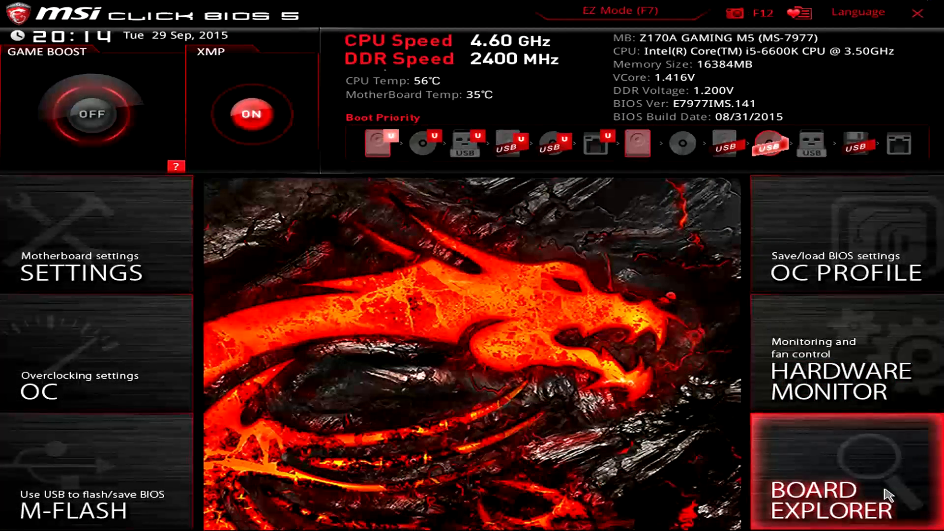
Open Board Explorer to see the motherboard layout with its populated slots and ports.
left_click(831, 499)
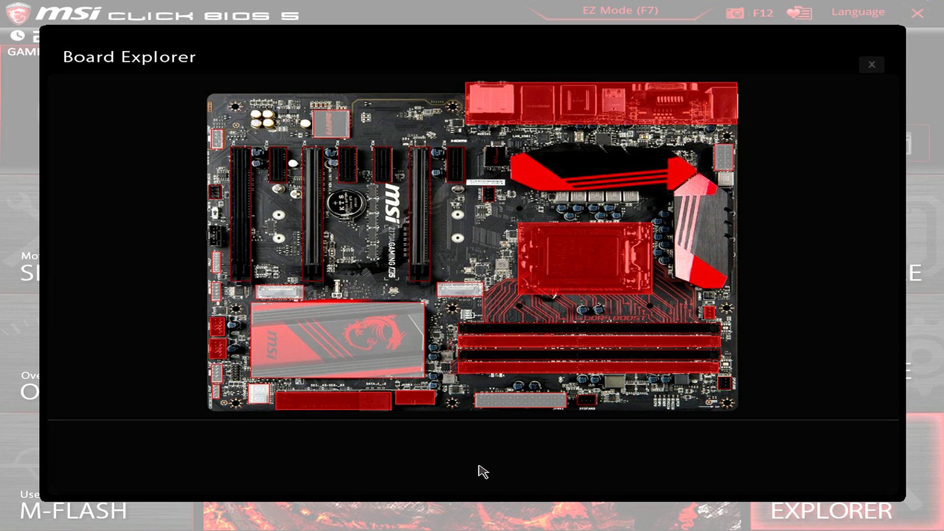
mouse_move(478, 472)
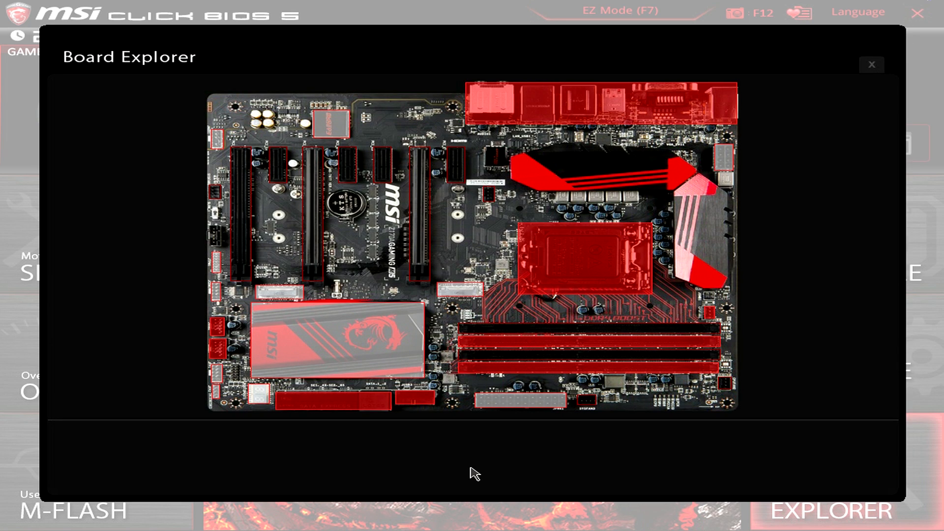
mouse_move(189, 461)
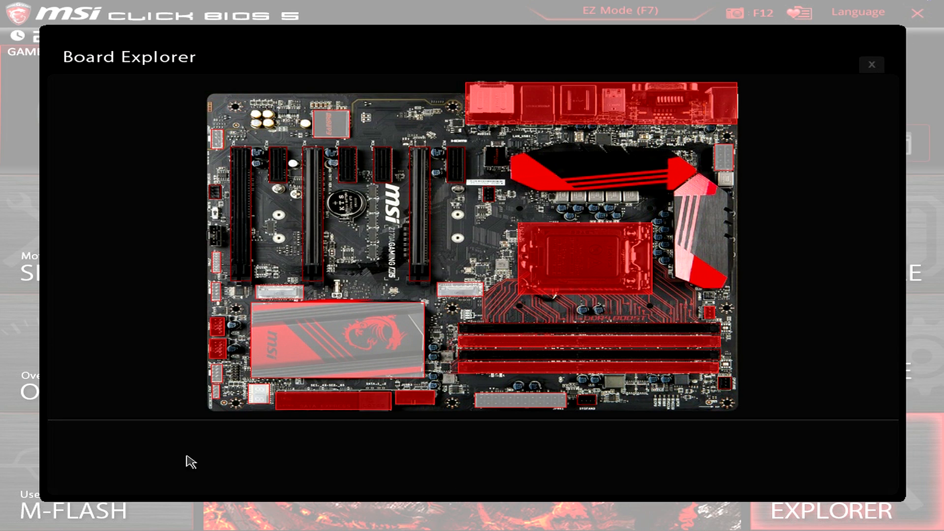
mouse_move(798, 130)
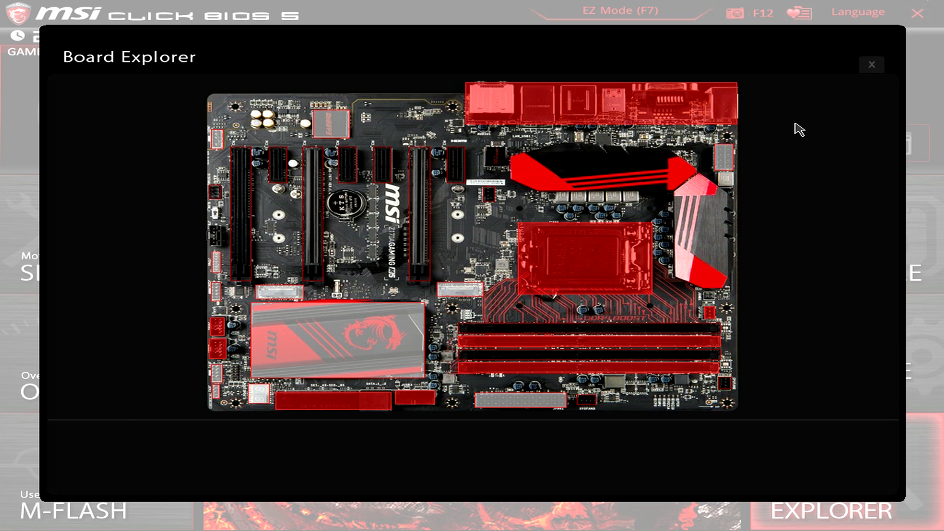
mouse_move(82, 320)
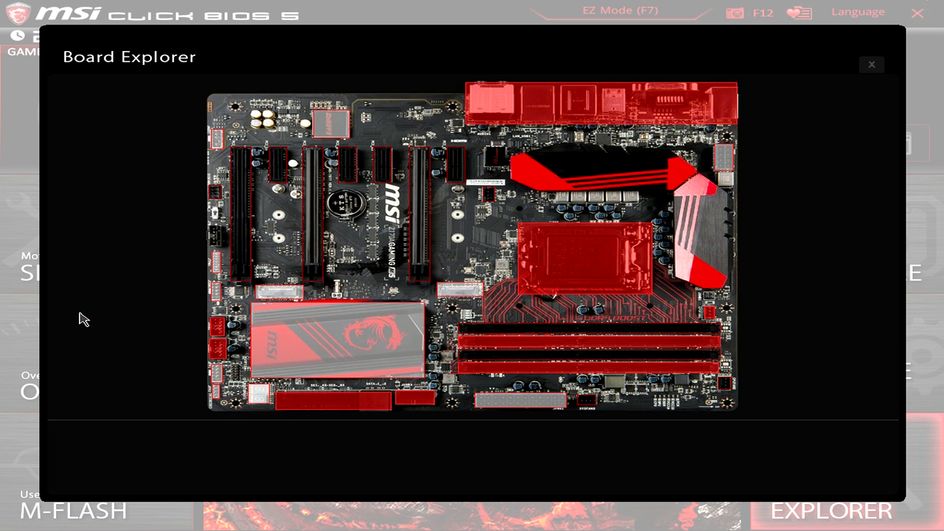
mouse_move(261, 201)
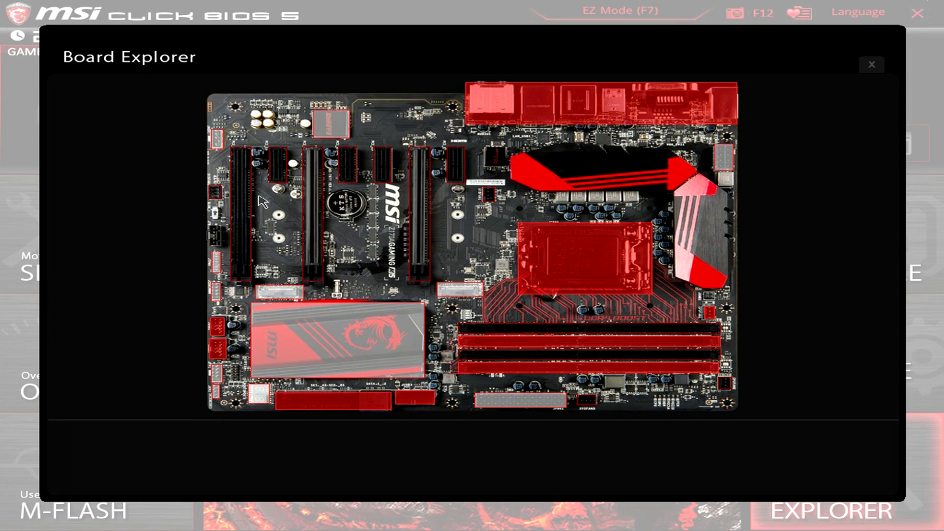
mouse_move(385, 171)
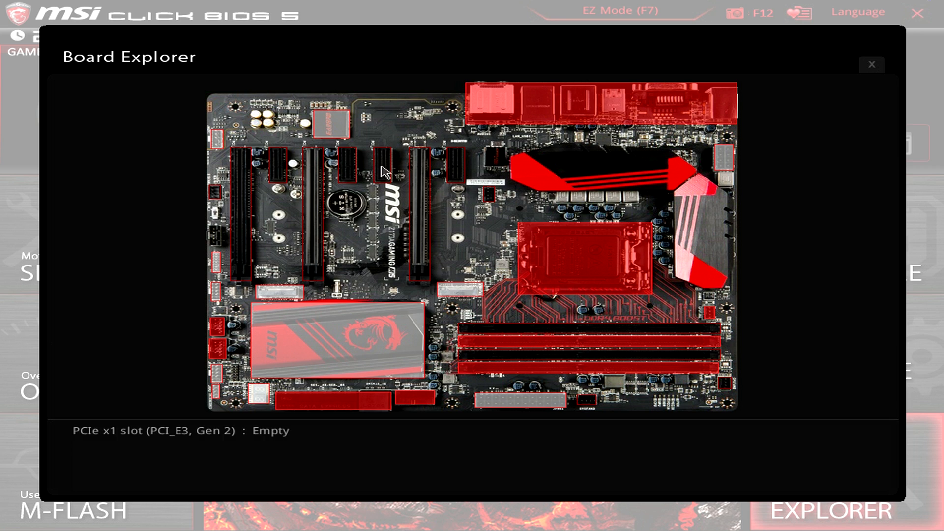
mouse_move(431, 195)
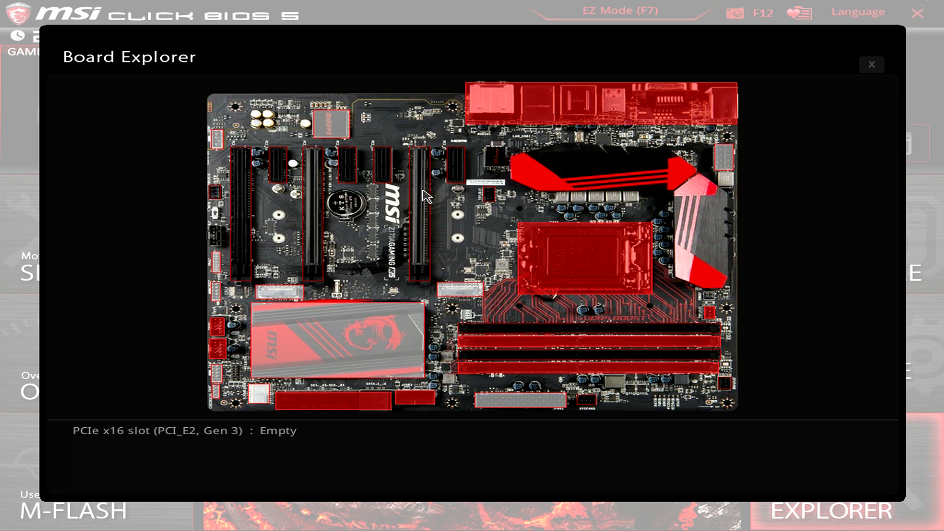
mouse_move(313, 229)
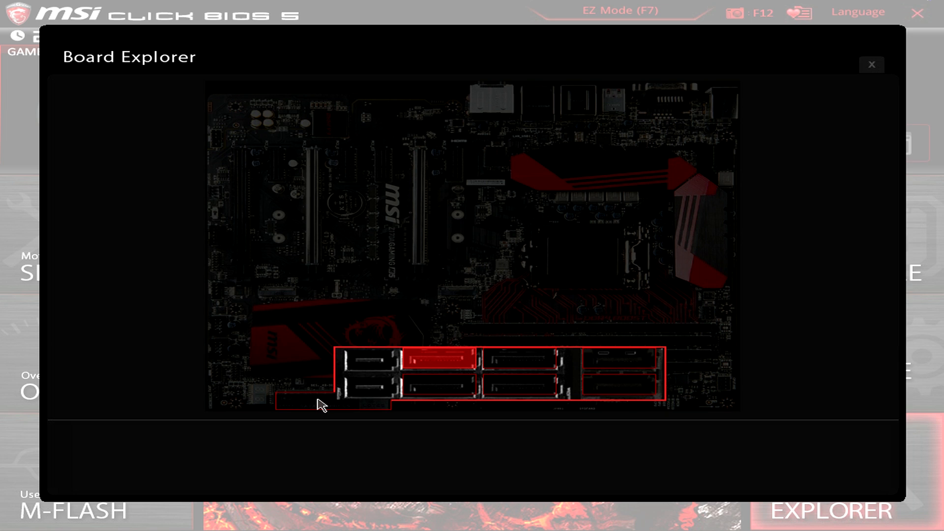
mouse_move(408, 374)
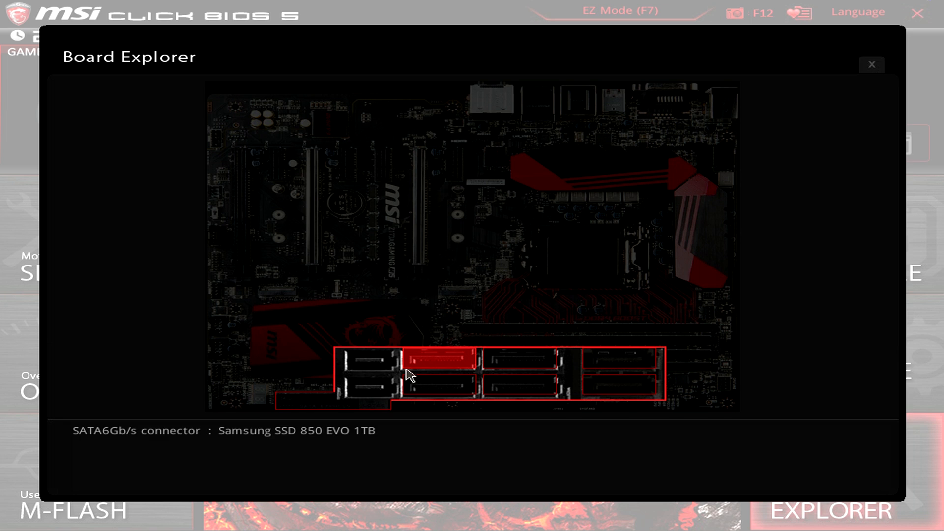
mouse_move(425, 366)
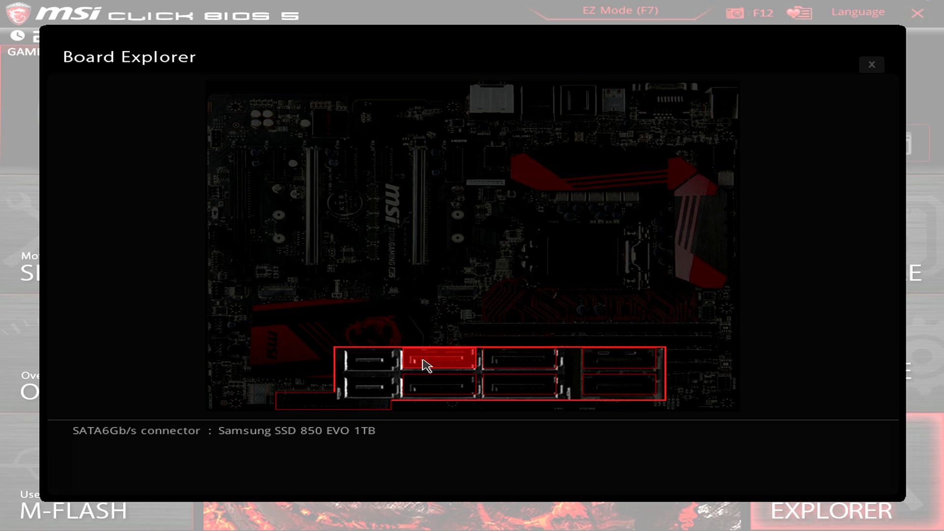
mouse_move(452, 364)
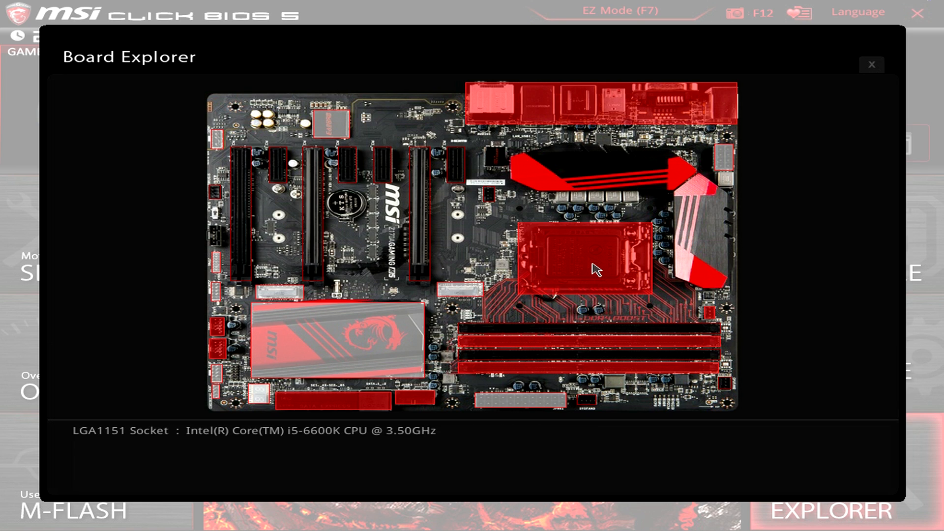
mouse_move(789, 152)
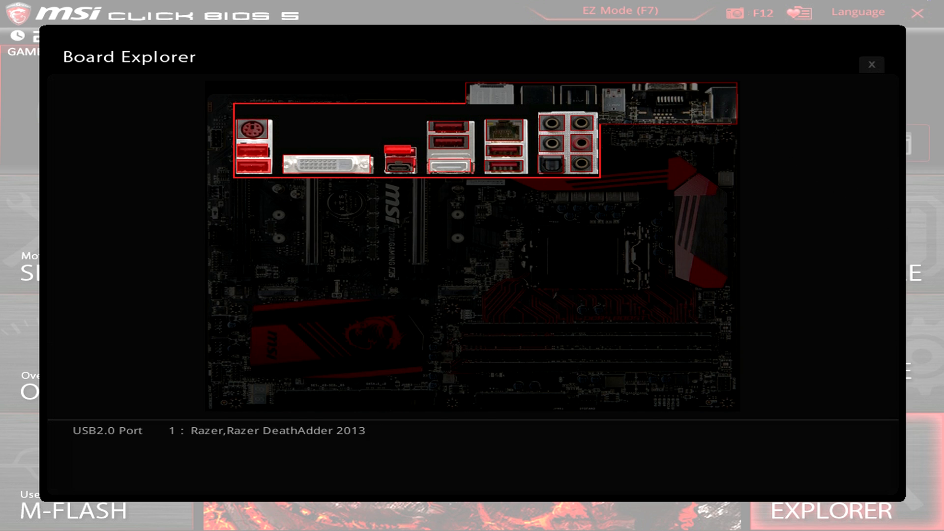
mouse_move(259, 171)
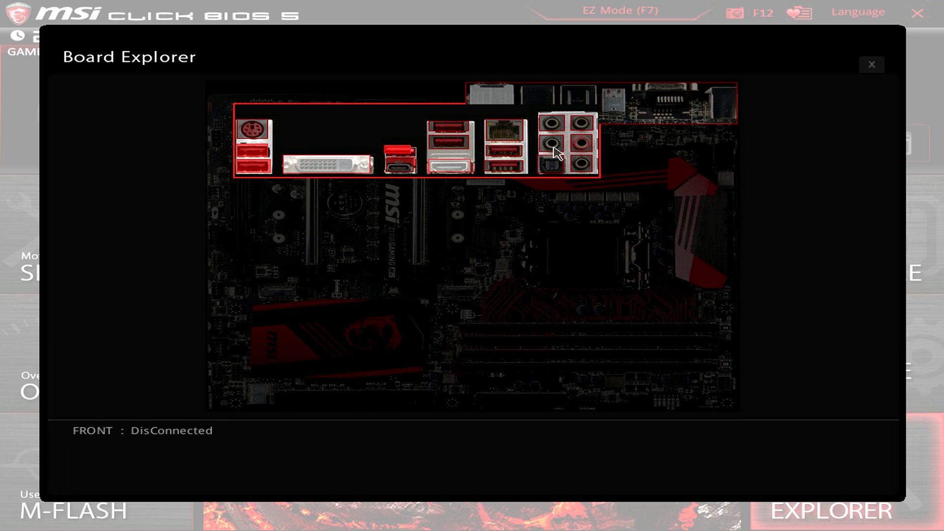
mouse_move(556, 153)
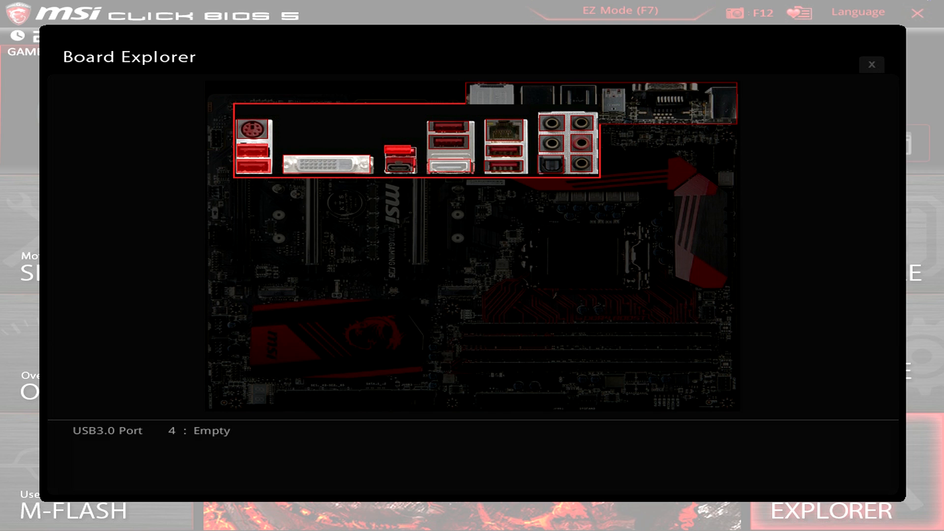
mouse_move(398, 157)
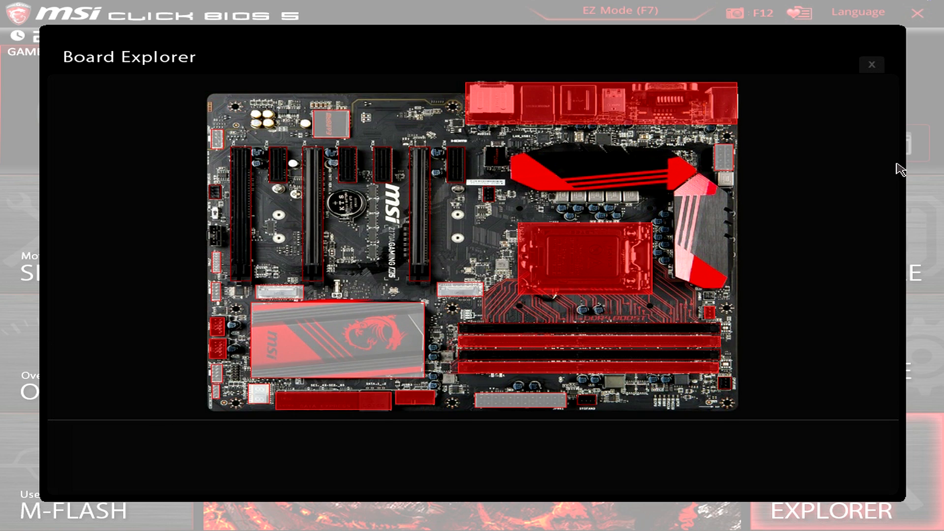
mouse_move(783, 308)
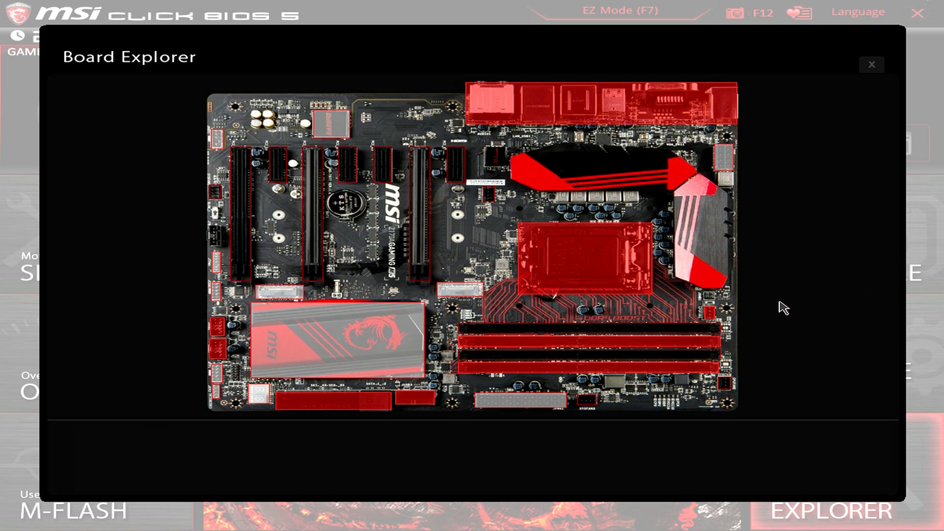
mouse_move(839, 346)
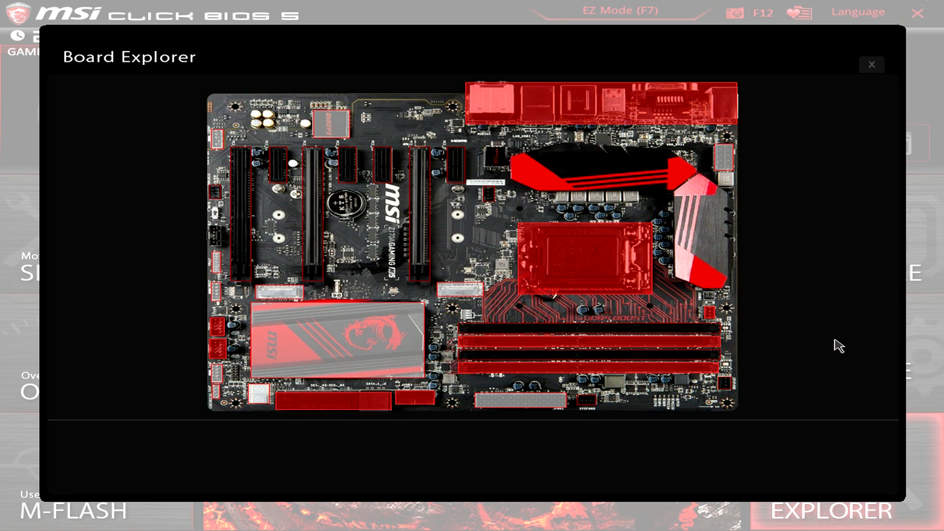
mouse_move(871, 65)
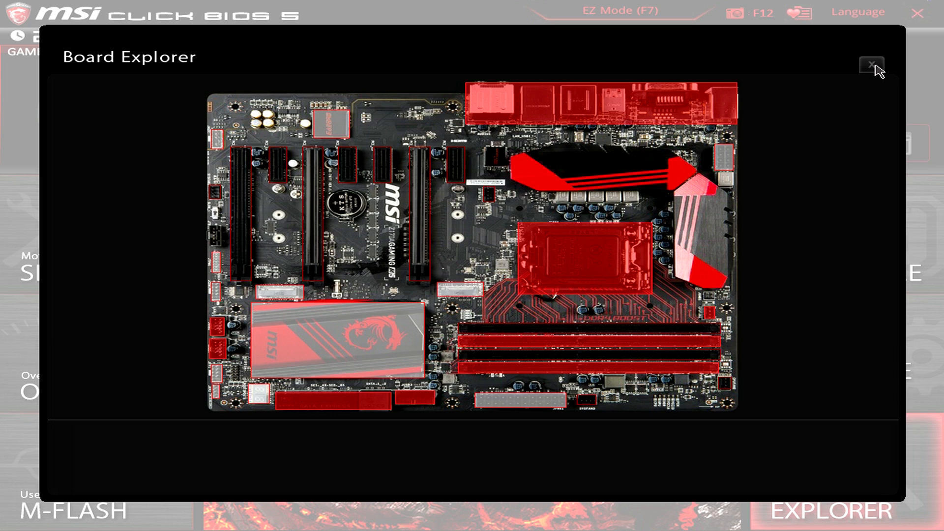
Close the Board Explorer view to land back on the advanced main menu.
left_click(870, 65)
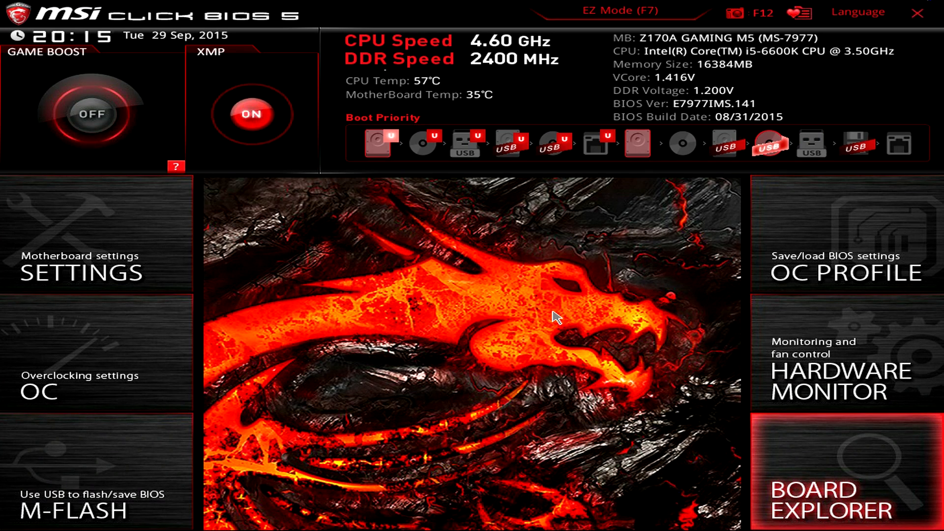
mouse_move(544, 323)
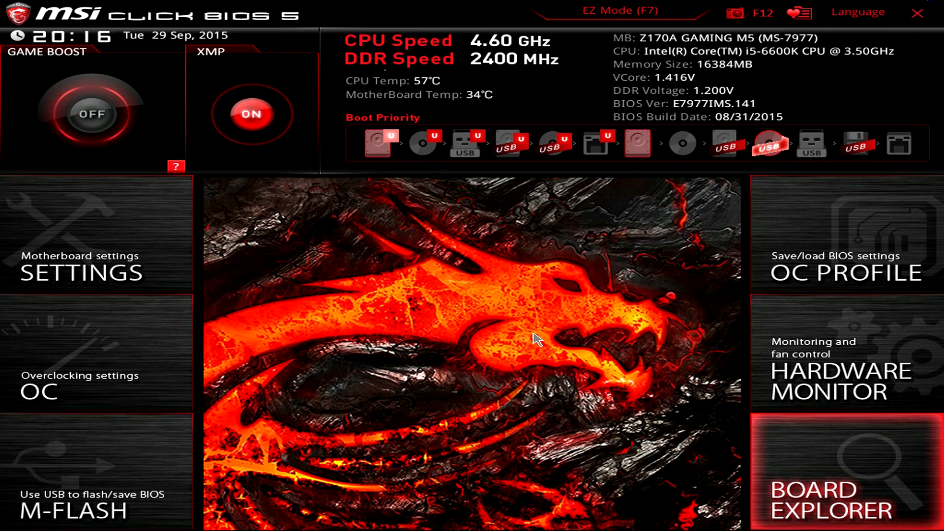
mouse_move(529, 344)
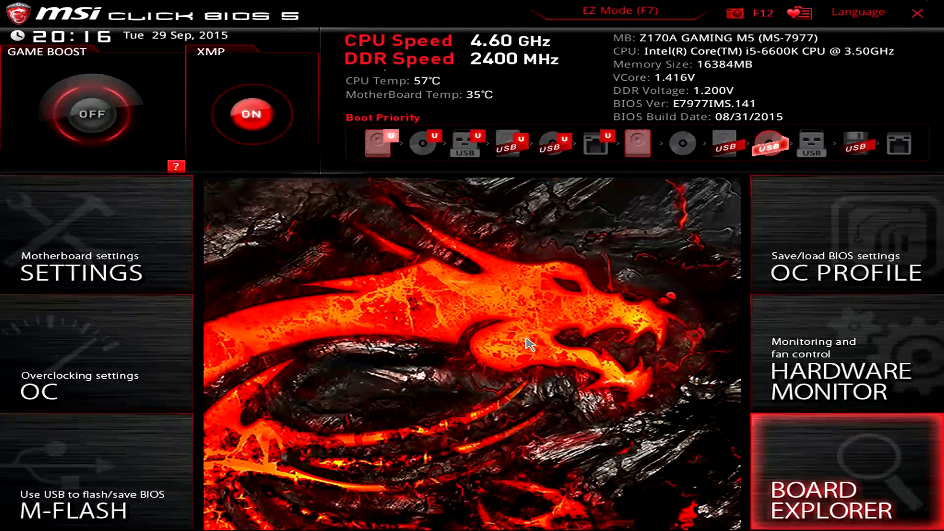